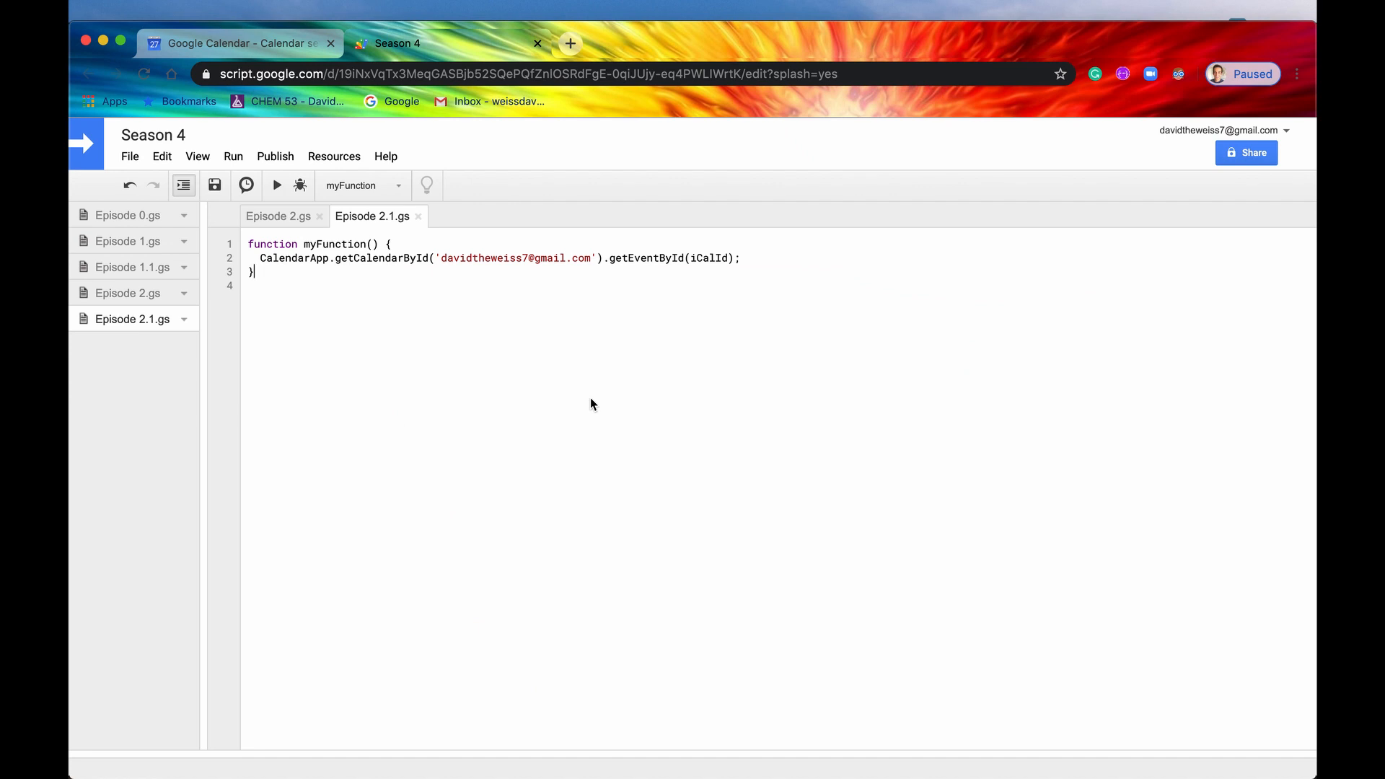
- Look up the Wake Up! event's details in Google Calendar, then return to the script
click(238, 43)
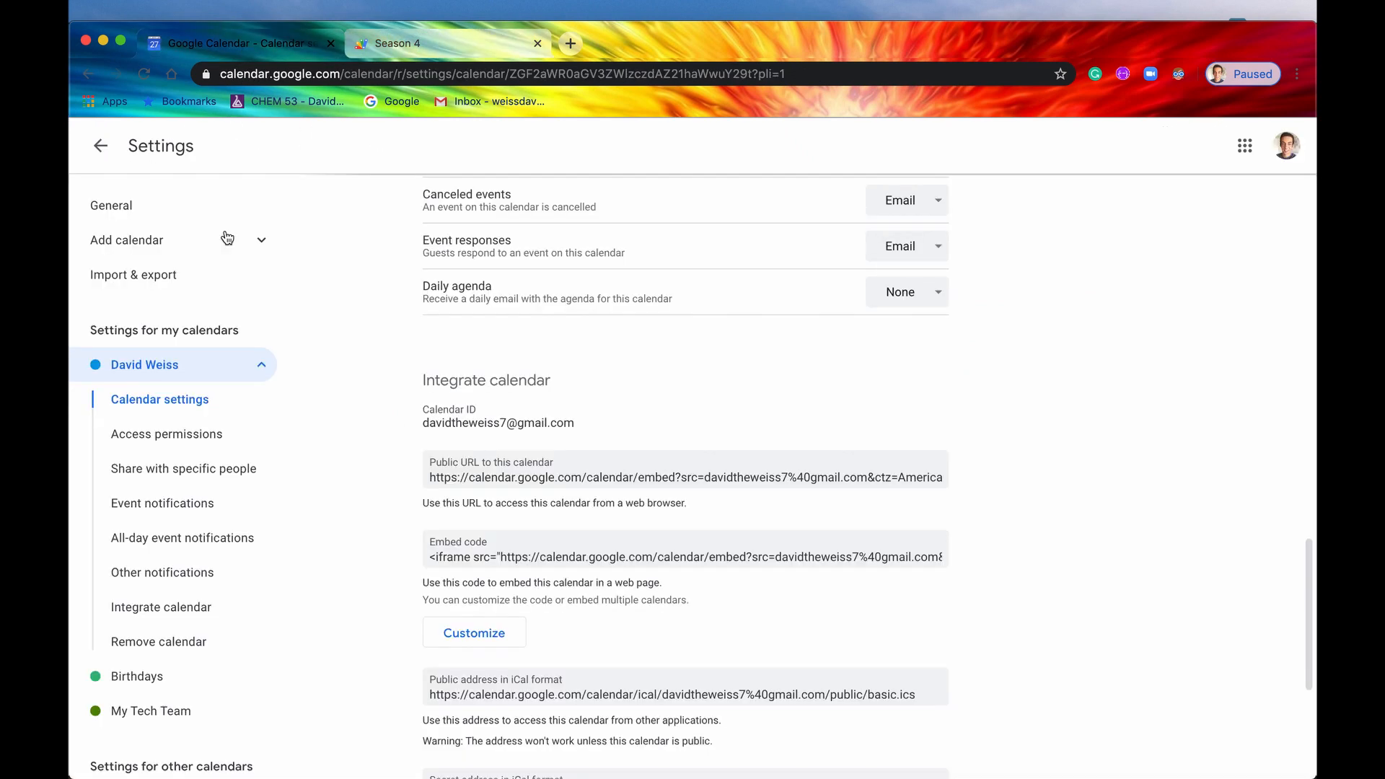
mouse_move(320, 361)
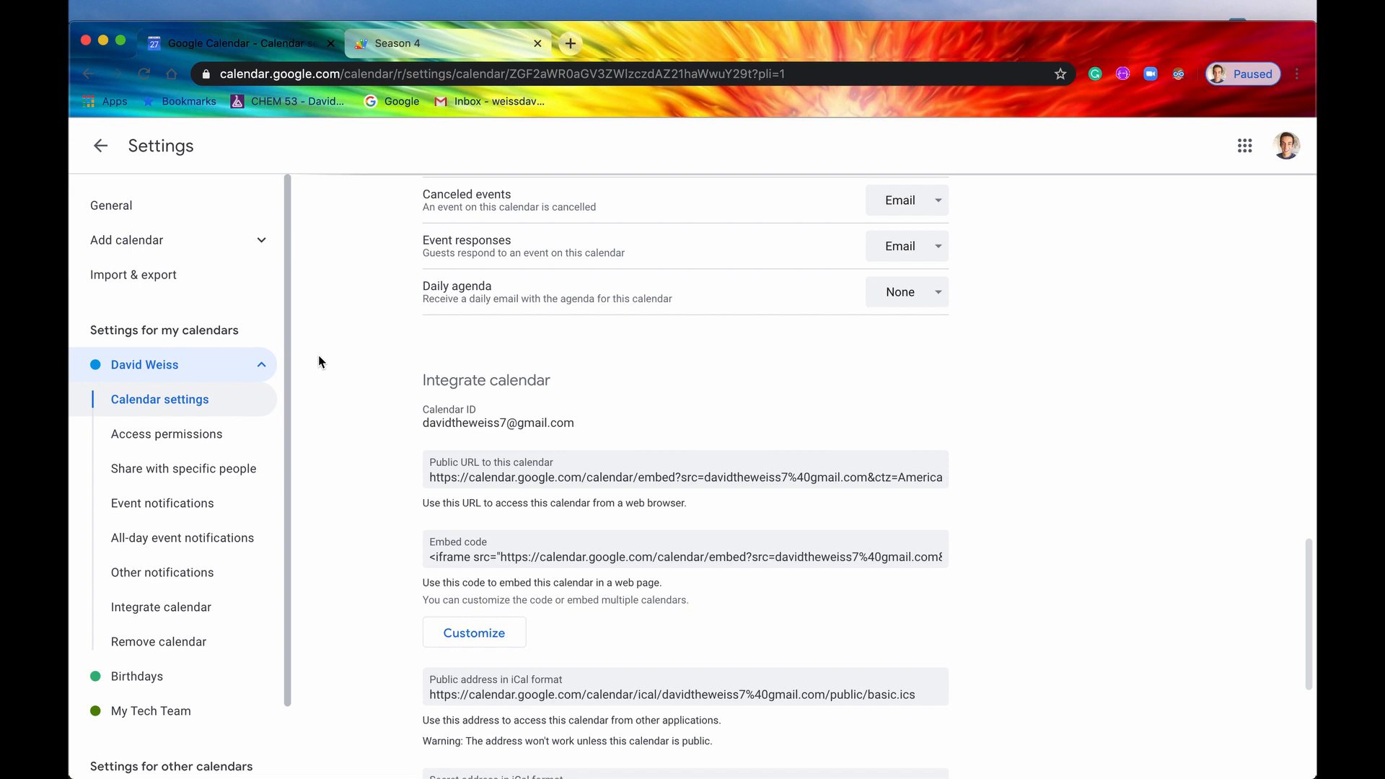
double_click(482, 422)
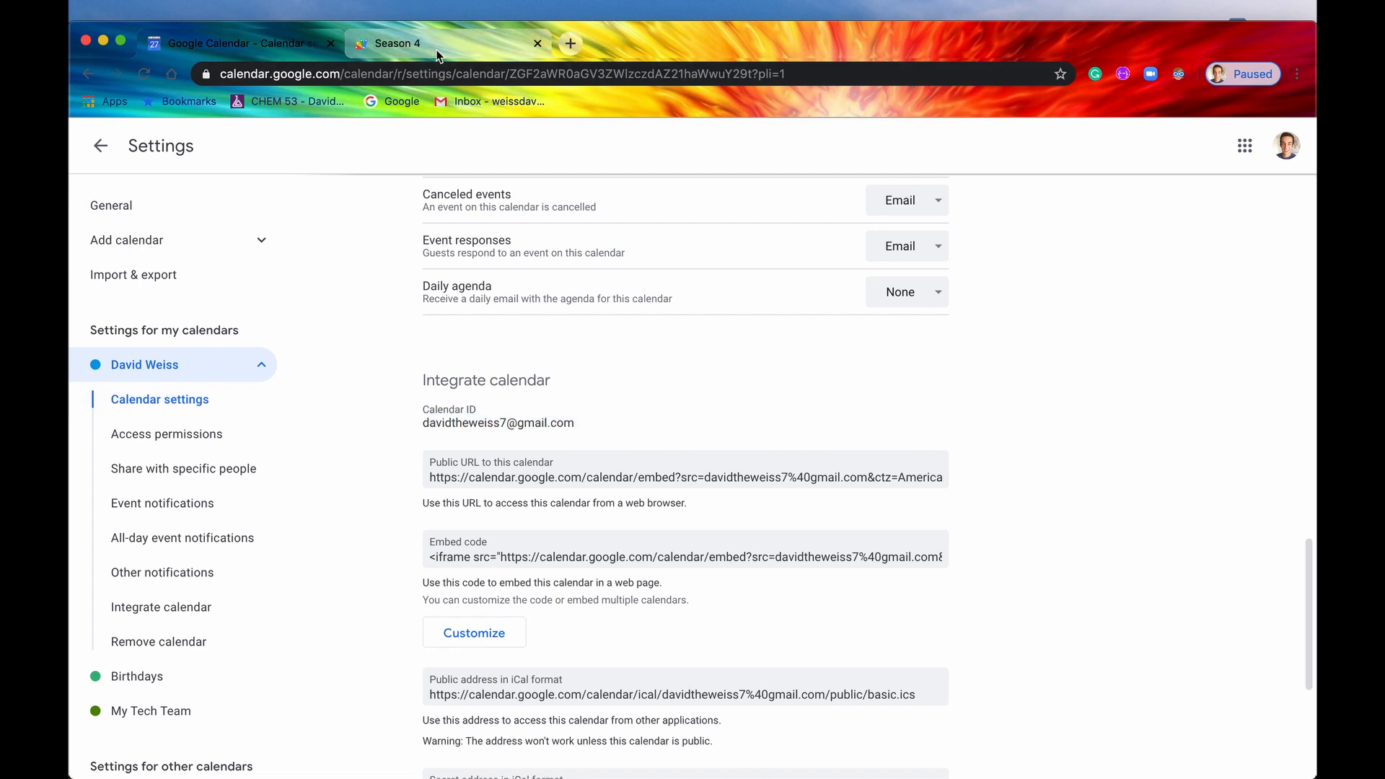
click(415, 43)
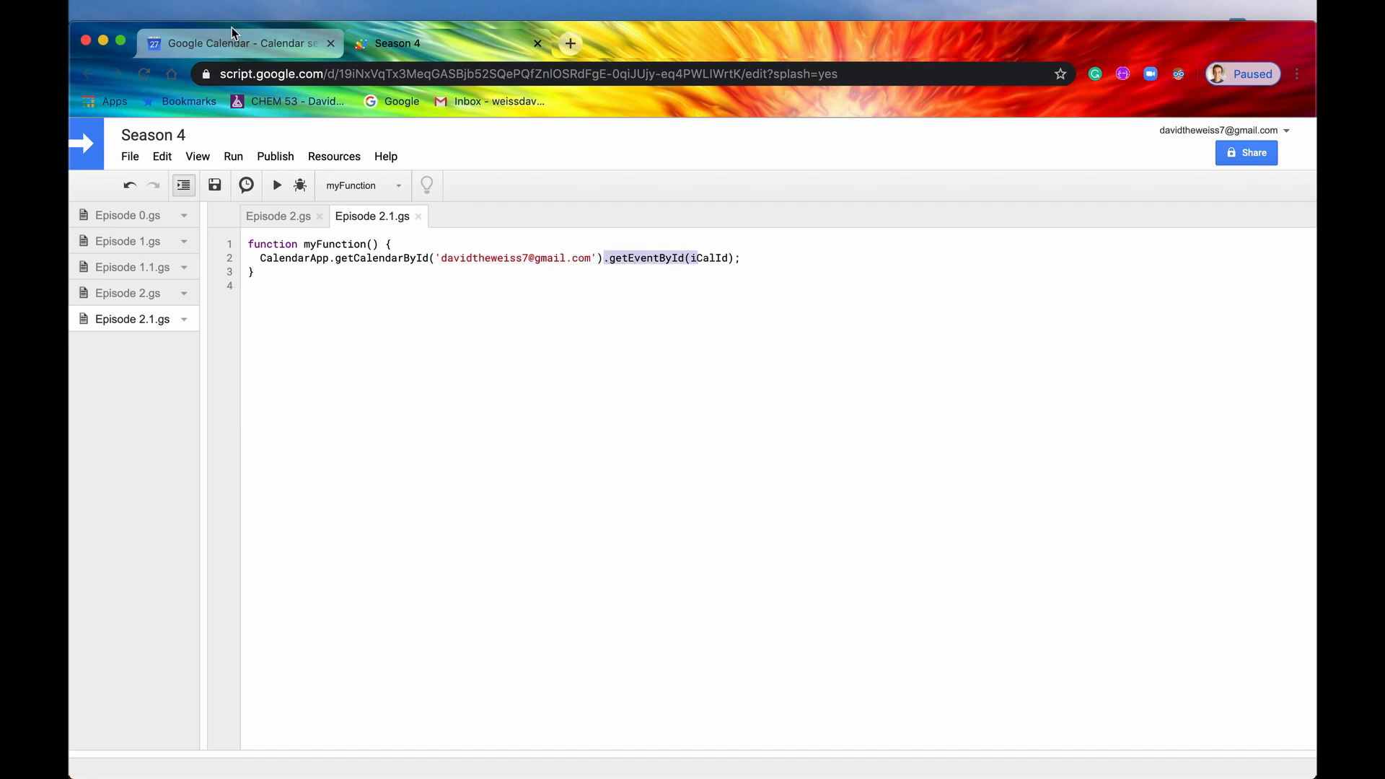
click(238, 42)
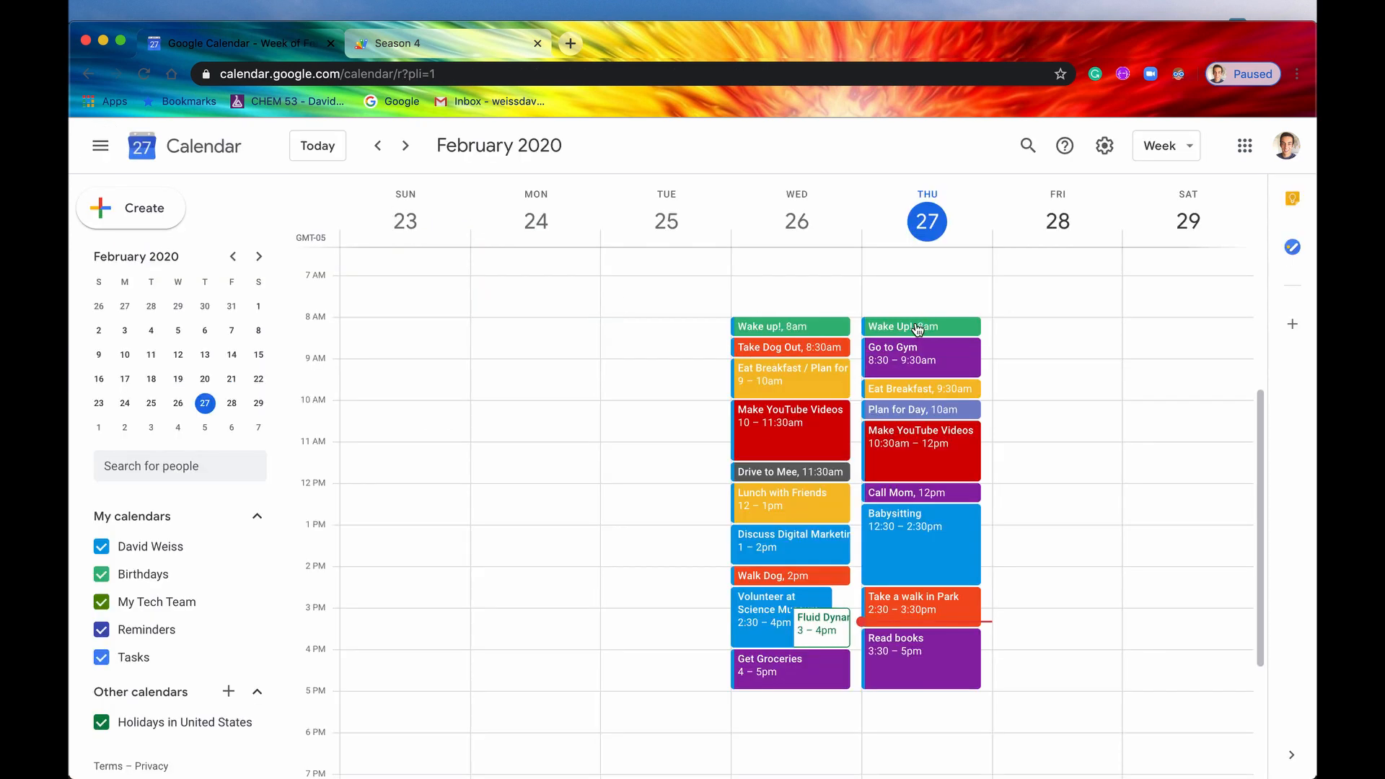
click(919, 326)
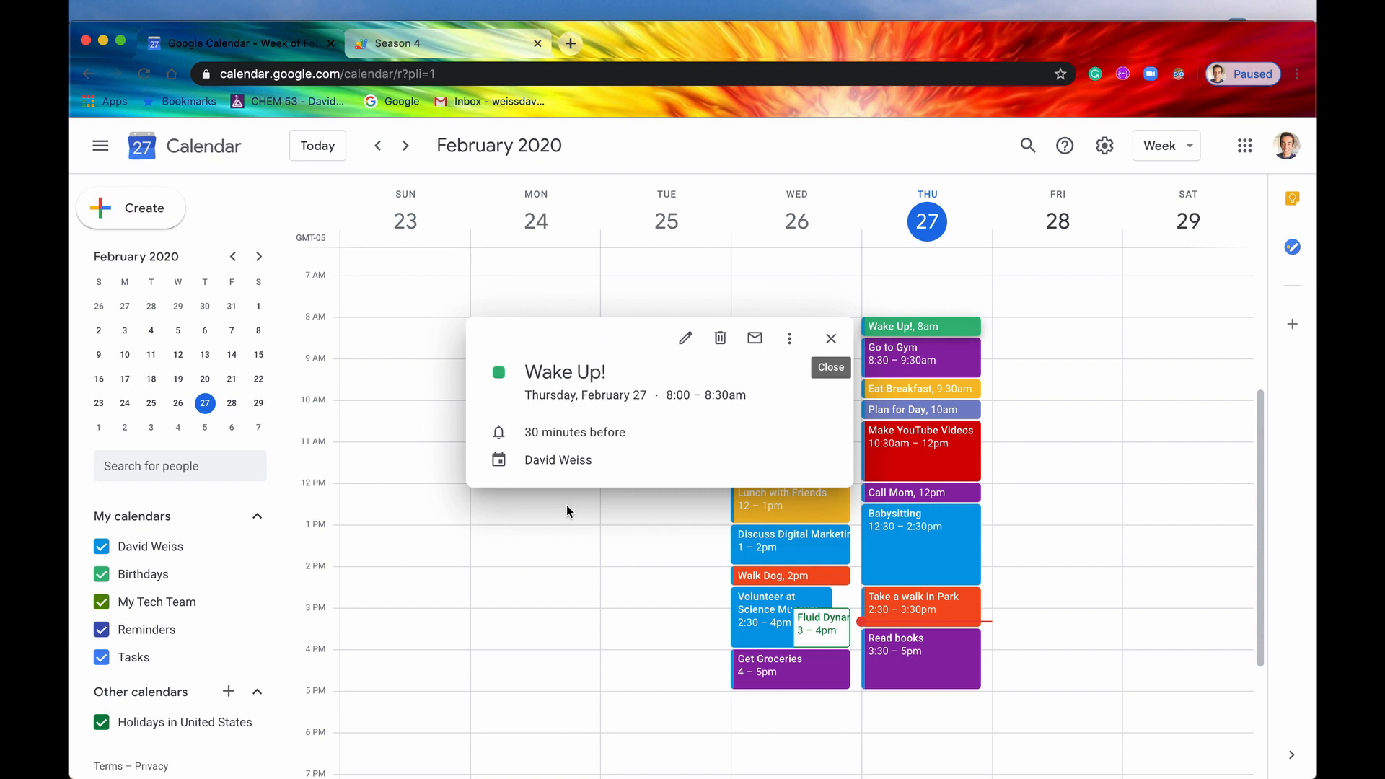
click(398, 43)
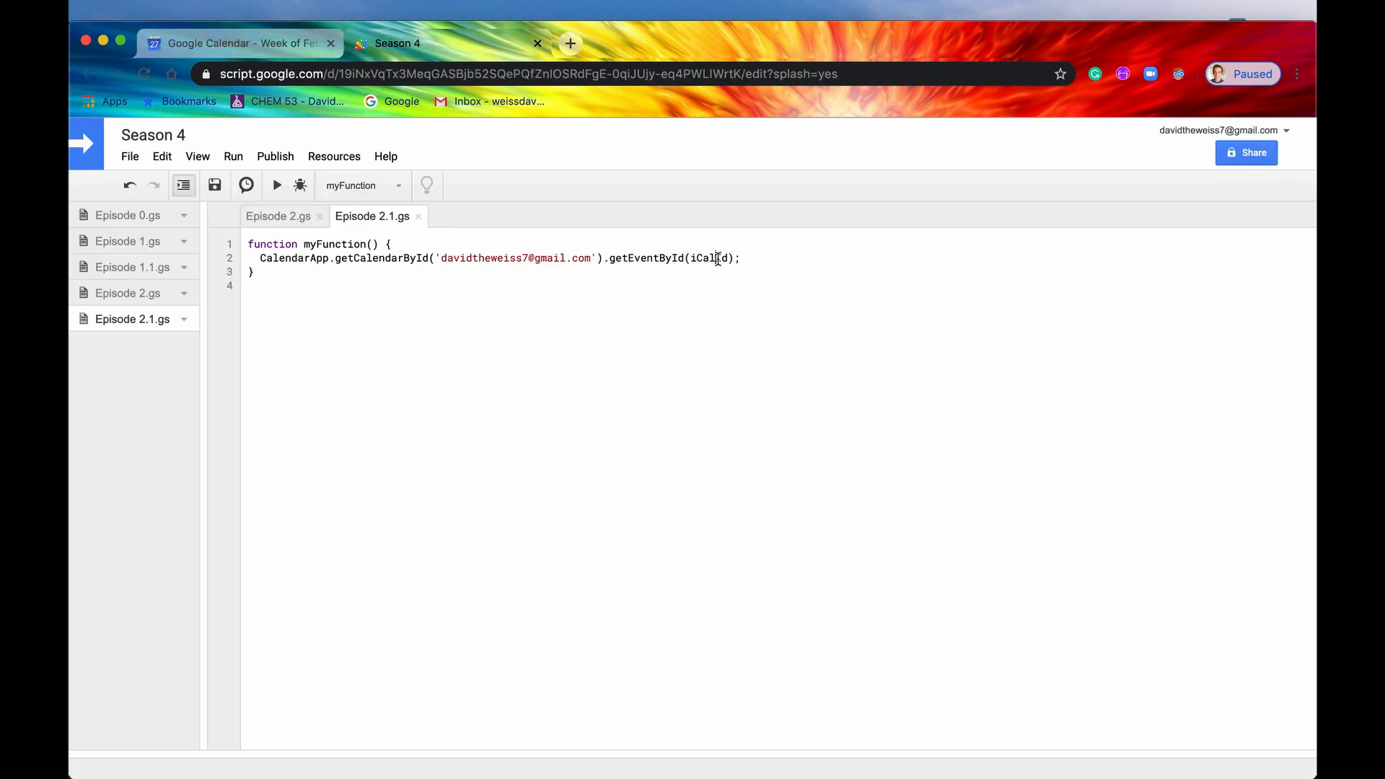
- Begin a line const id = CalendarApp.getDefaultCalendar().getEventsForDay(...) using autocomplete
double_click(709, 258)
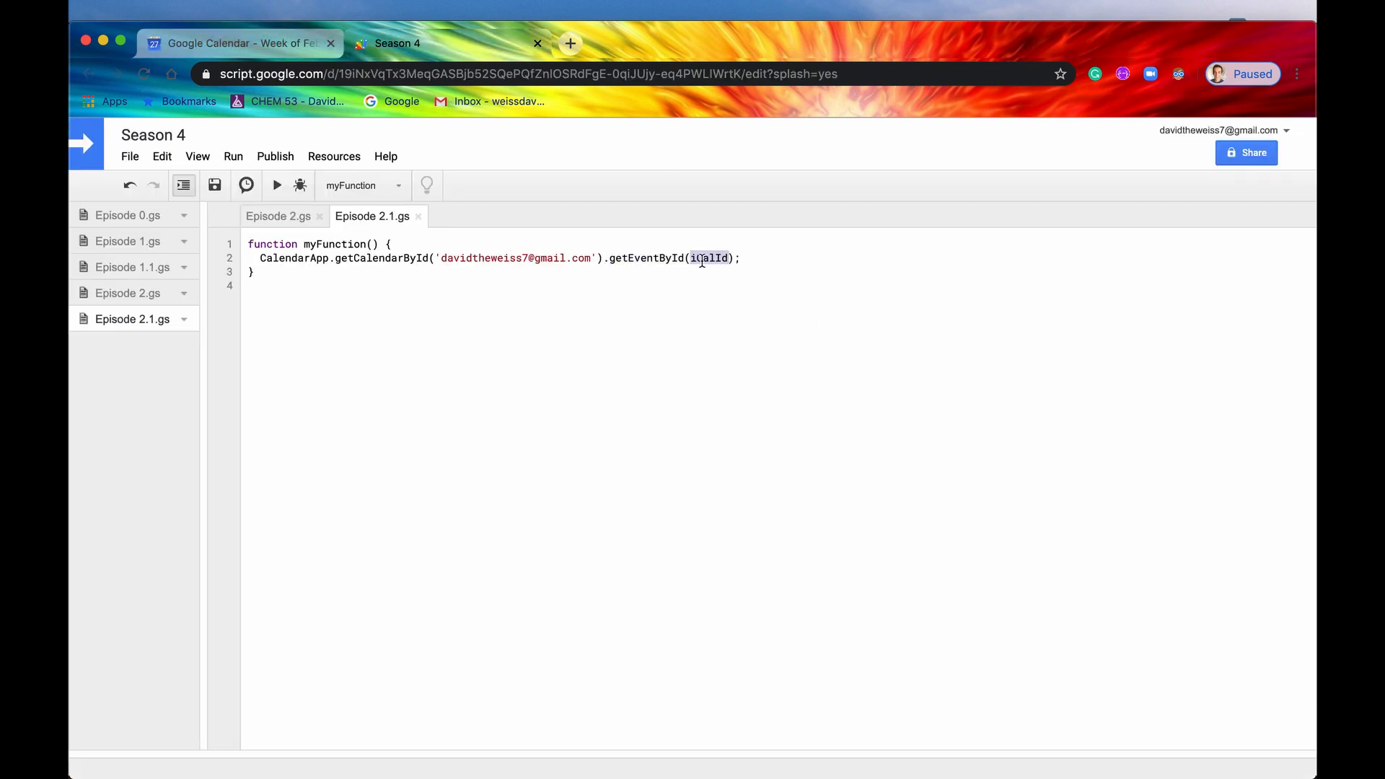
key(enter)
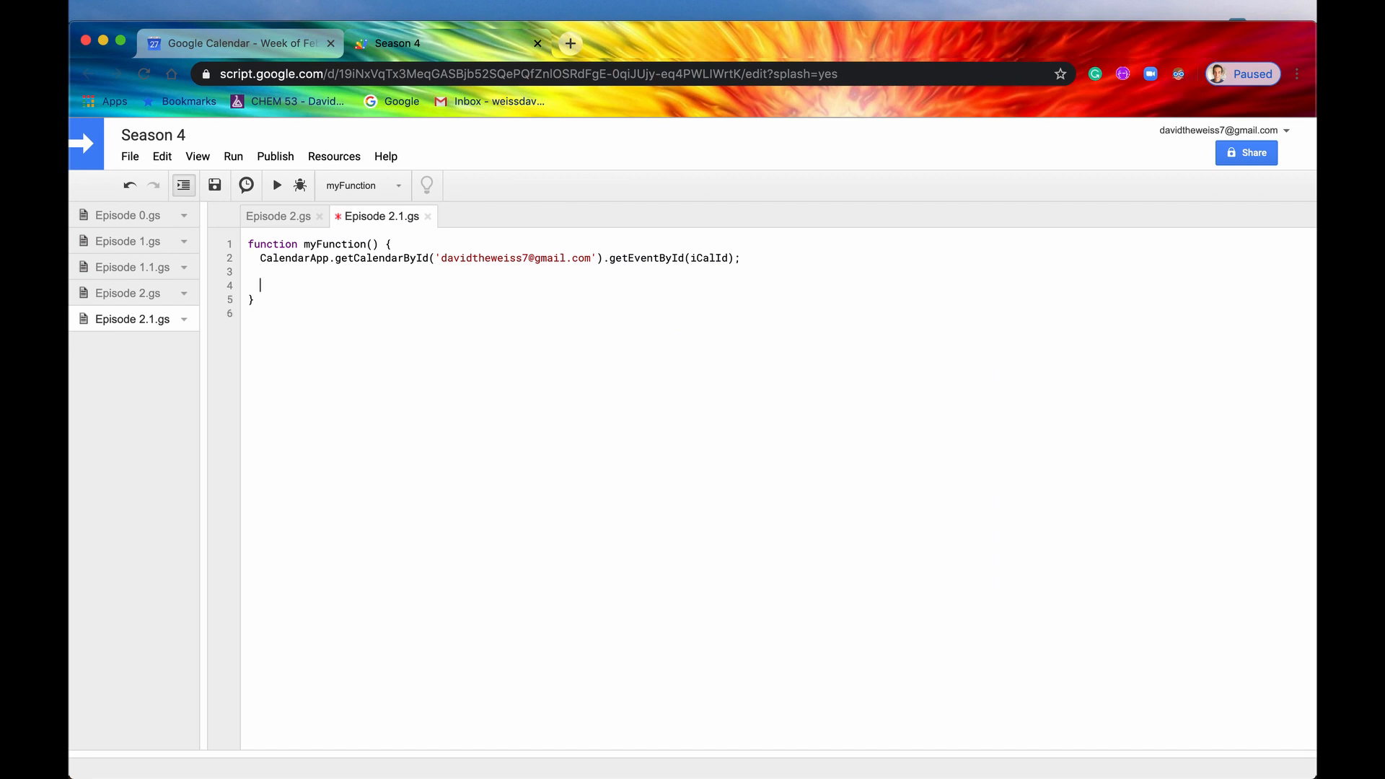
text(const i)
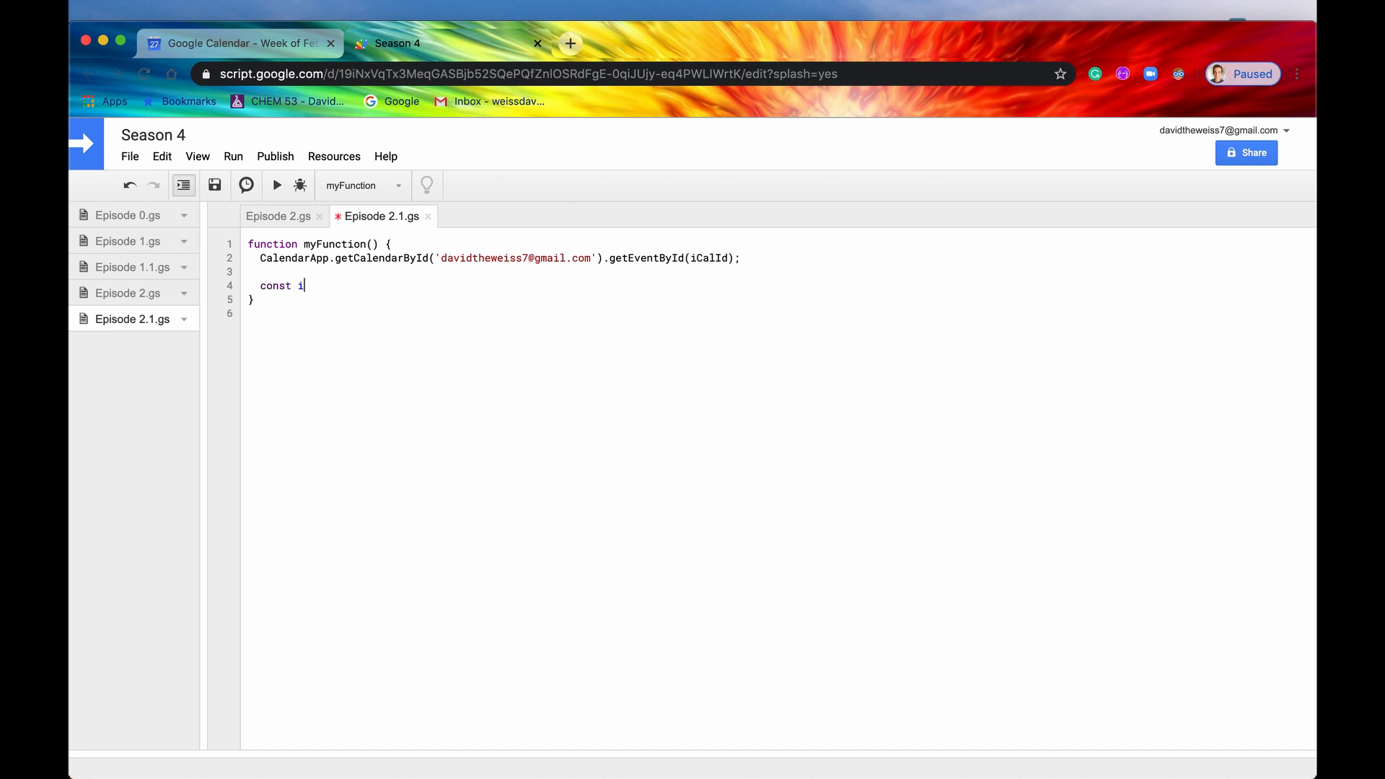
text(d = Calen)
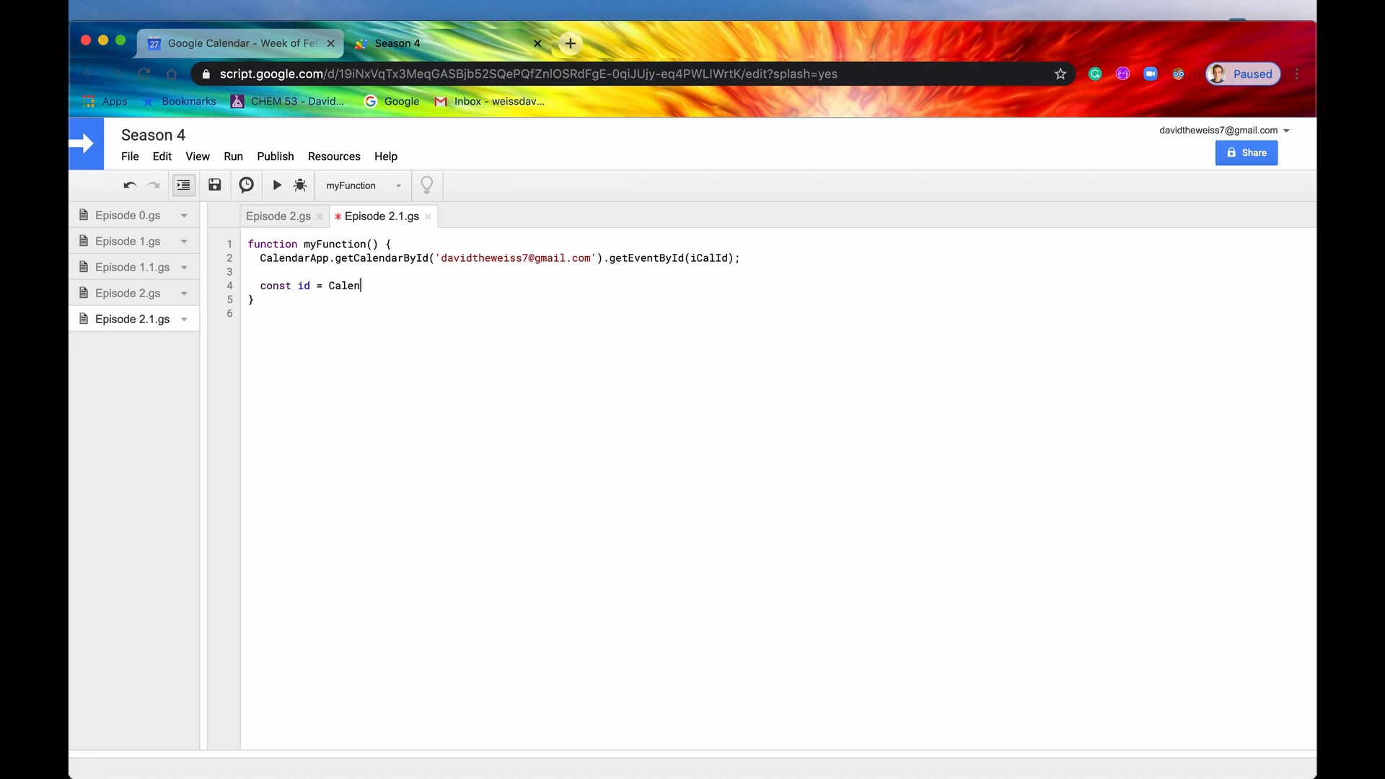
text(darApp.ge)
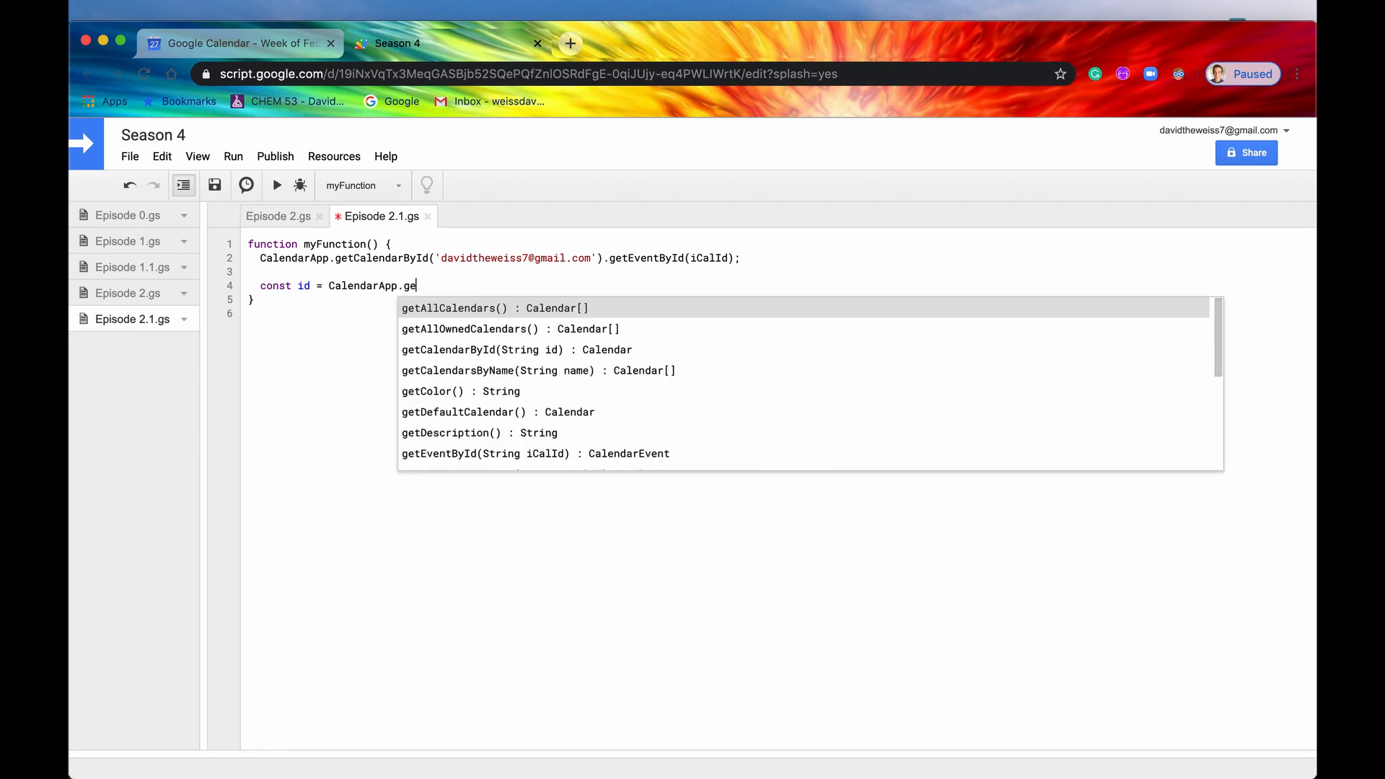
click(463, 411)
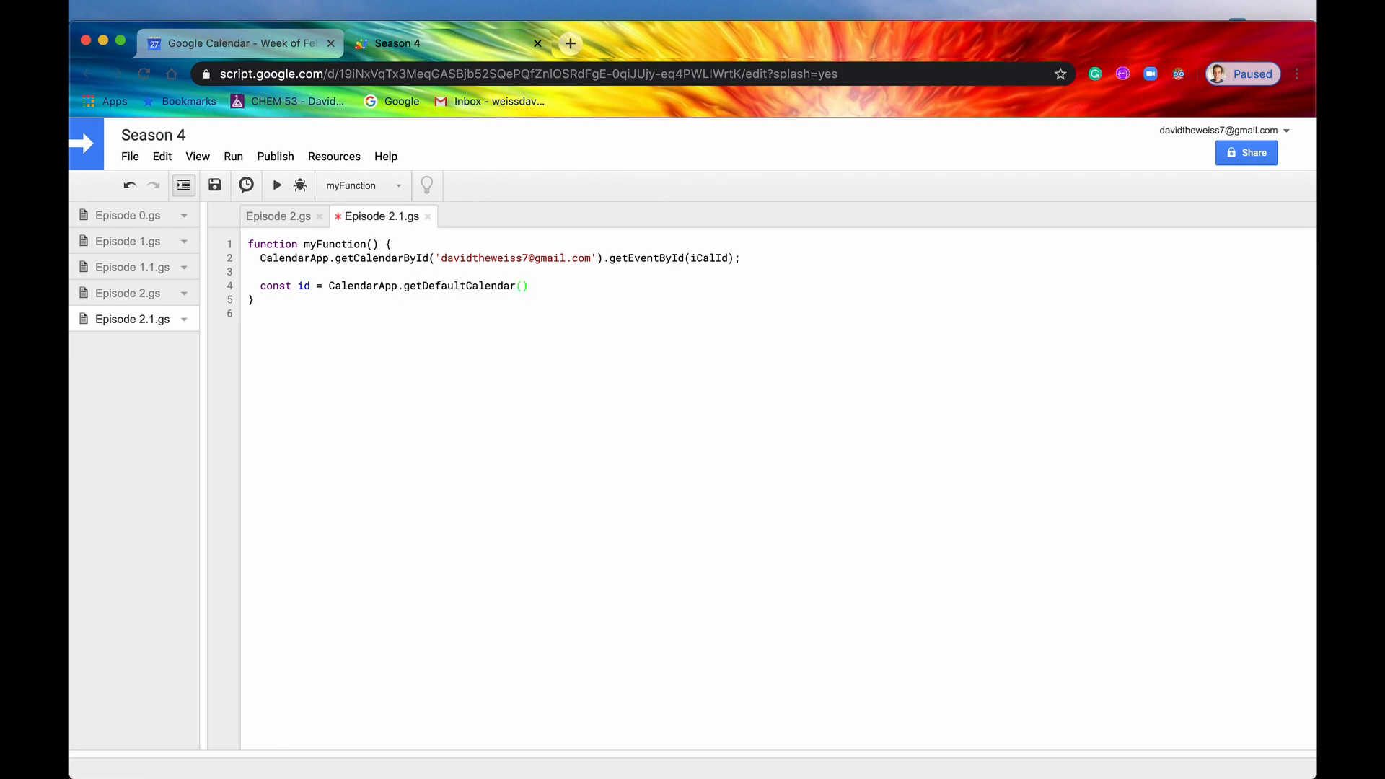
text(.getEvent)
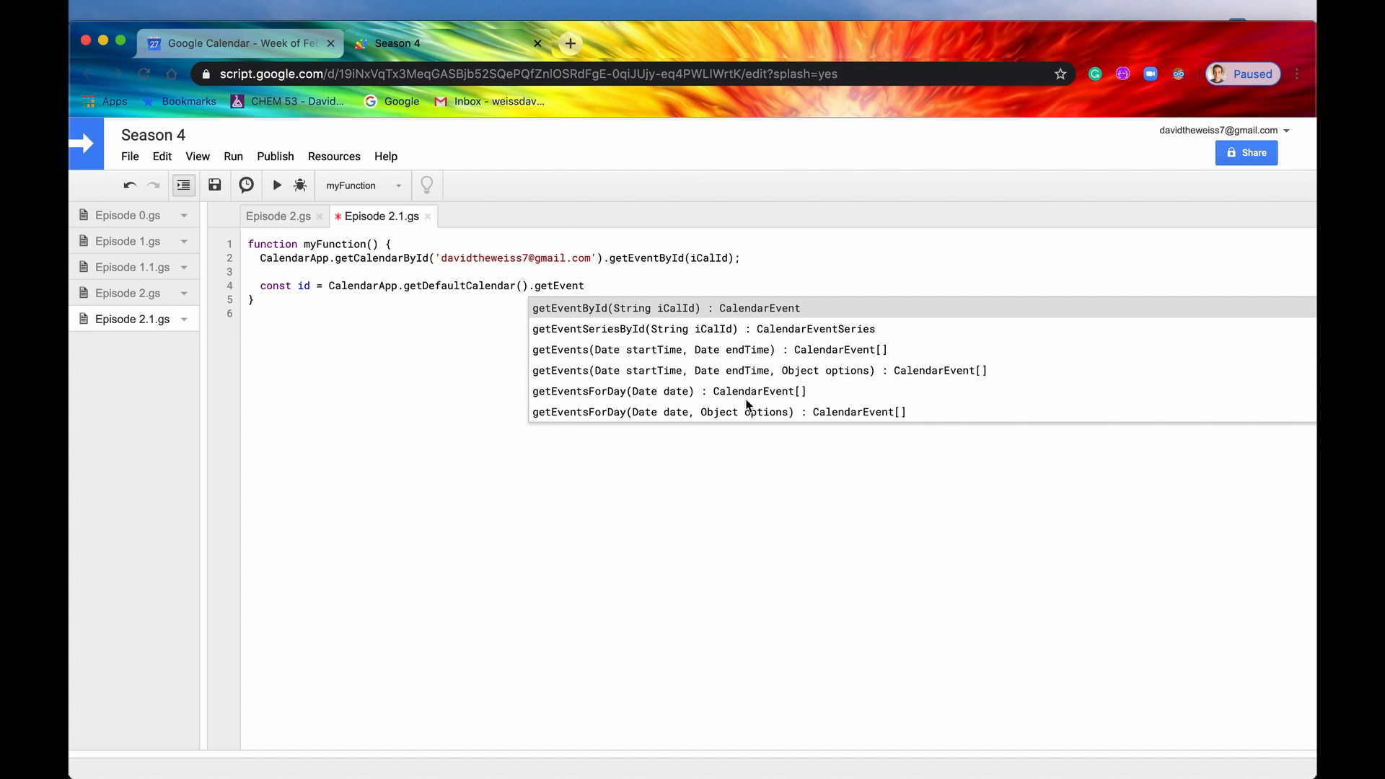
click(662, 391)
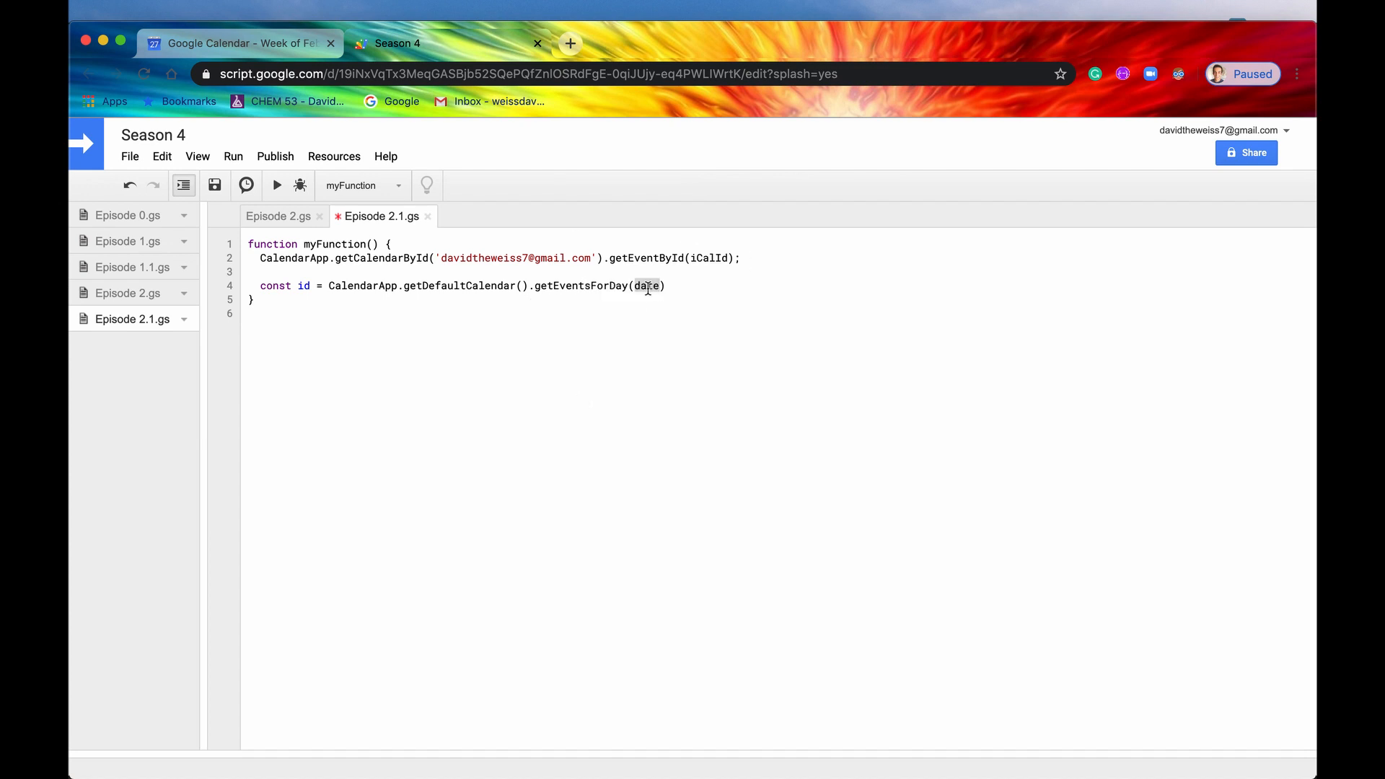
- Finish the line with new Date())[0].getId() to store today's first event ID
text(new Dat)
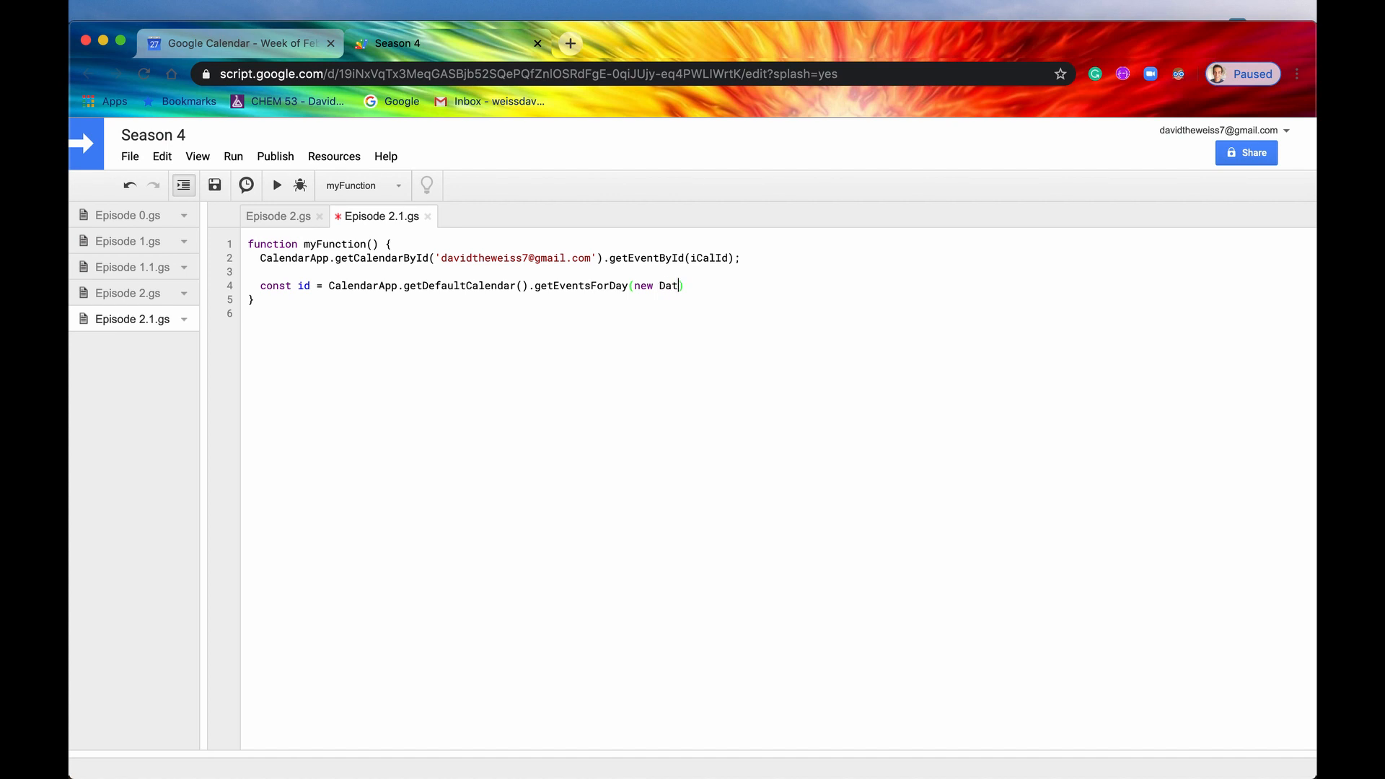
text(e())[0)
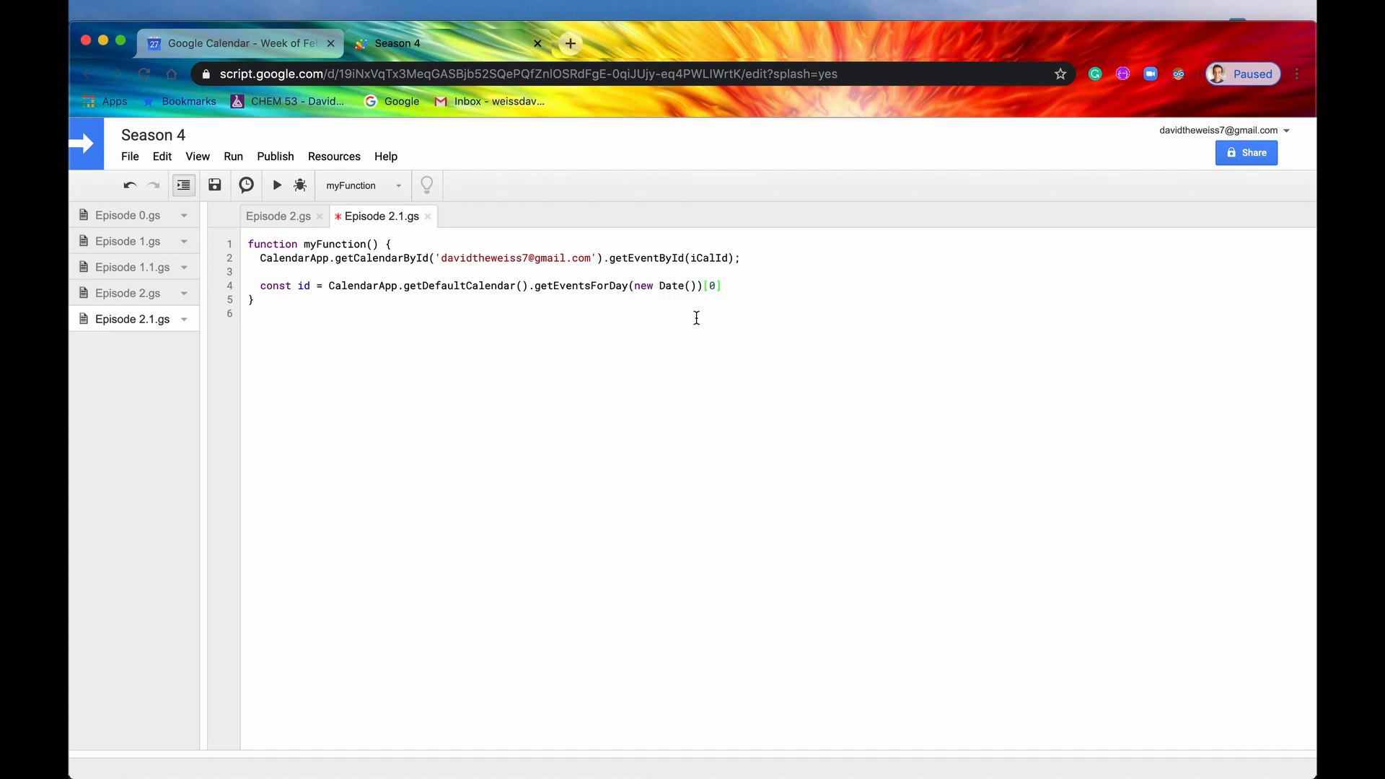
text(.)
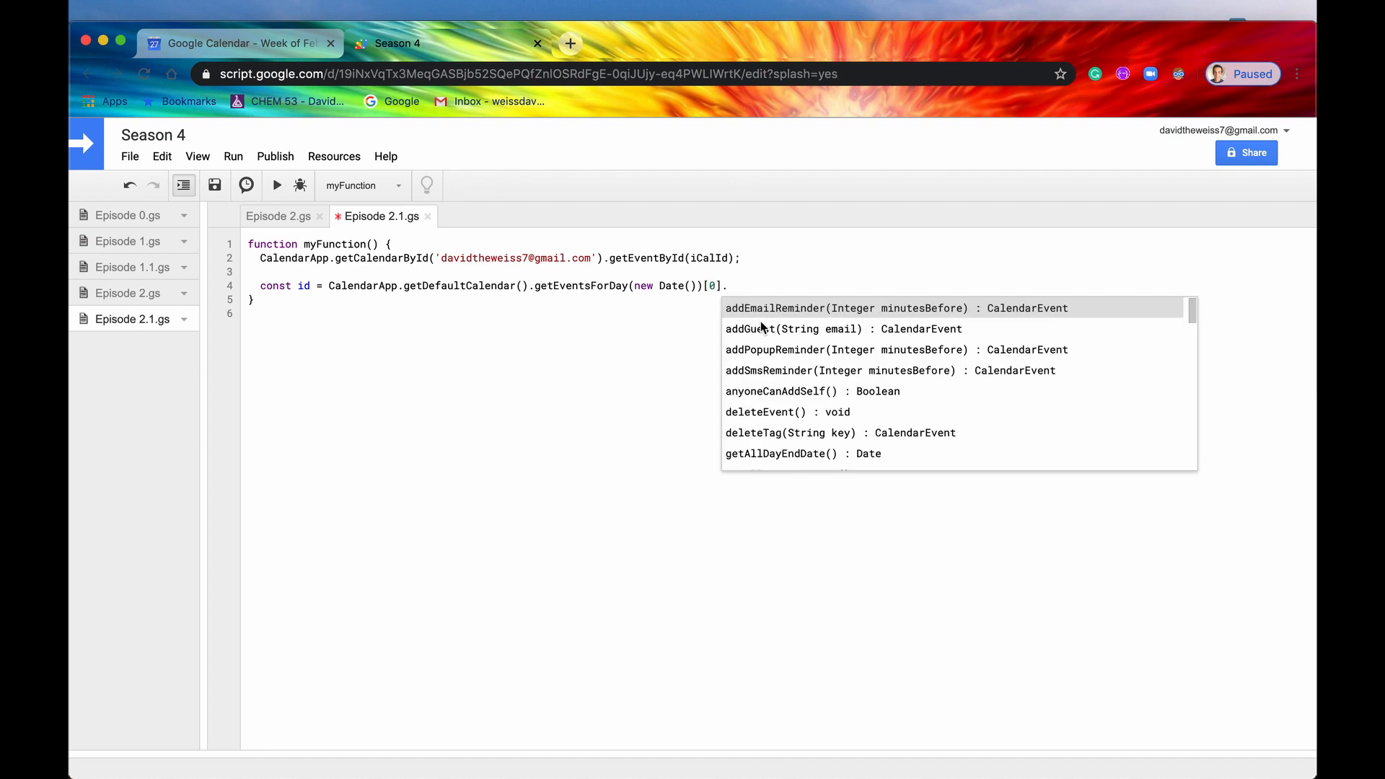
text(get)
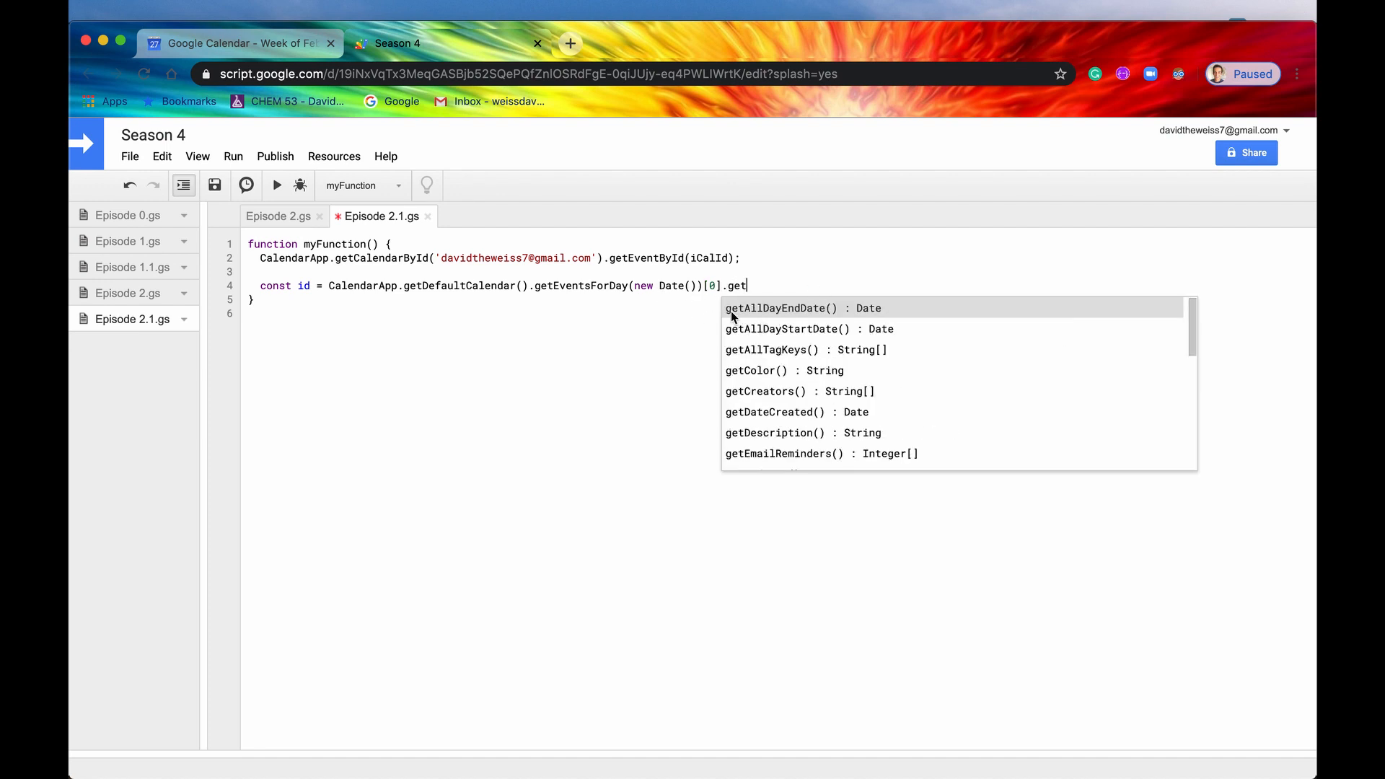
mouse_move(792, 412)
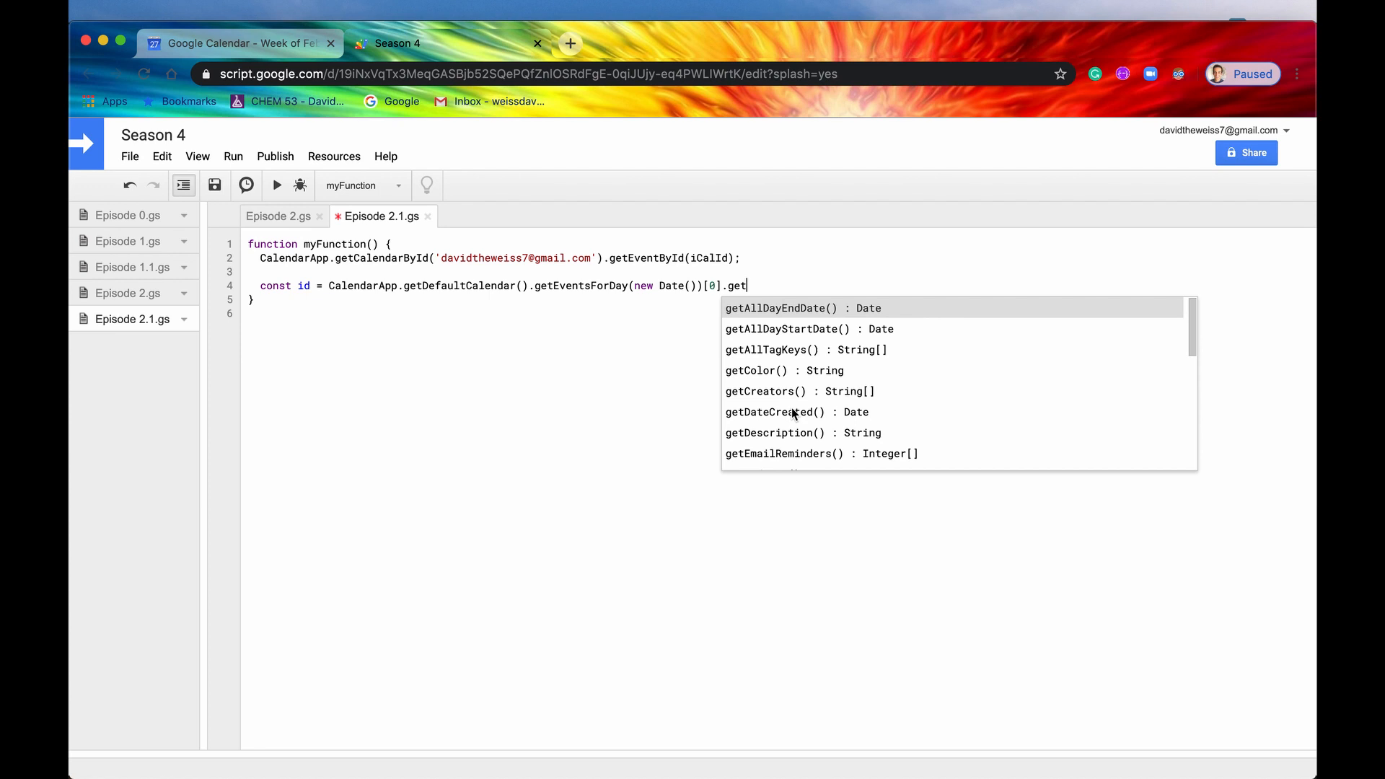
text(I)
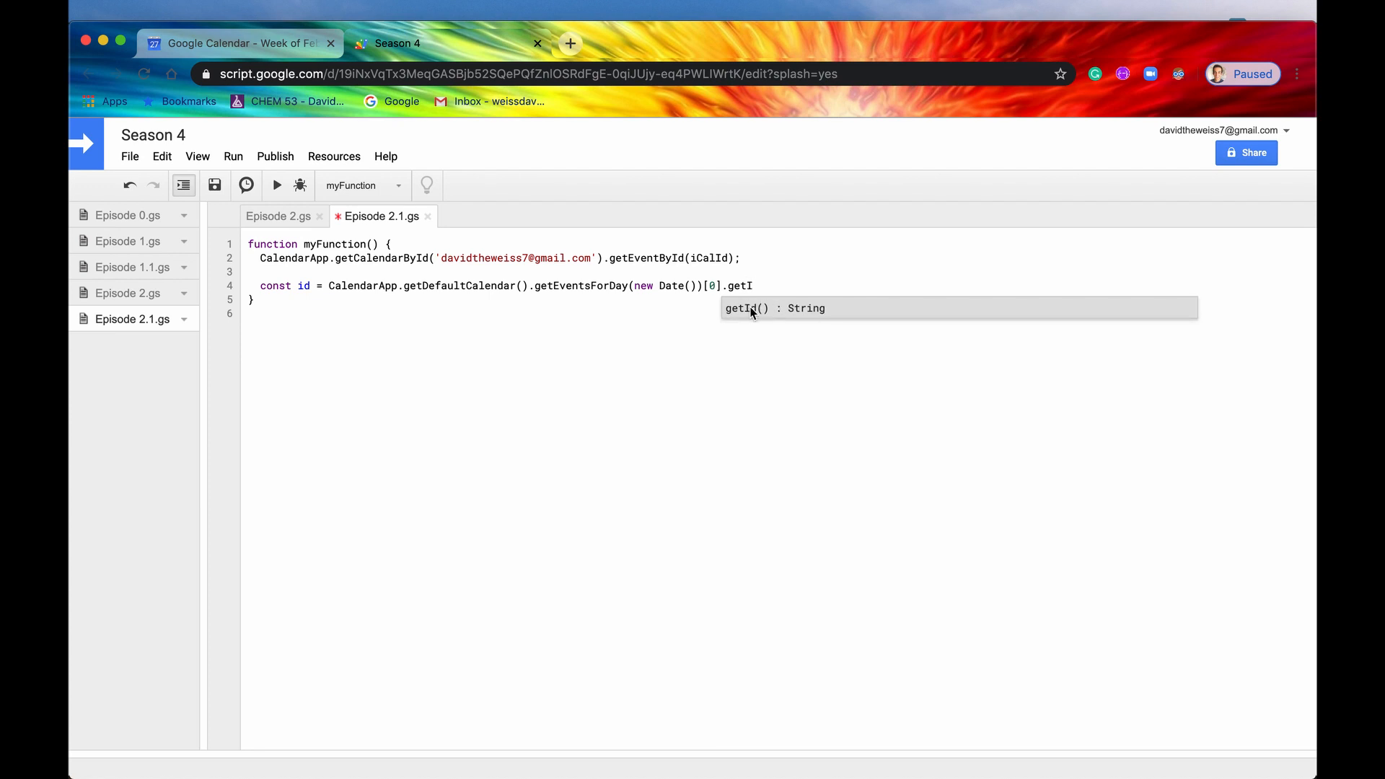
click(773, 307)
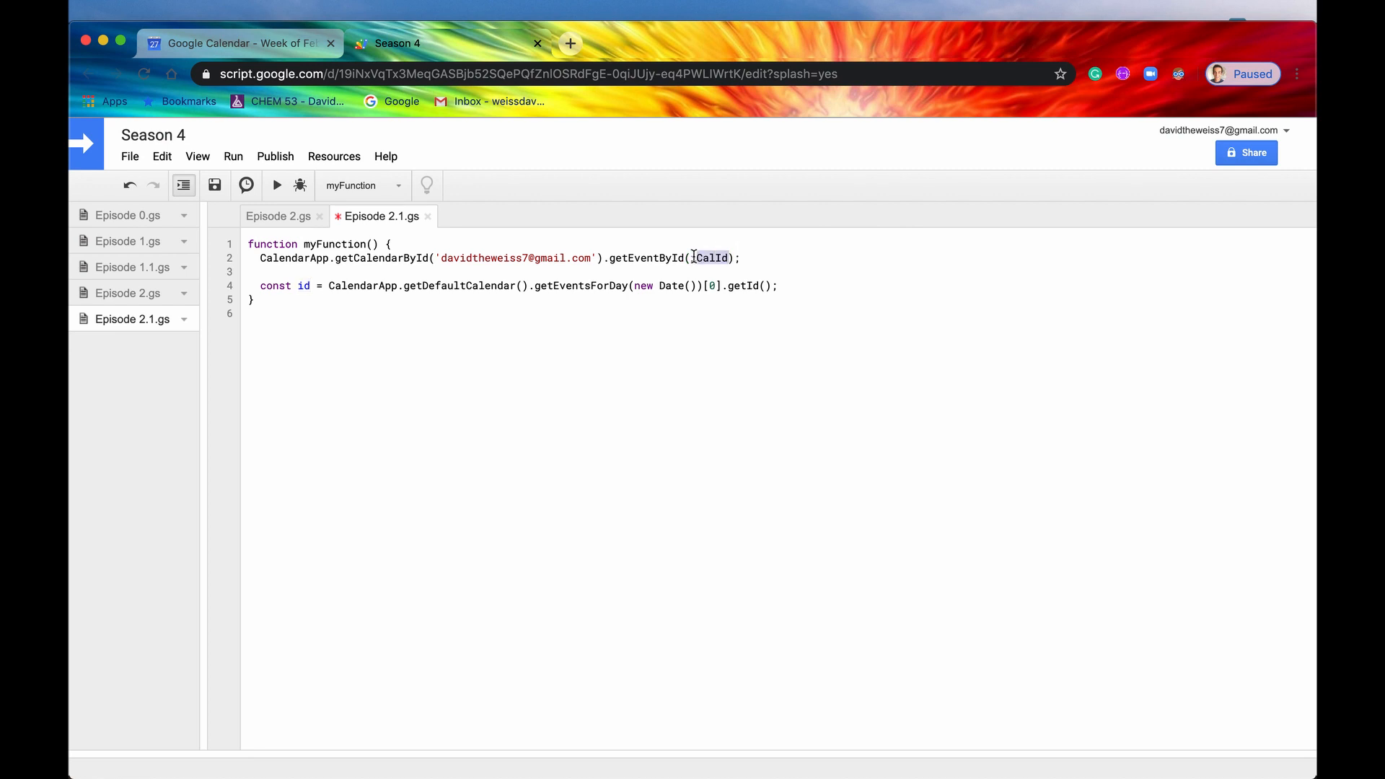
- Replace the iCalId placeholder in getEventById with the id constant
text(id)
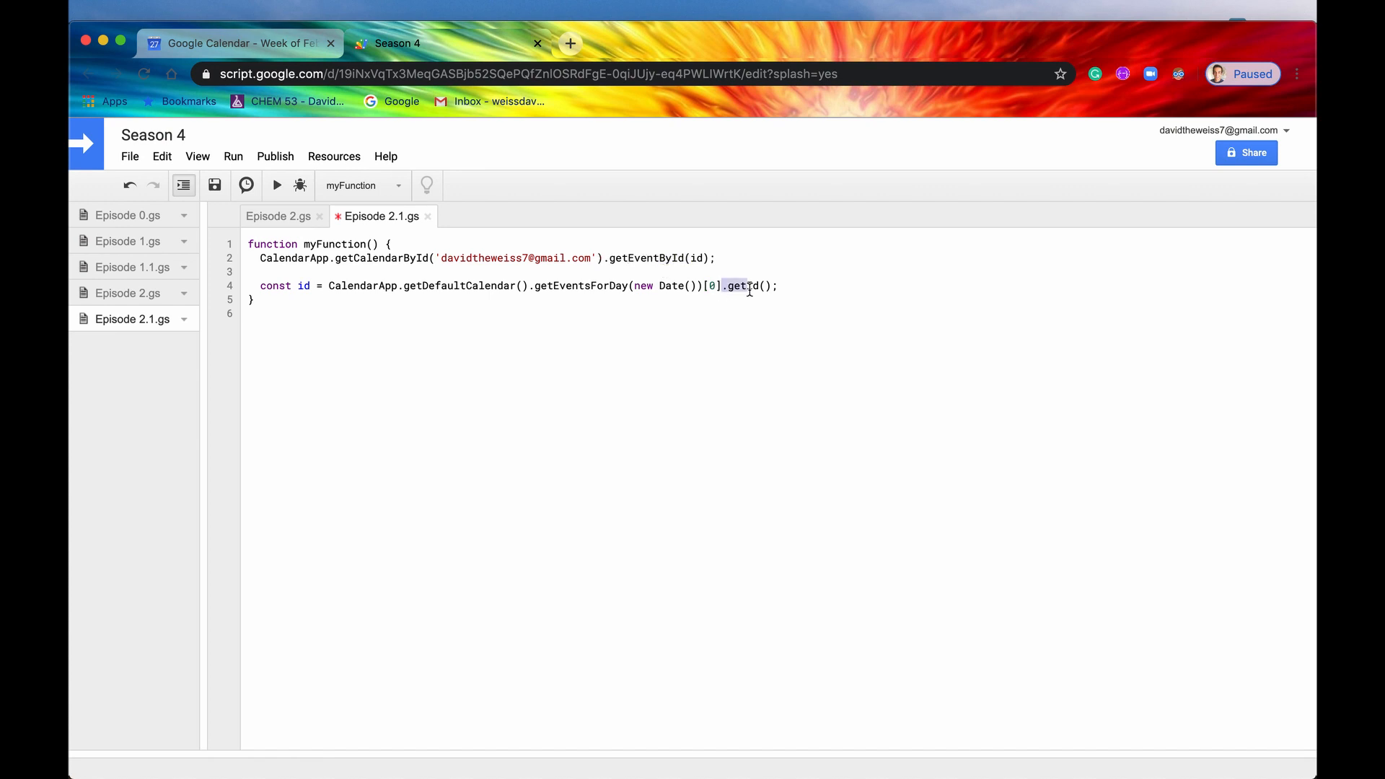
key(Backspace)
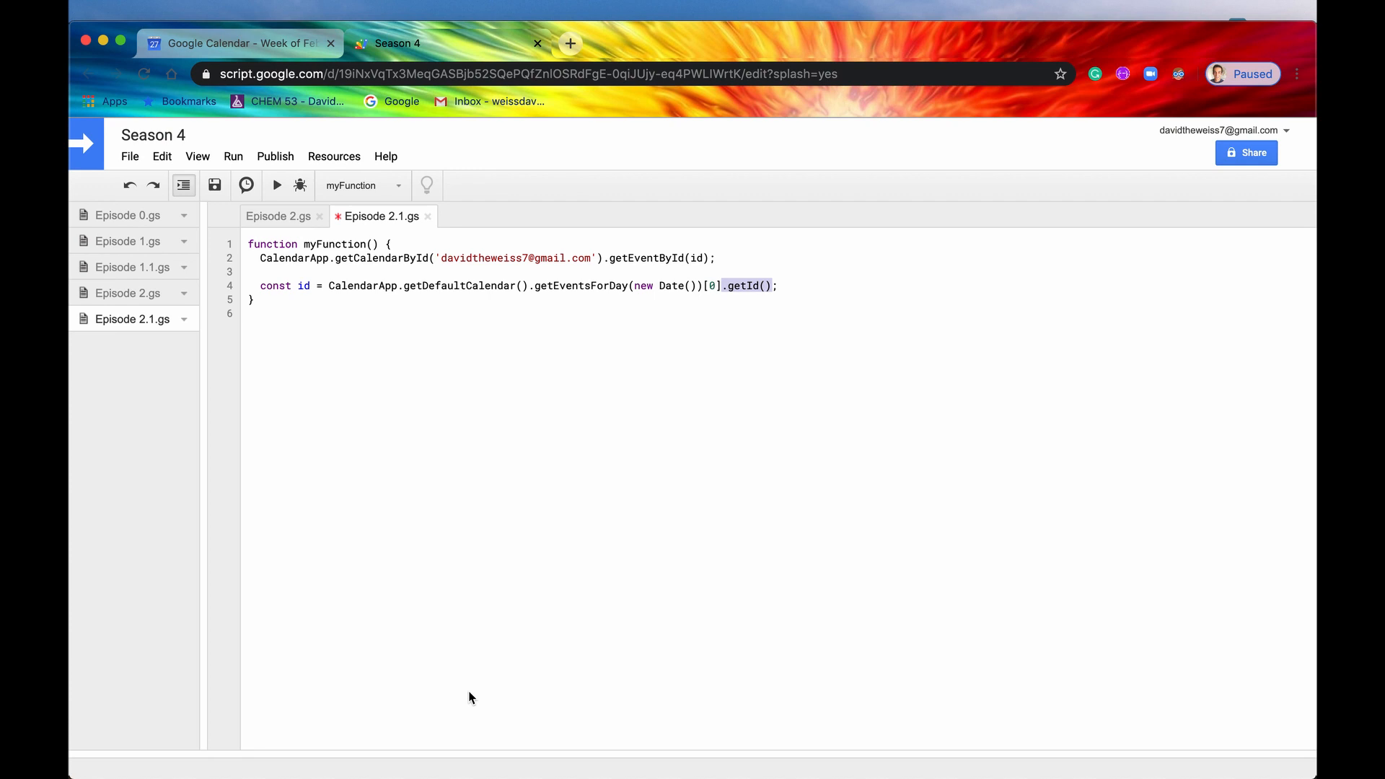
mouse_move(1183, 391)
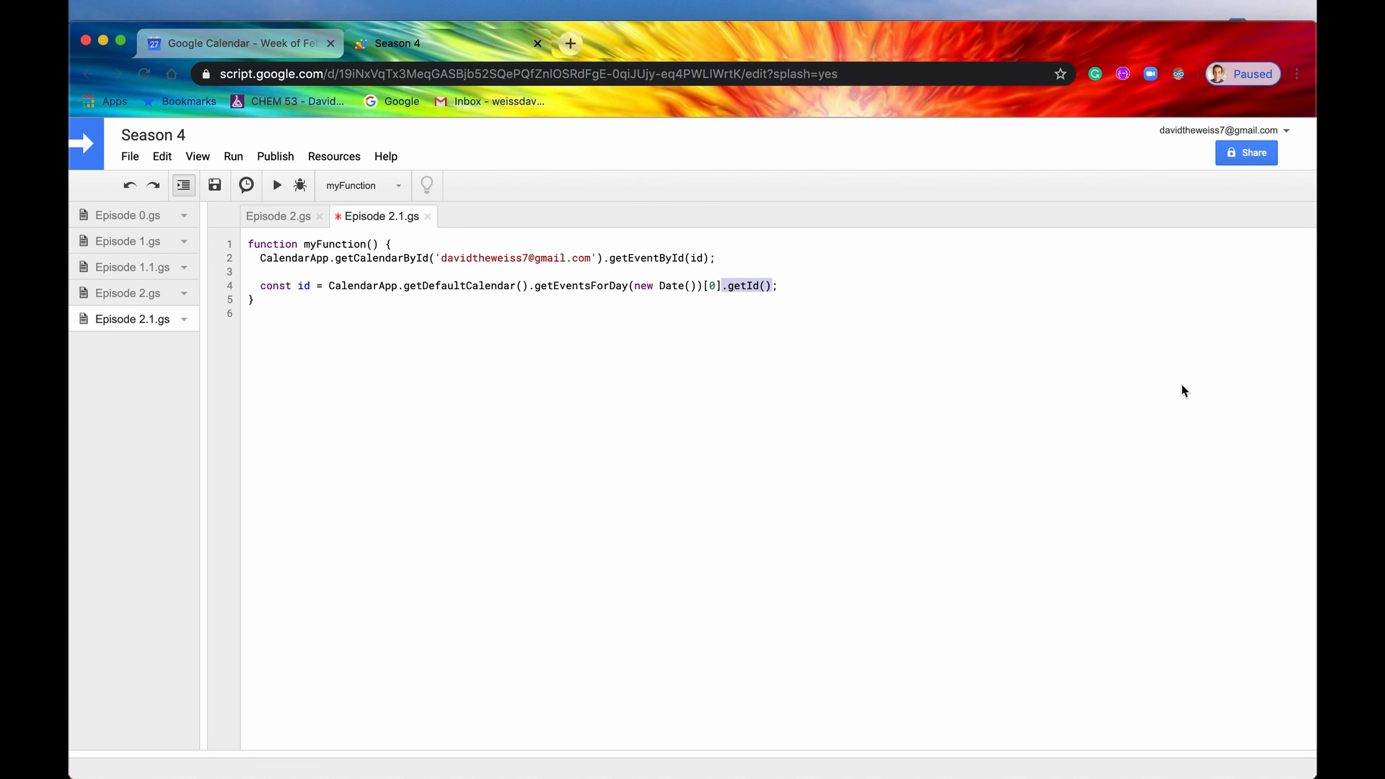
mouse_move(1058, 366)
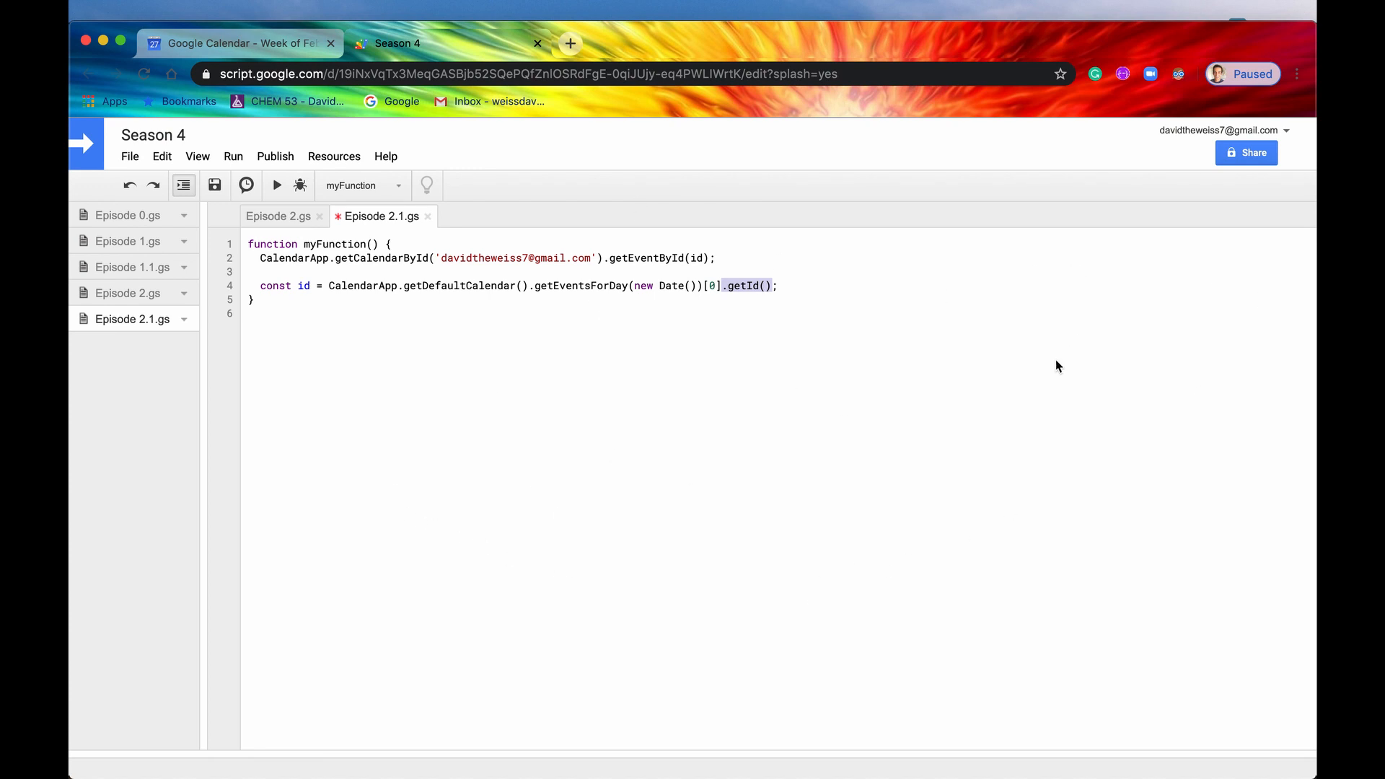
mouse_move(839, 301)
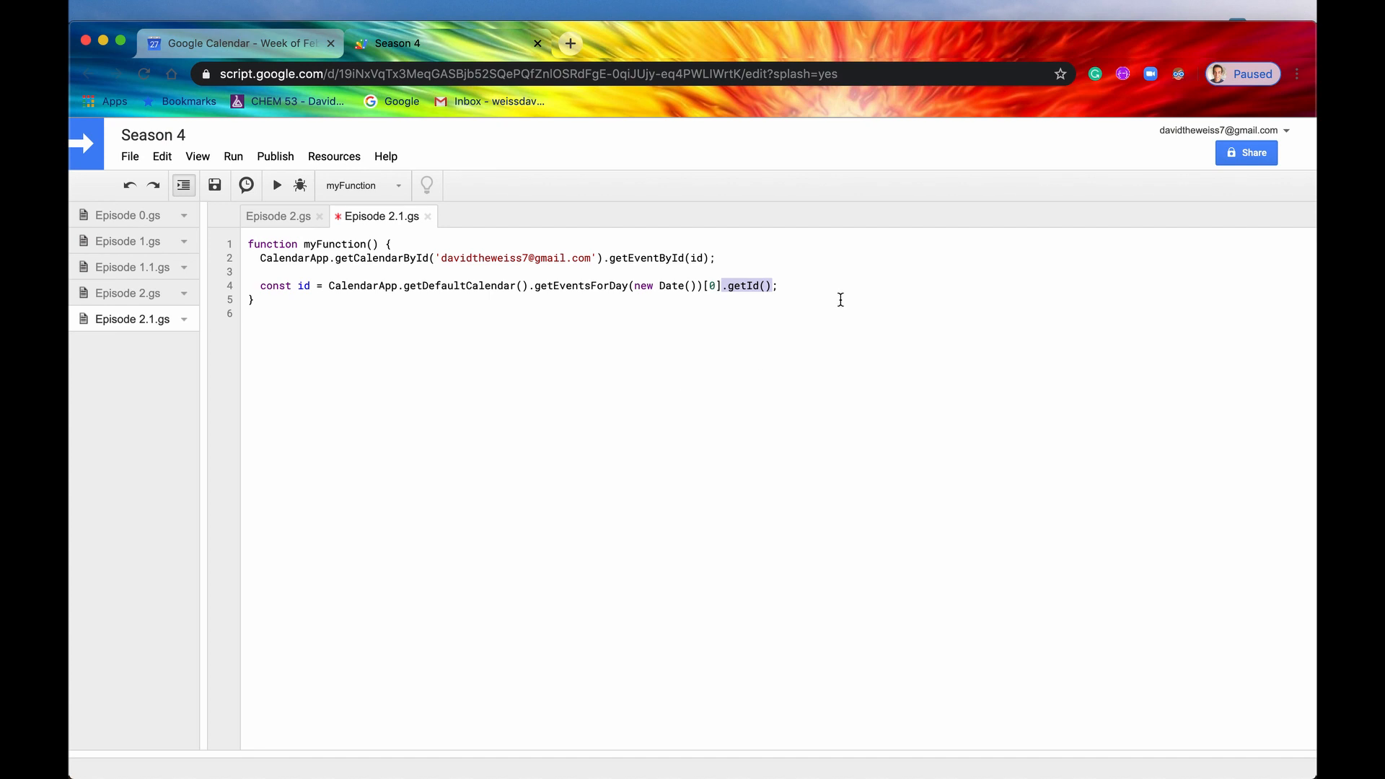
click(696, 258)
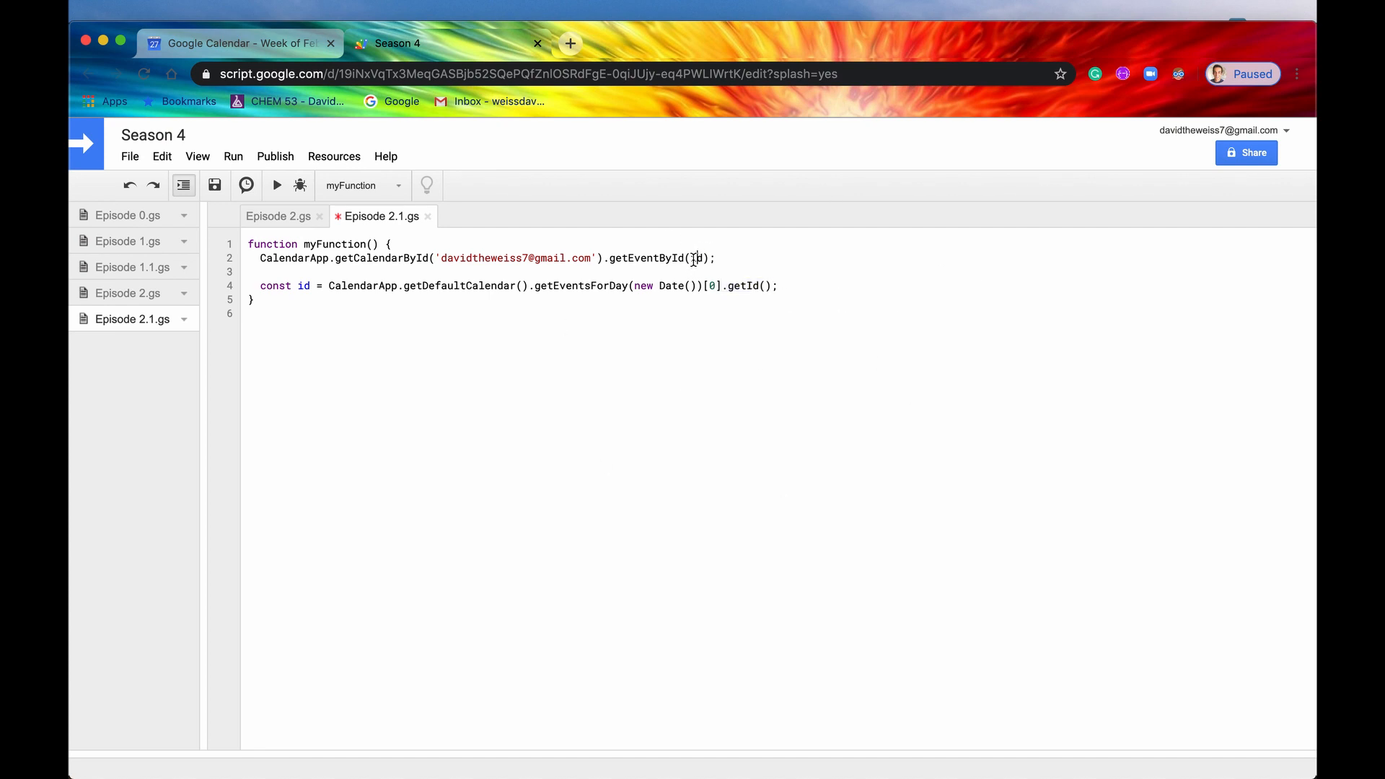
text(id)
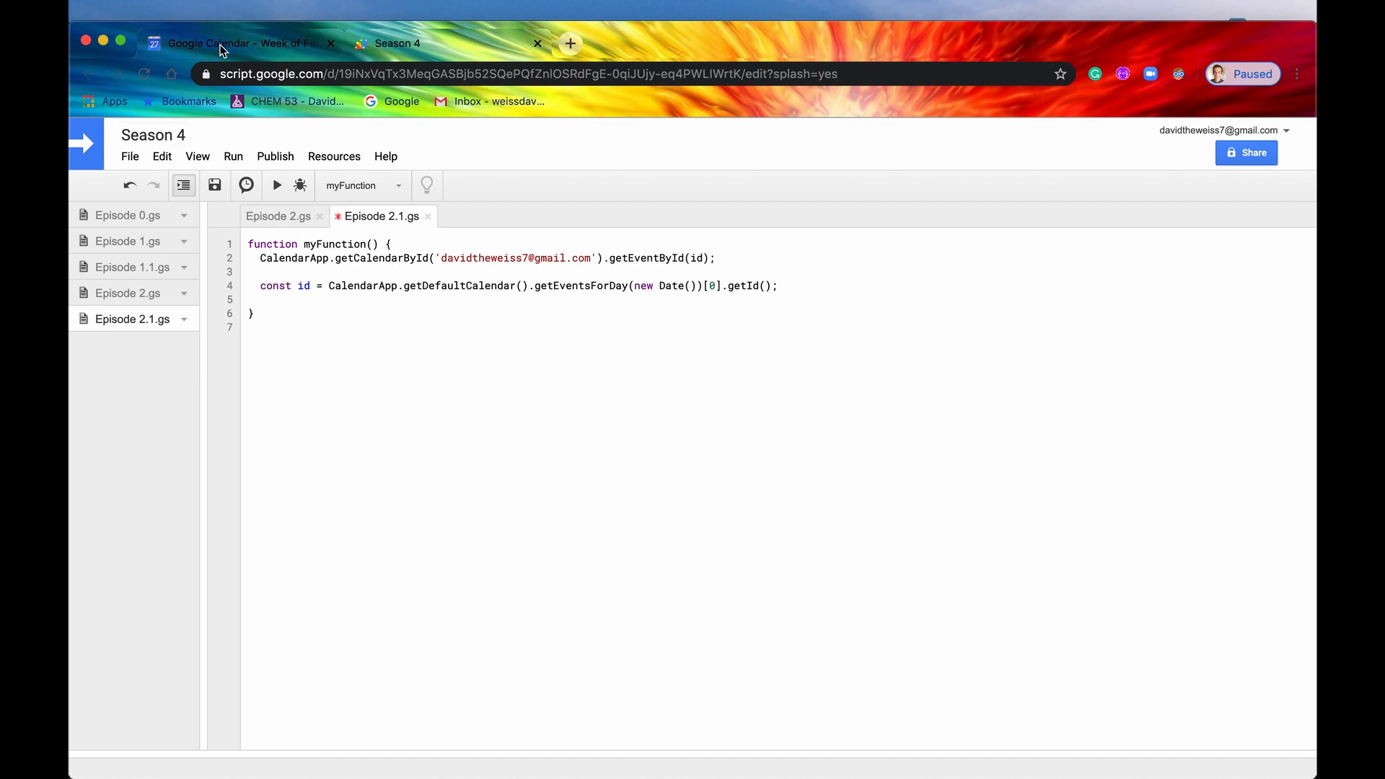
- Open Thursday's Wake Up! event and its full editing page to expose the event ID in the URL
click(242, 43)
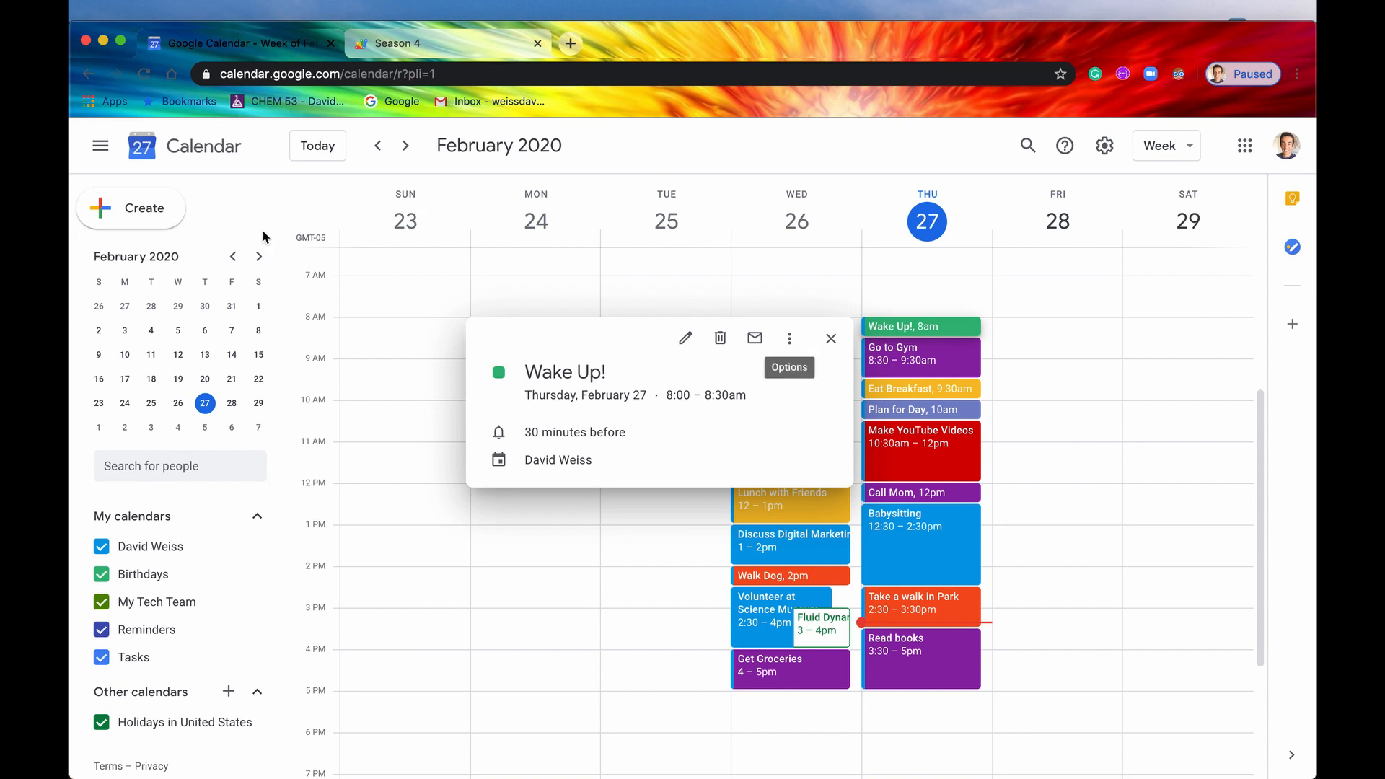
mouse_move(830, 338)
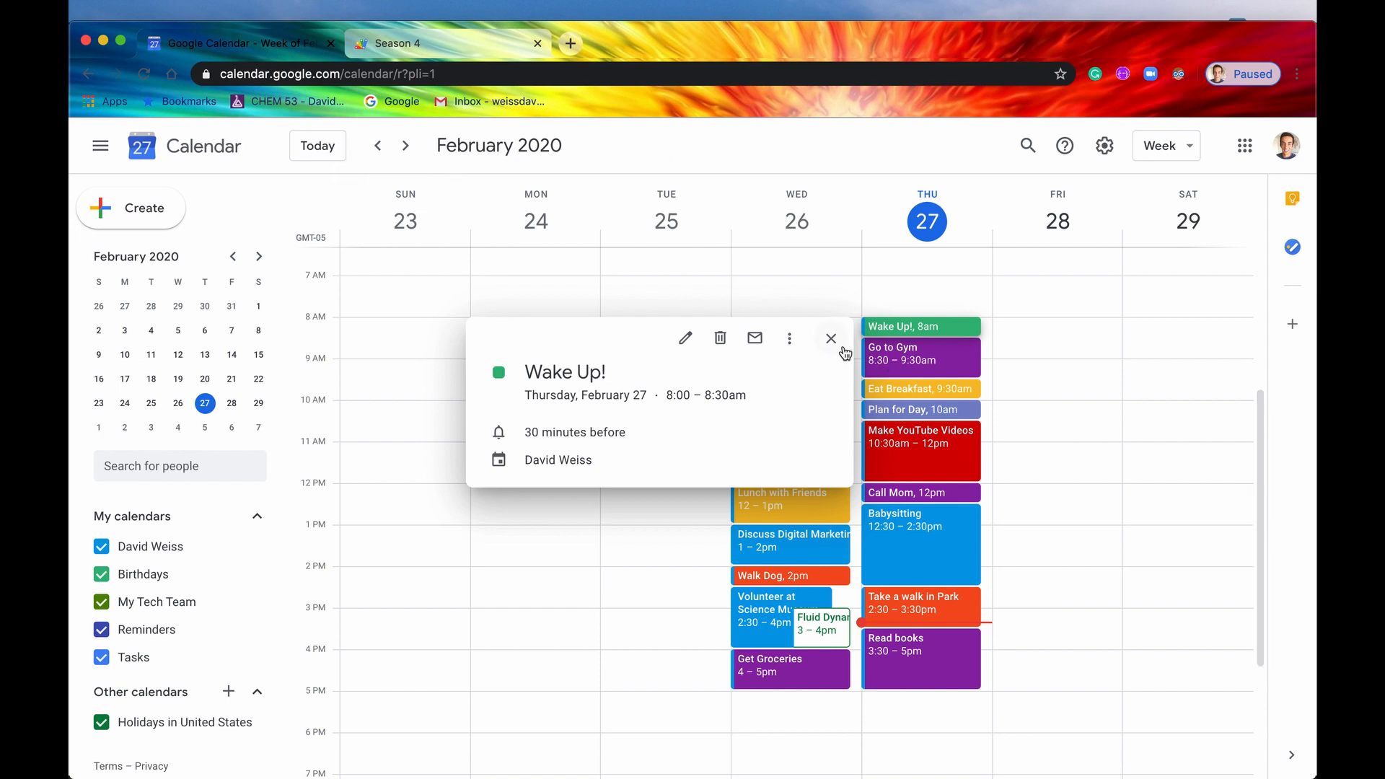
click(398, 44)
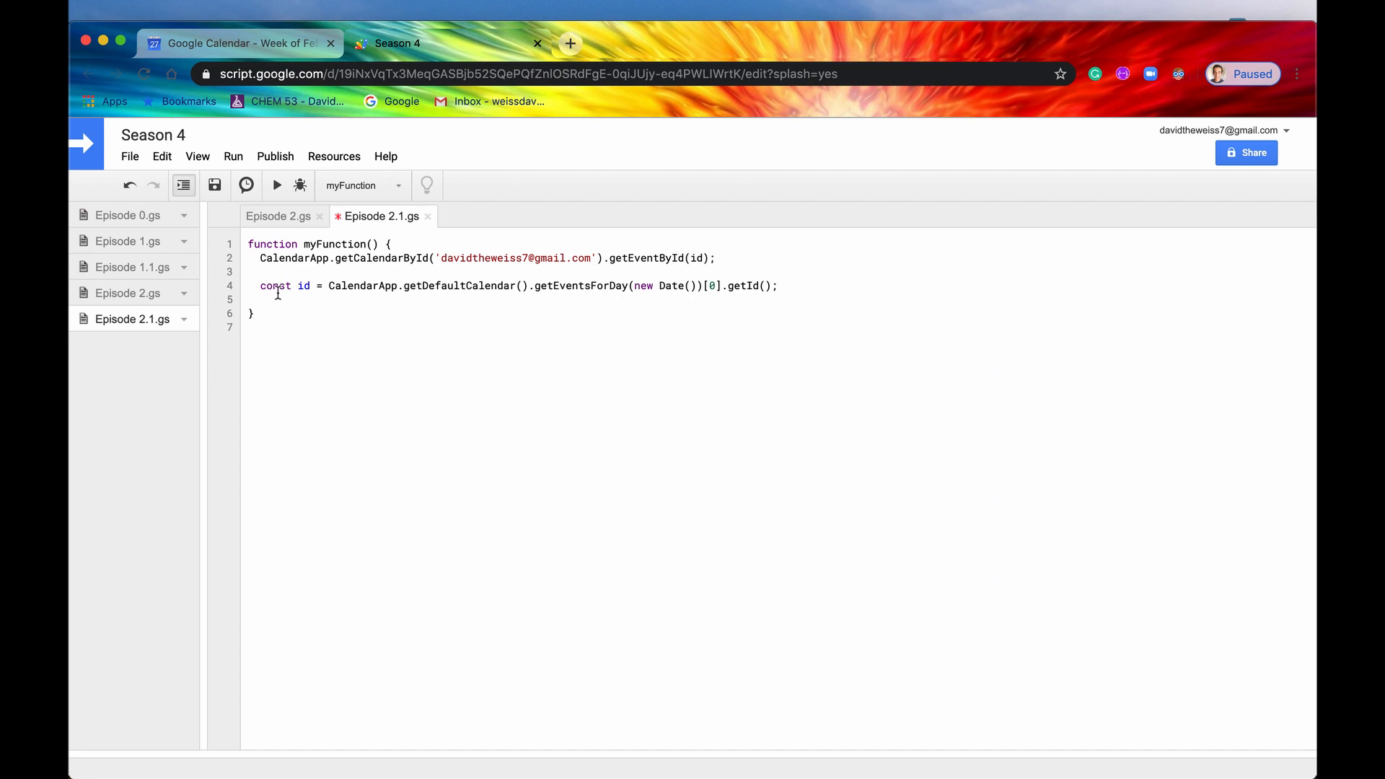
mouse_move(230, 348)
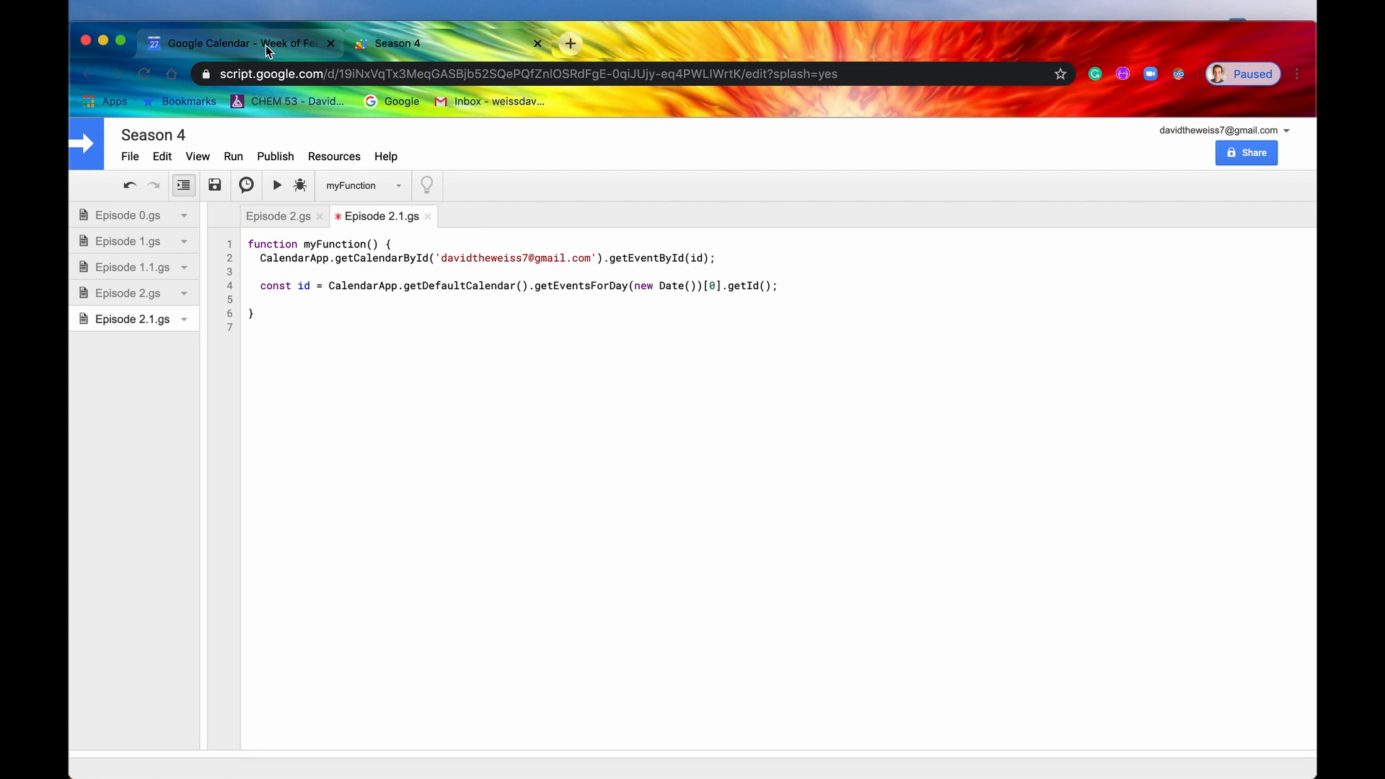
click(238, 43)
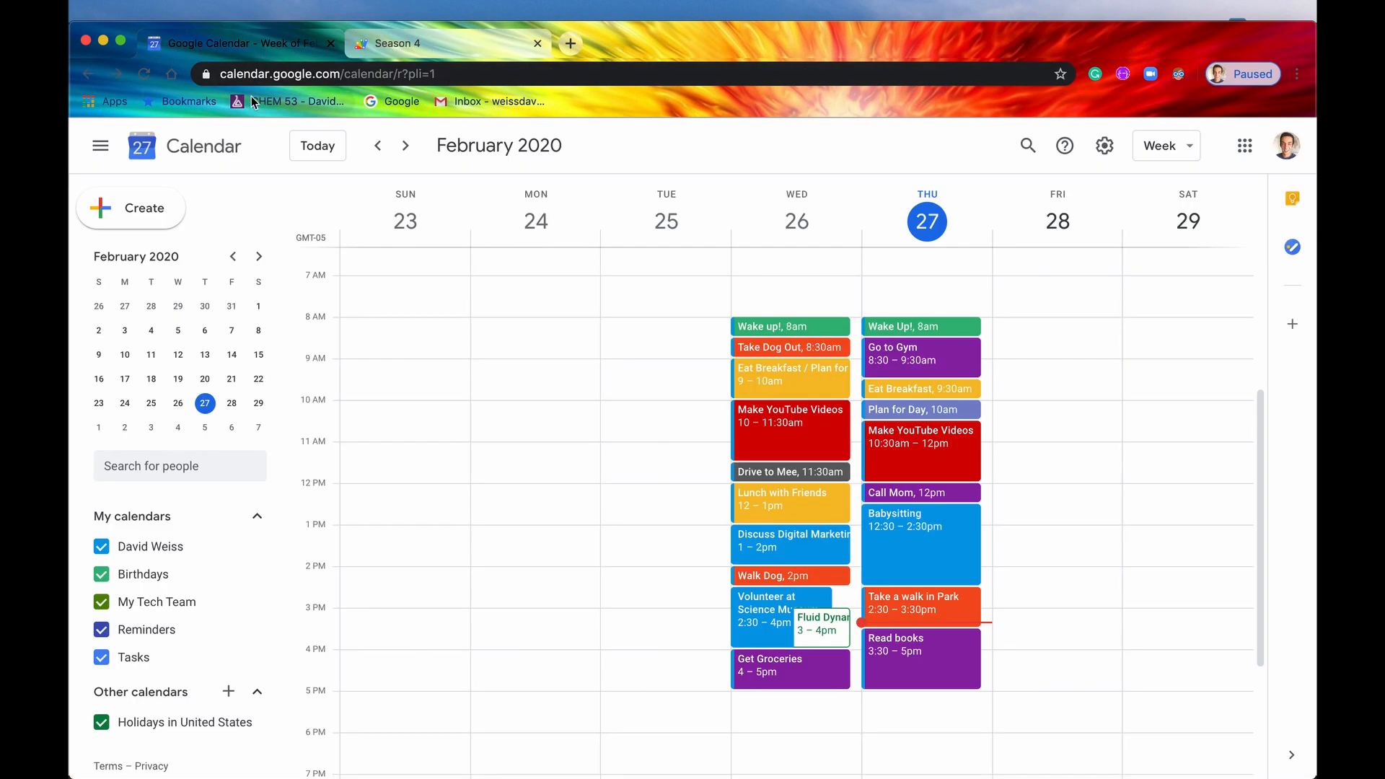
mouse_move(936, 332)
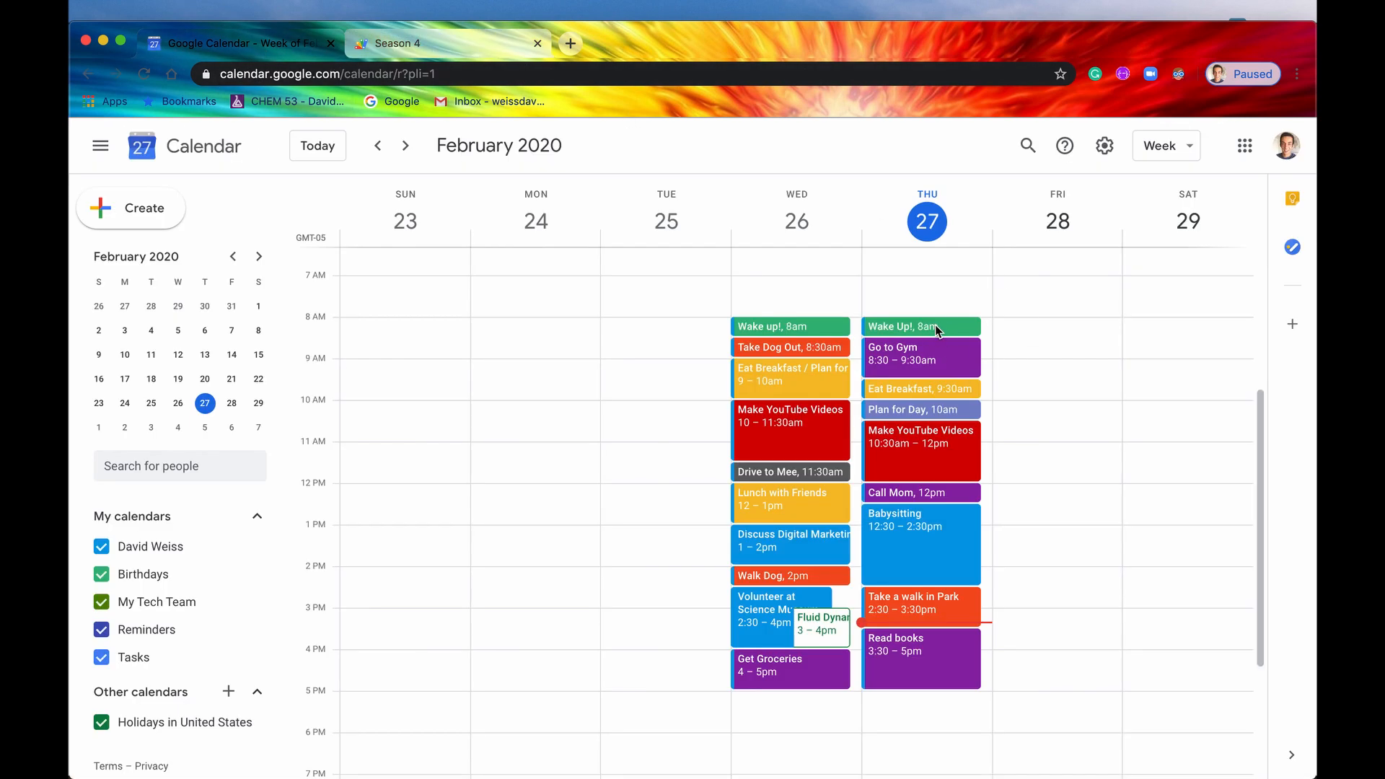
click(921, 326)
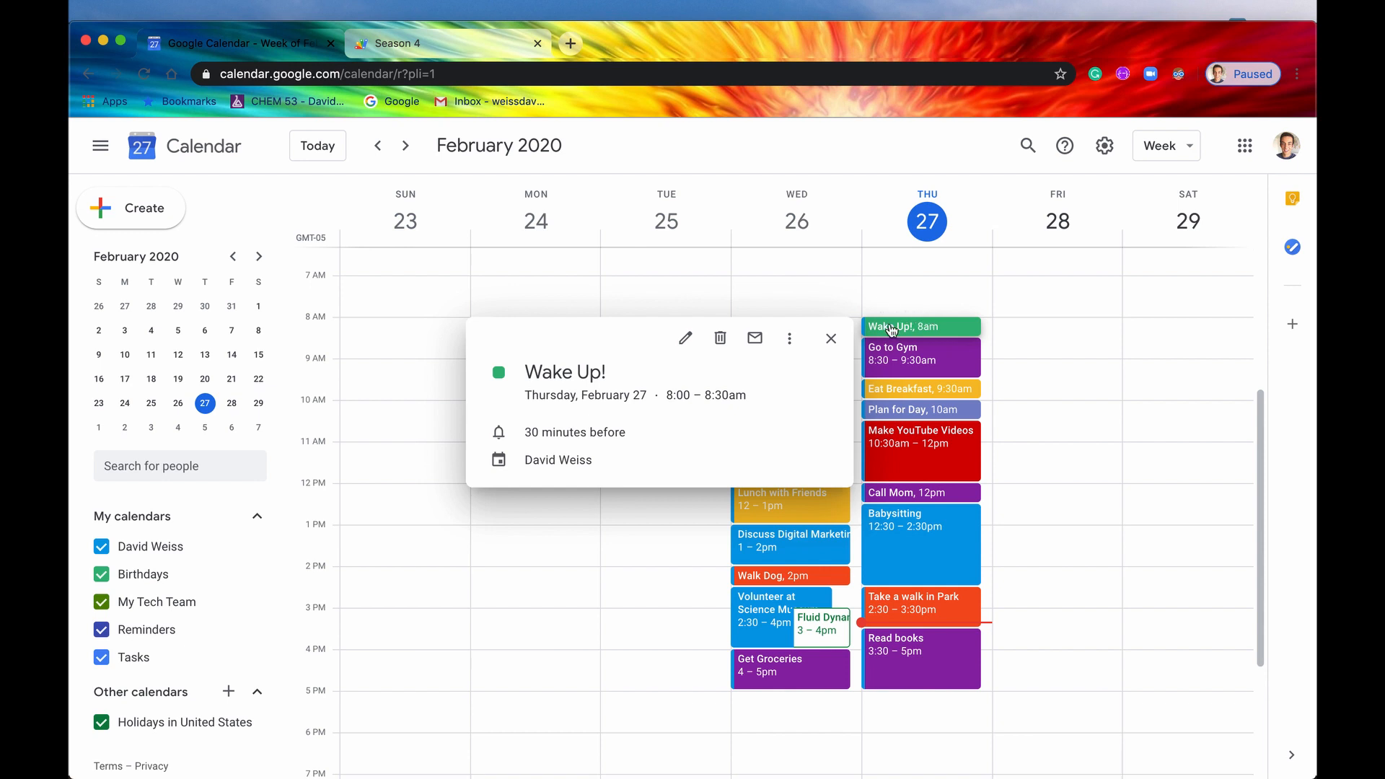
mouse_move(685, 337)
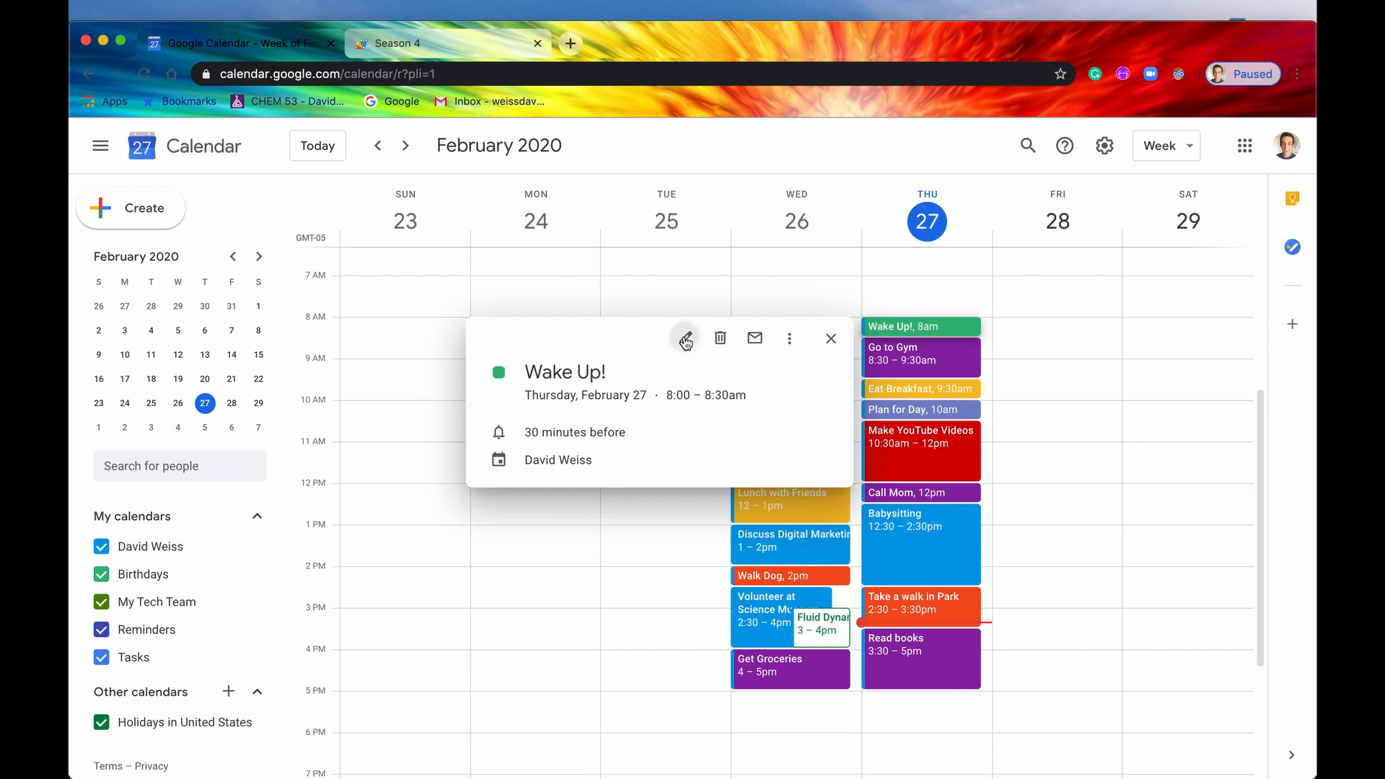
click(685, 337)
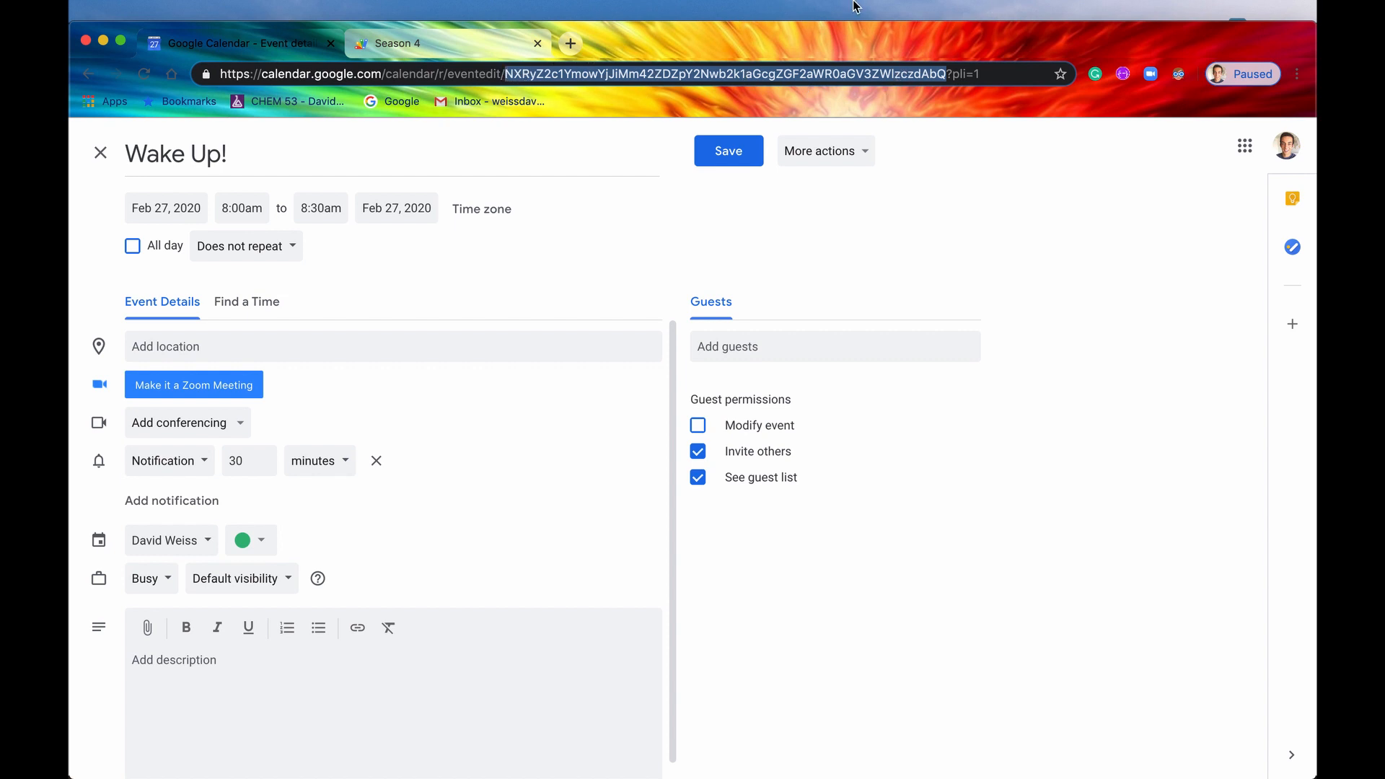
mouse_move(958, 74)
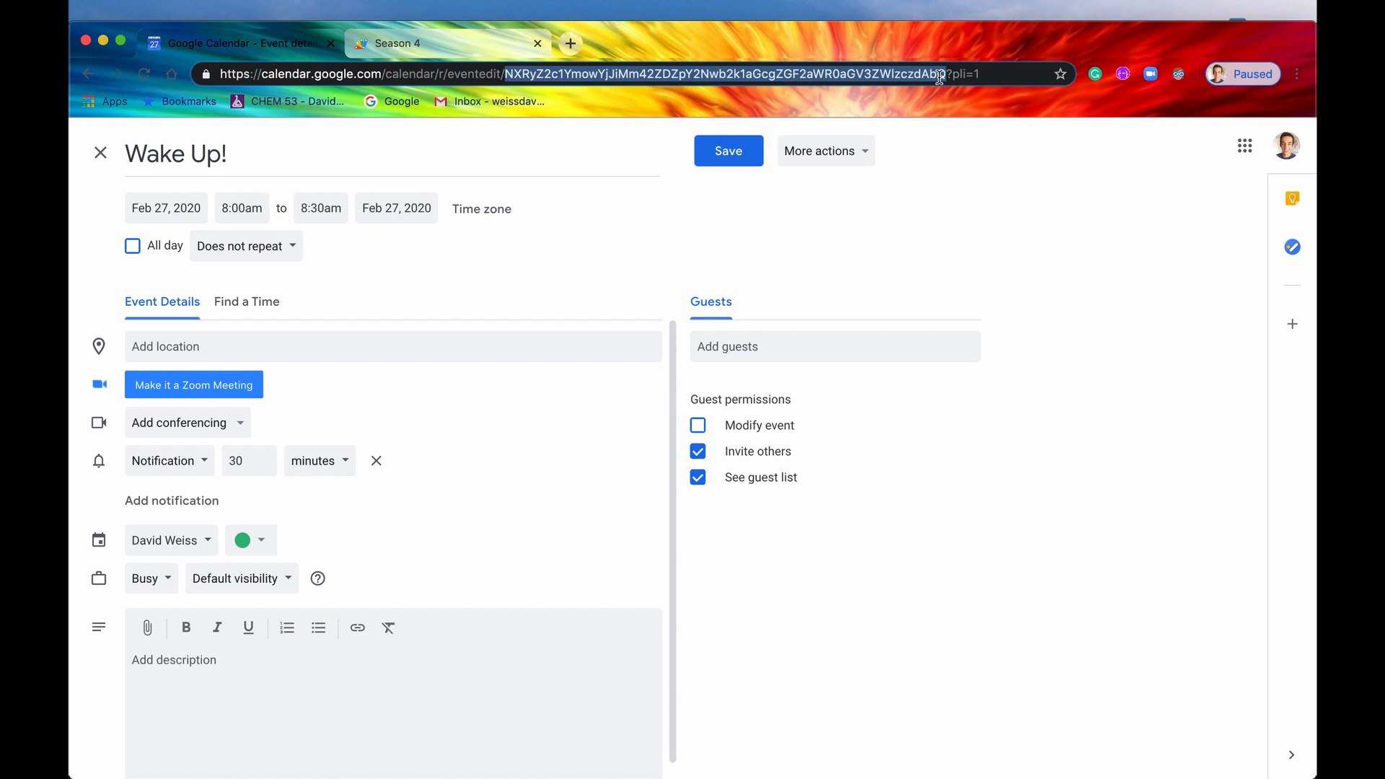
mouse_move(459, 55)
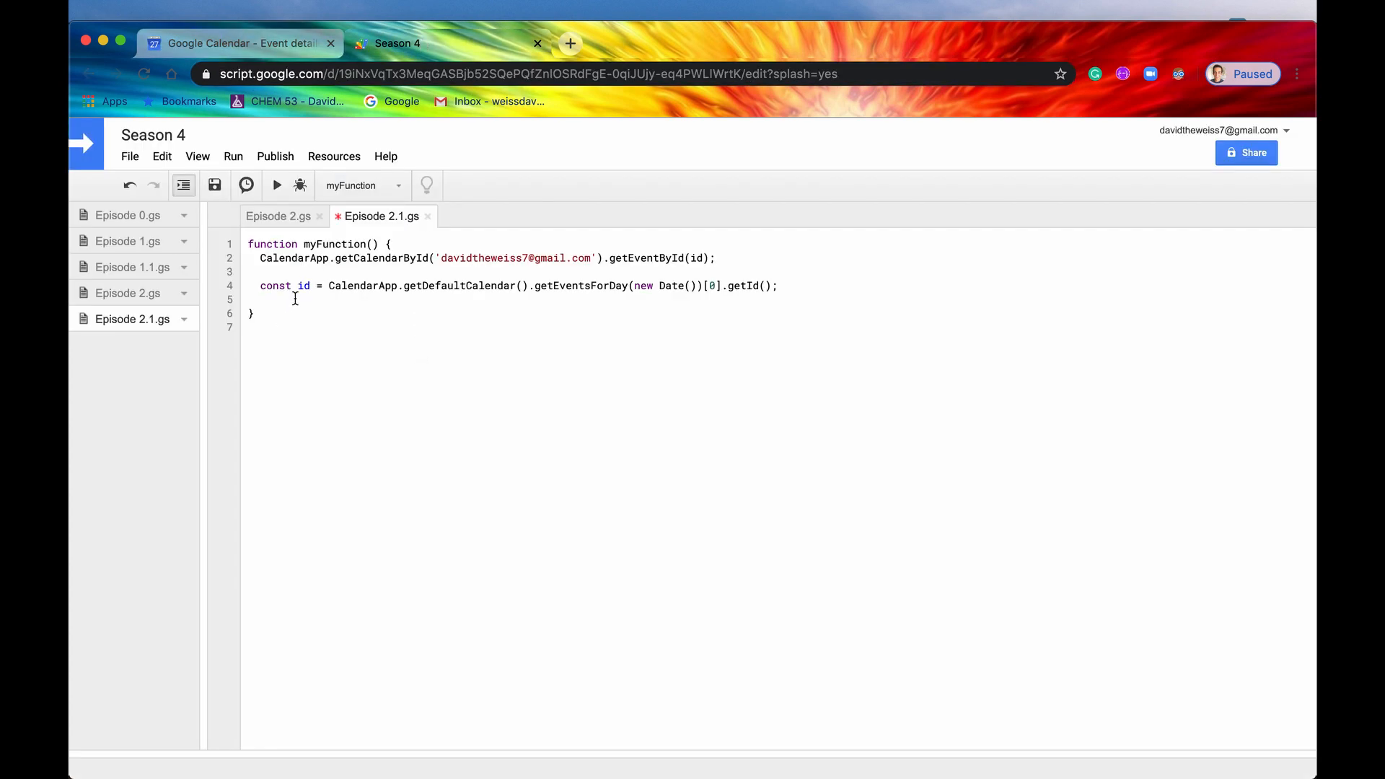
- Start a const id_2 = declaration, checking the Wake Up! event page for its encoded ID
text(cons)
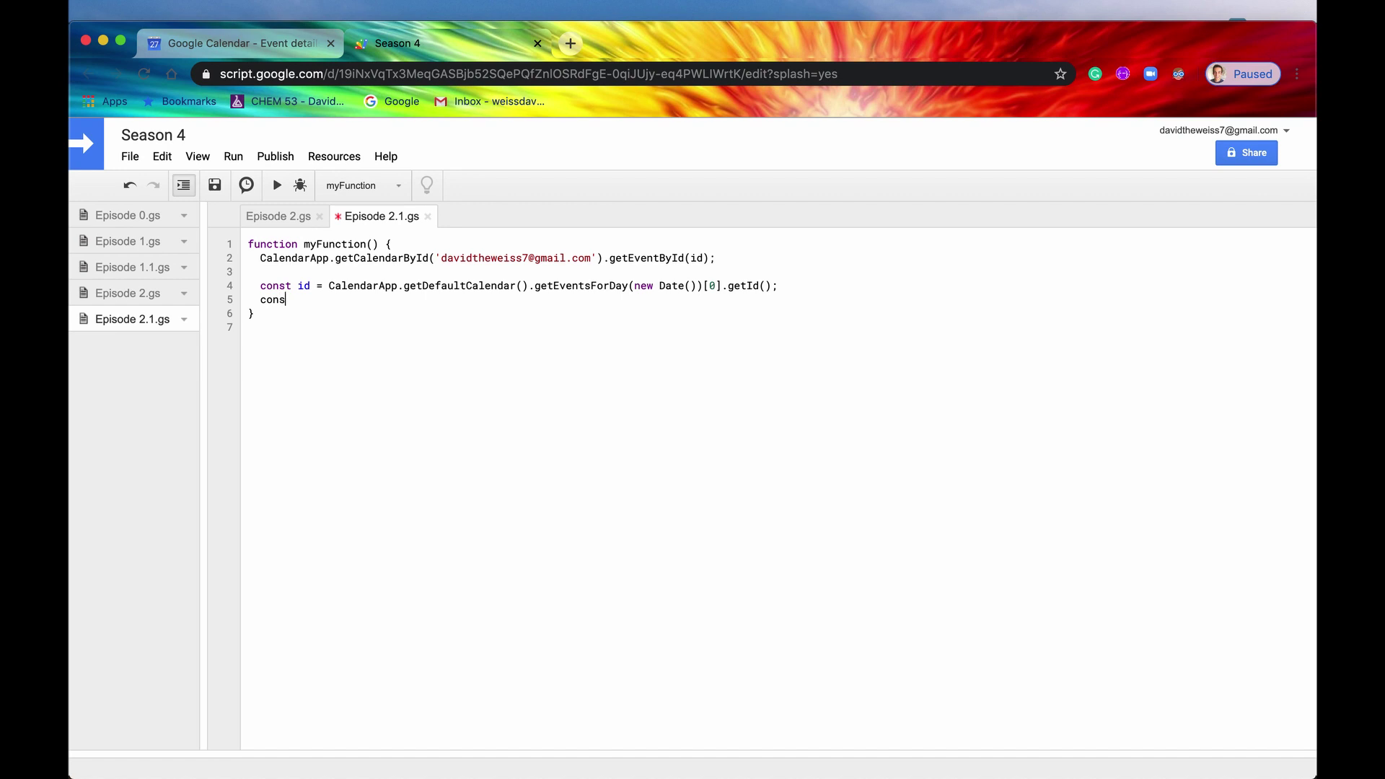
text(t id_2)
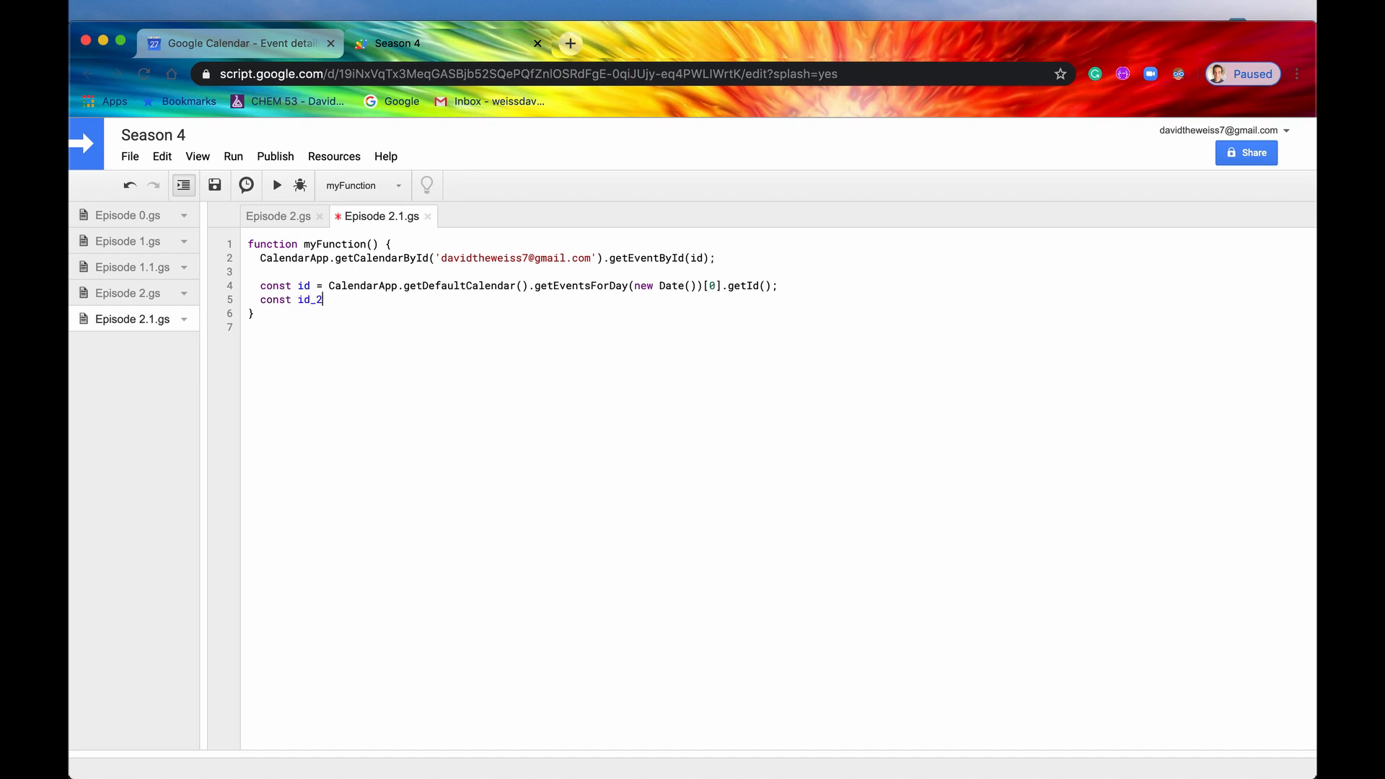
text(=)
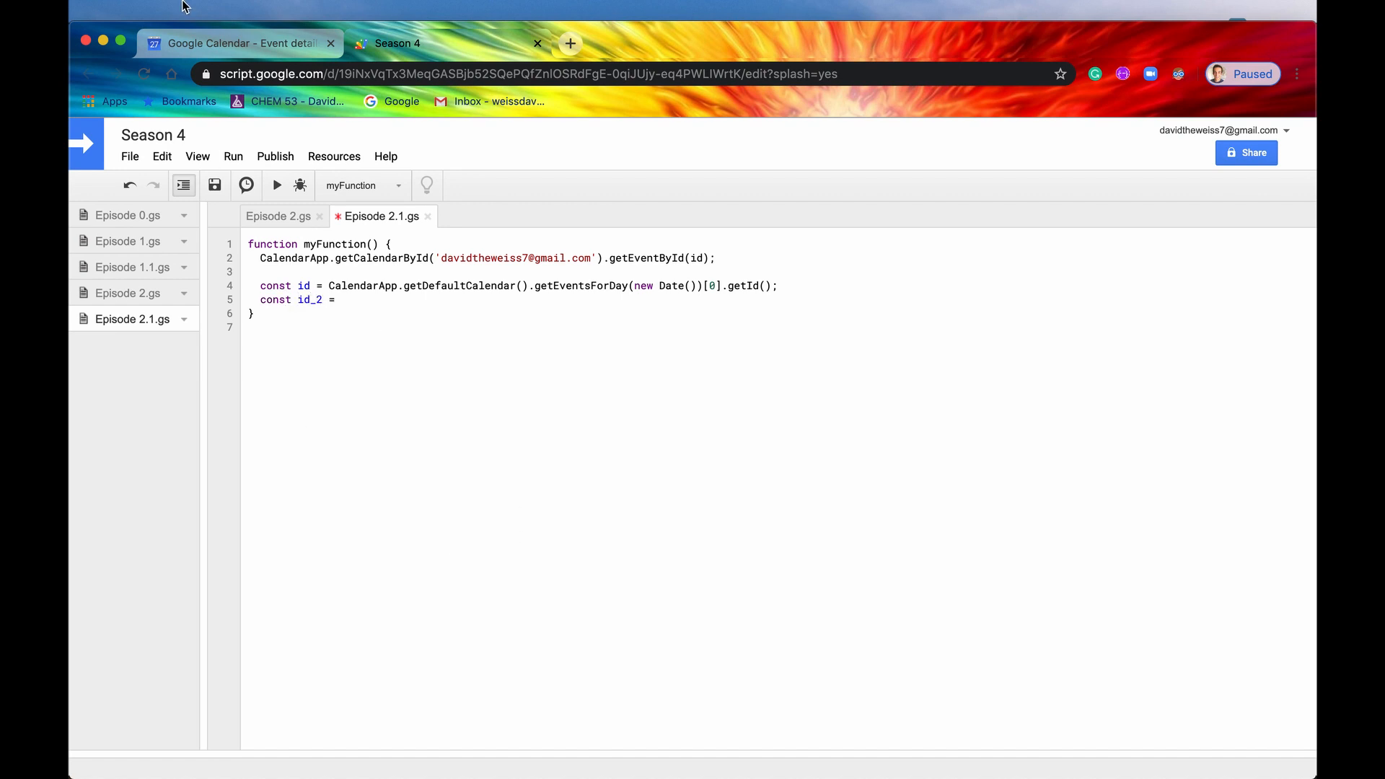
click(238, 43)
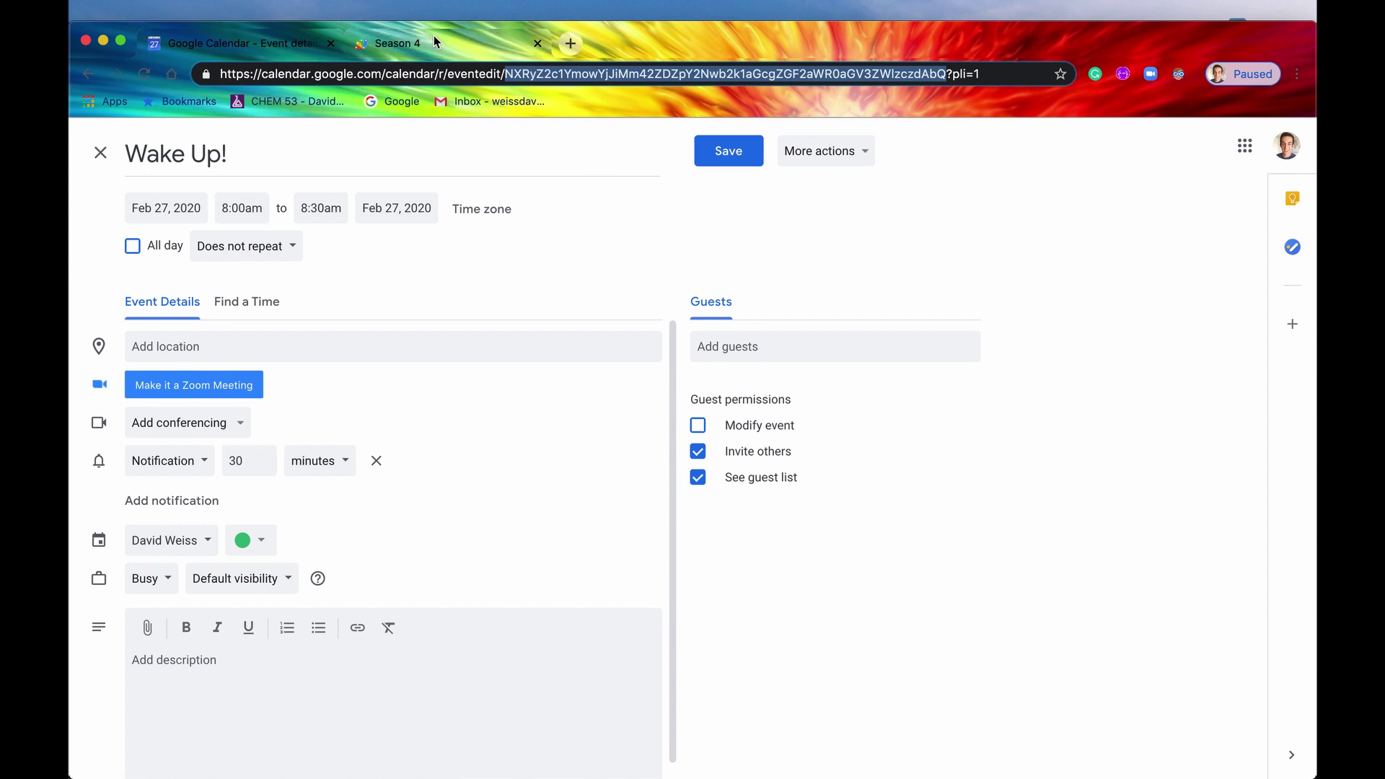
click(397, 43)
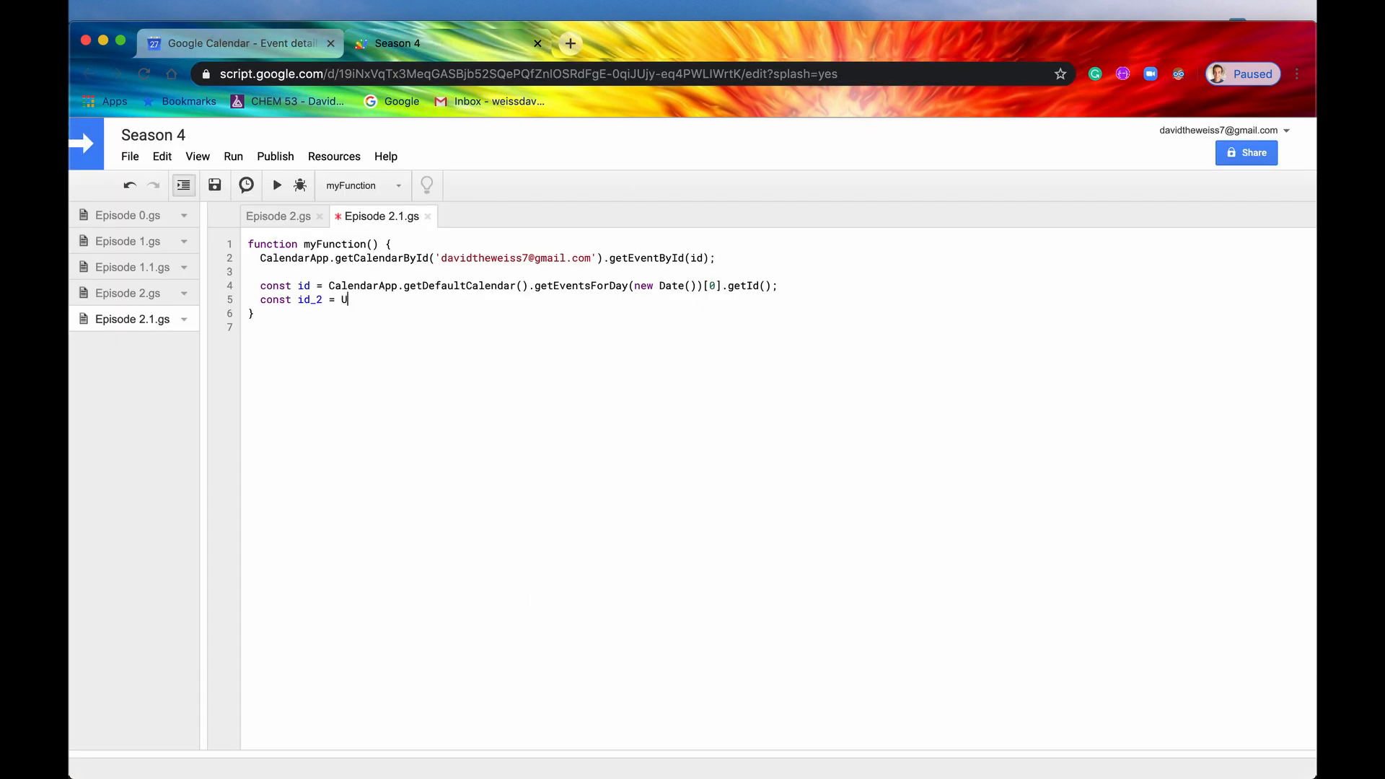
- Assign id_2 the Utilities.base64Decode call on the encoded event string
text(t)
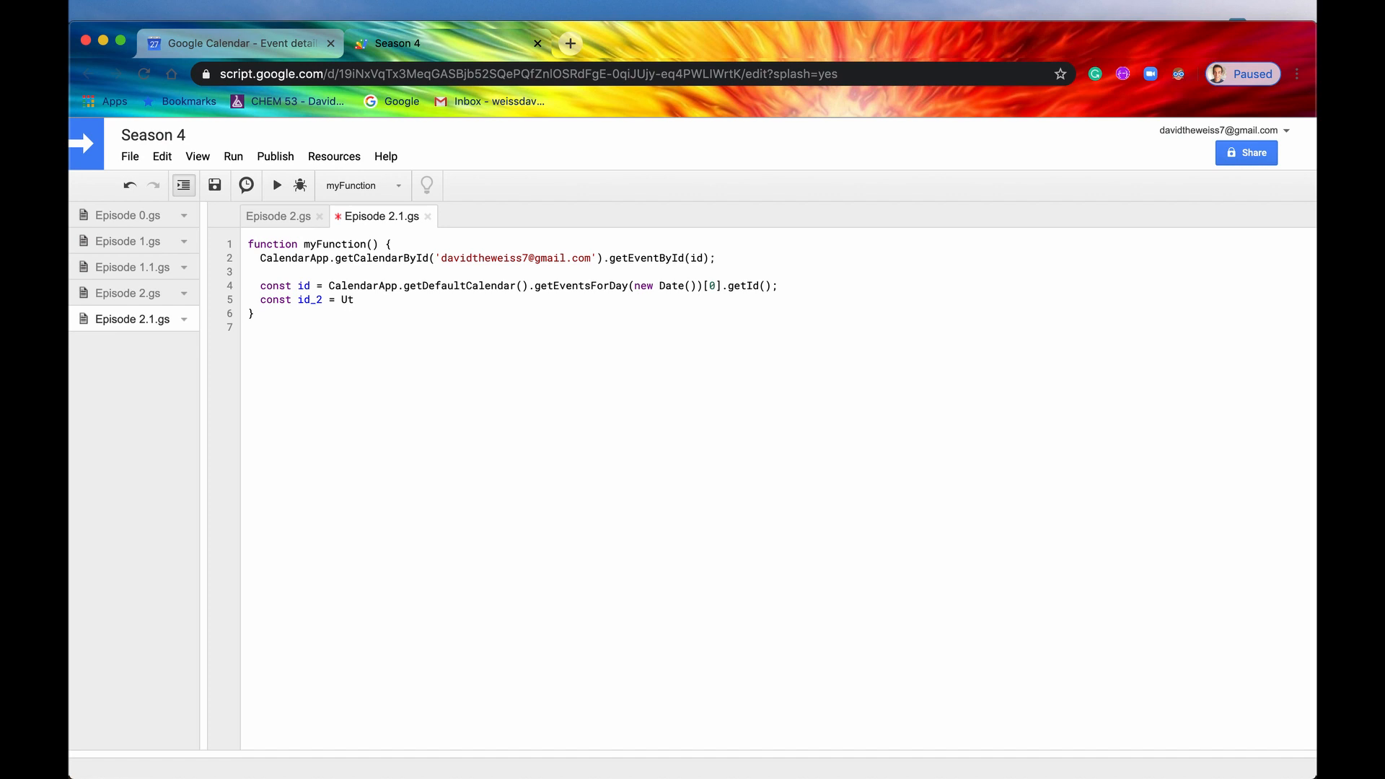
text(ilities)
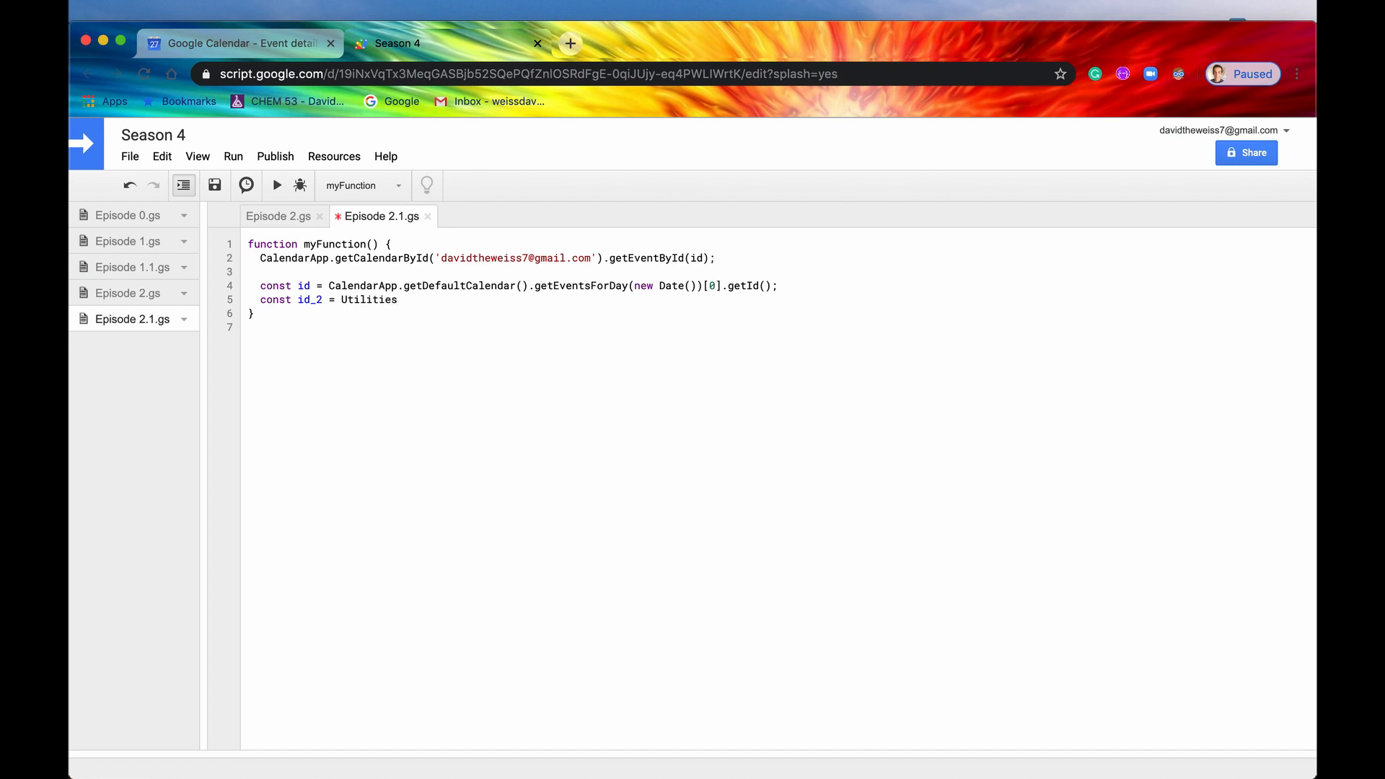
text(.)
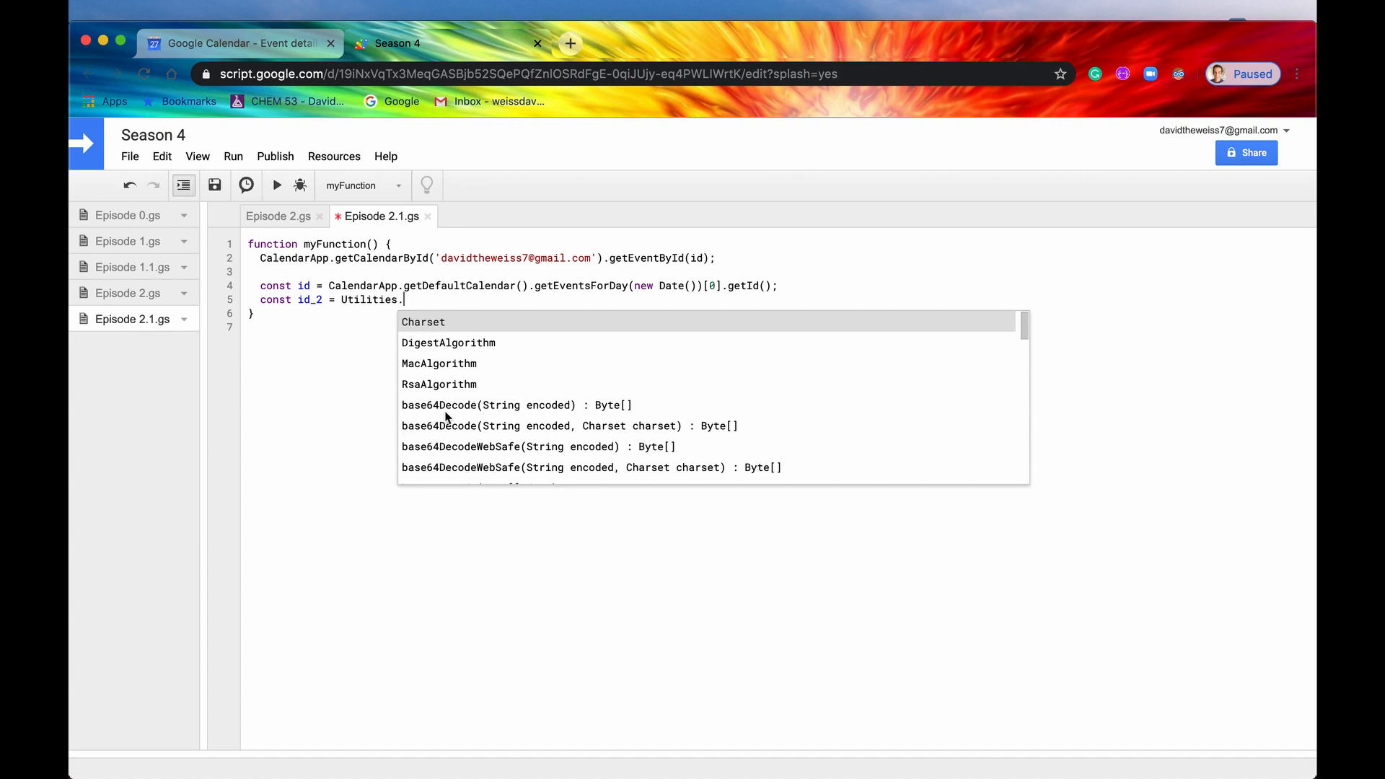
mouse_move(515, 414)
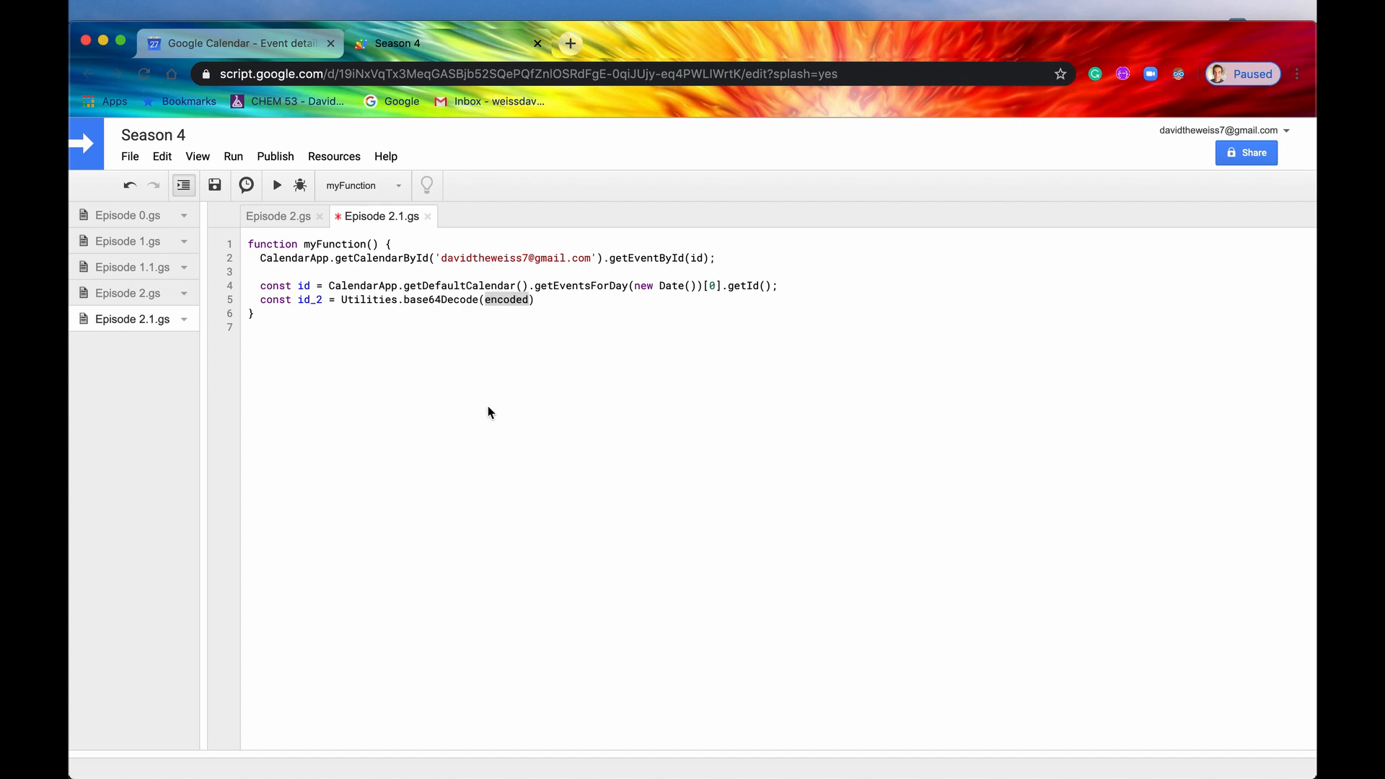
text(')
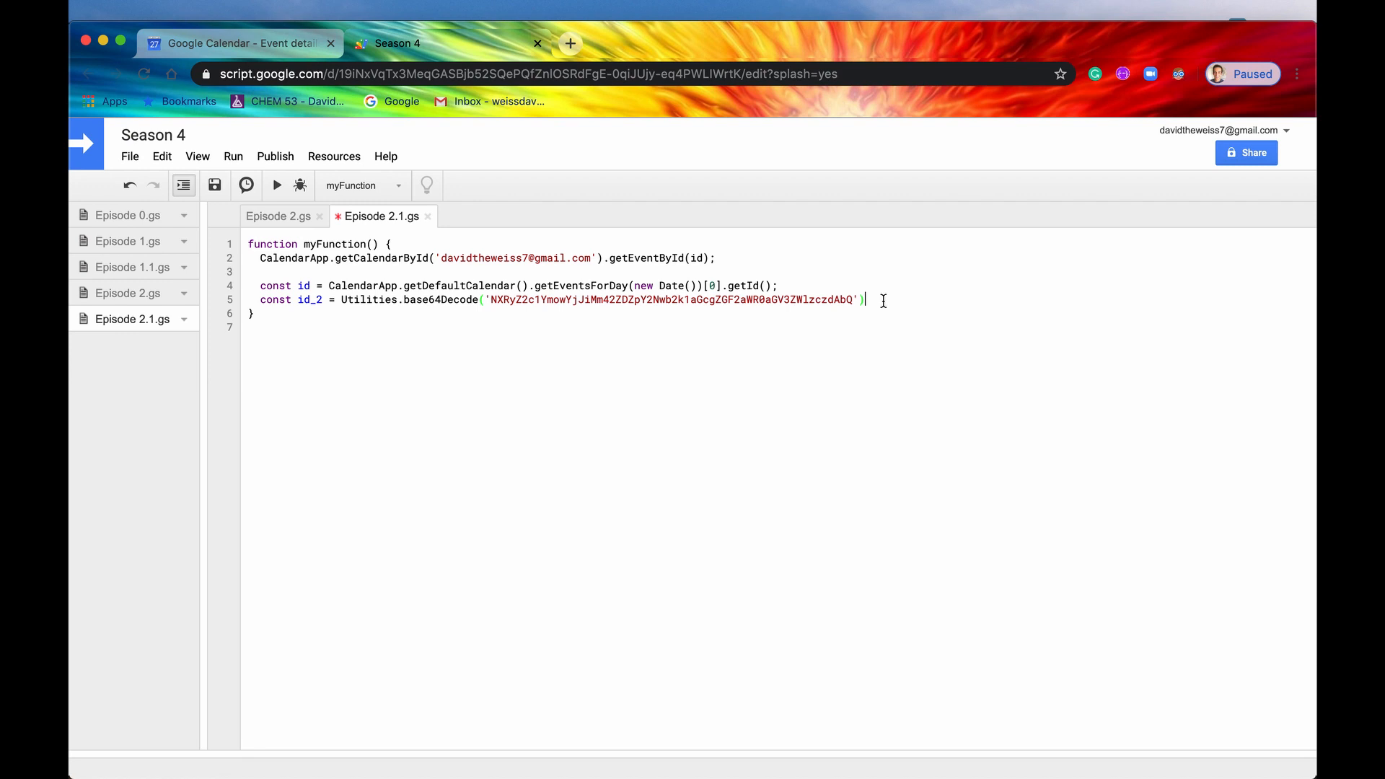
mouse_move(738, 307)
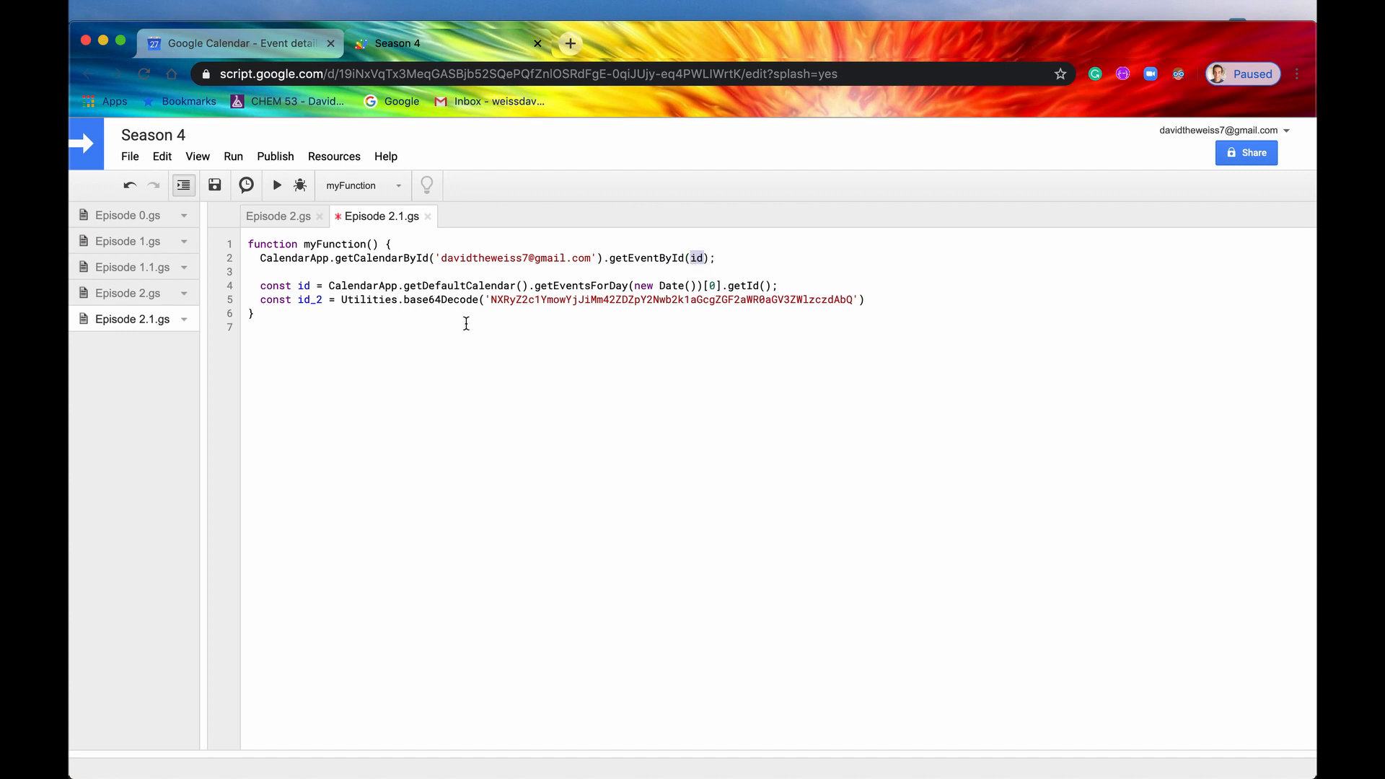
- Wrap the decode in Utilities.newBlob(...) and append .getDataAsString(); so id_2 is readable text
click(343, 300)
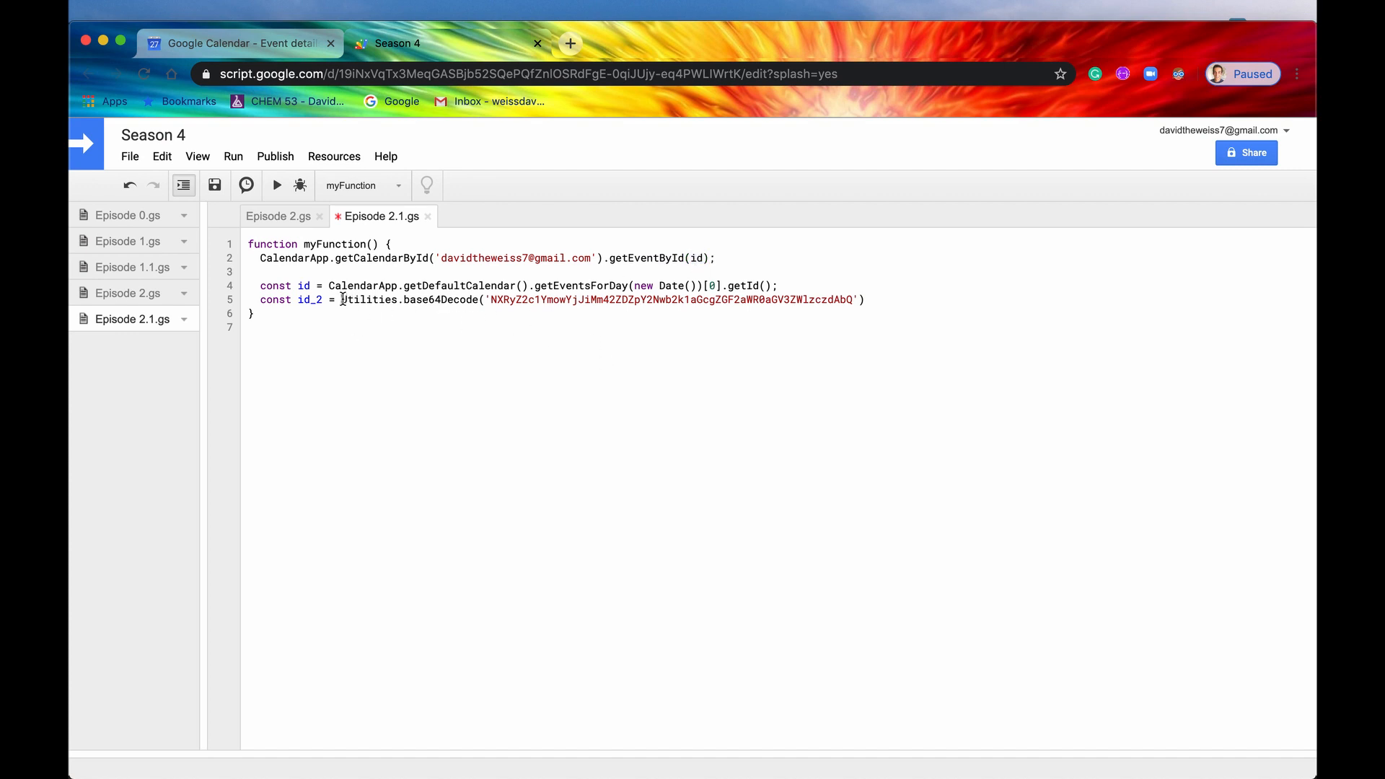
text(Utilities)
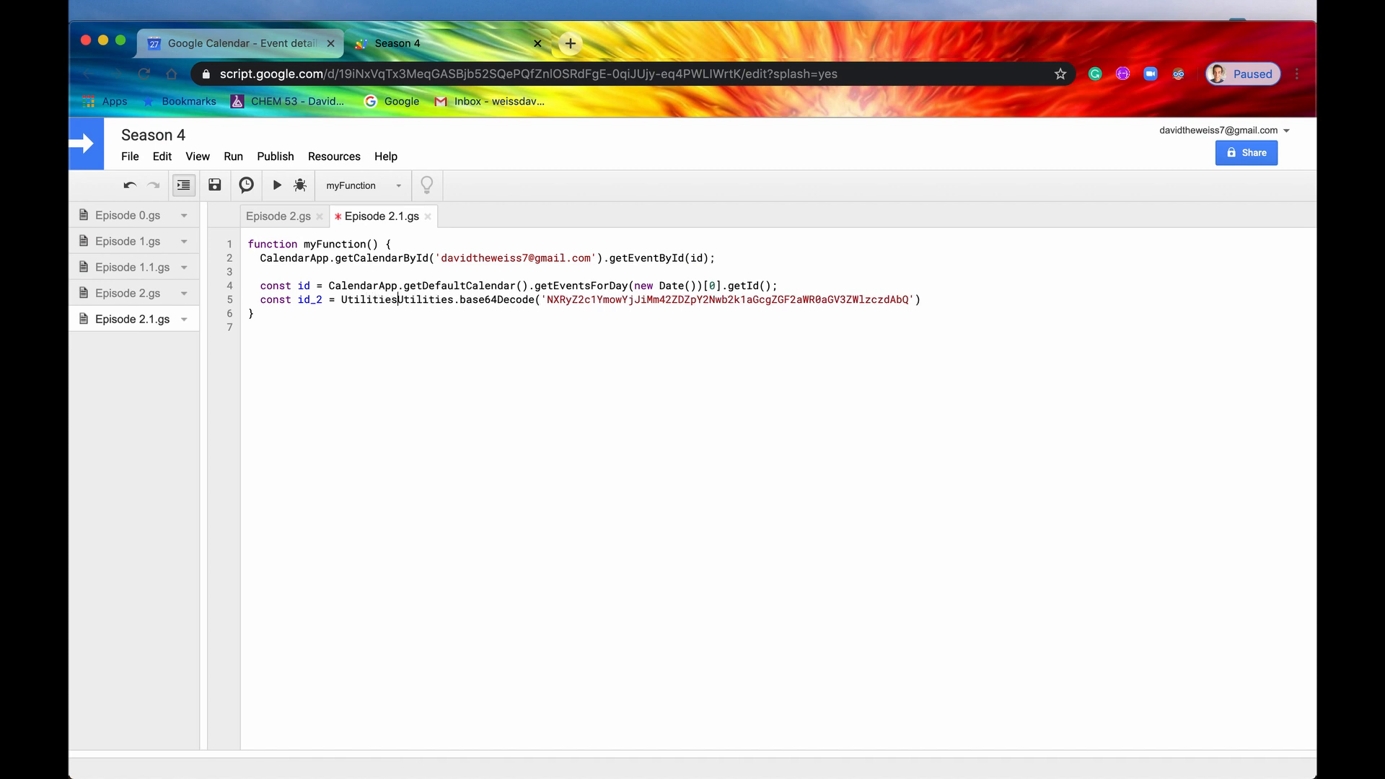
text(new)
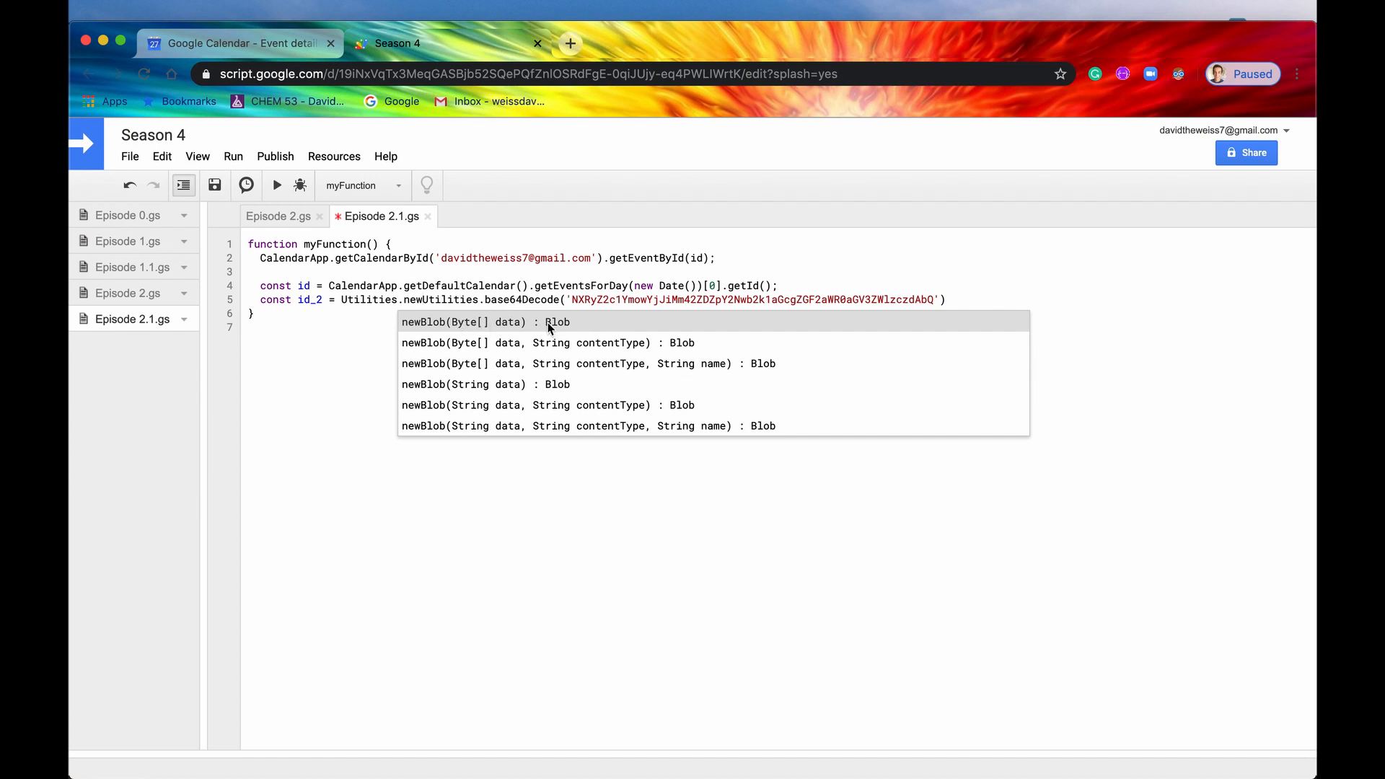
click(485, 321)
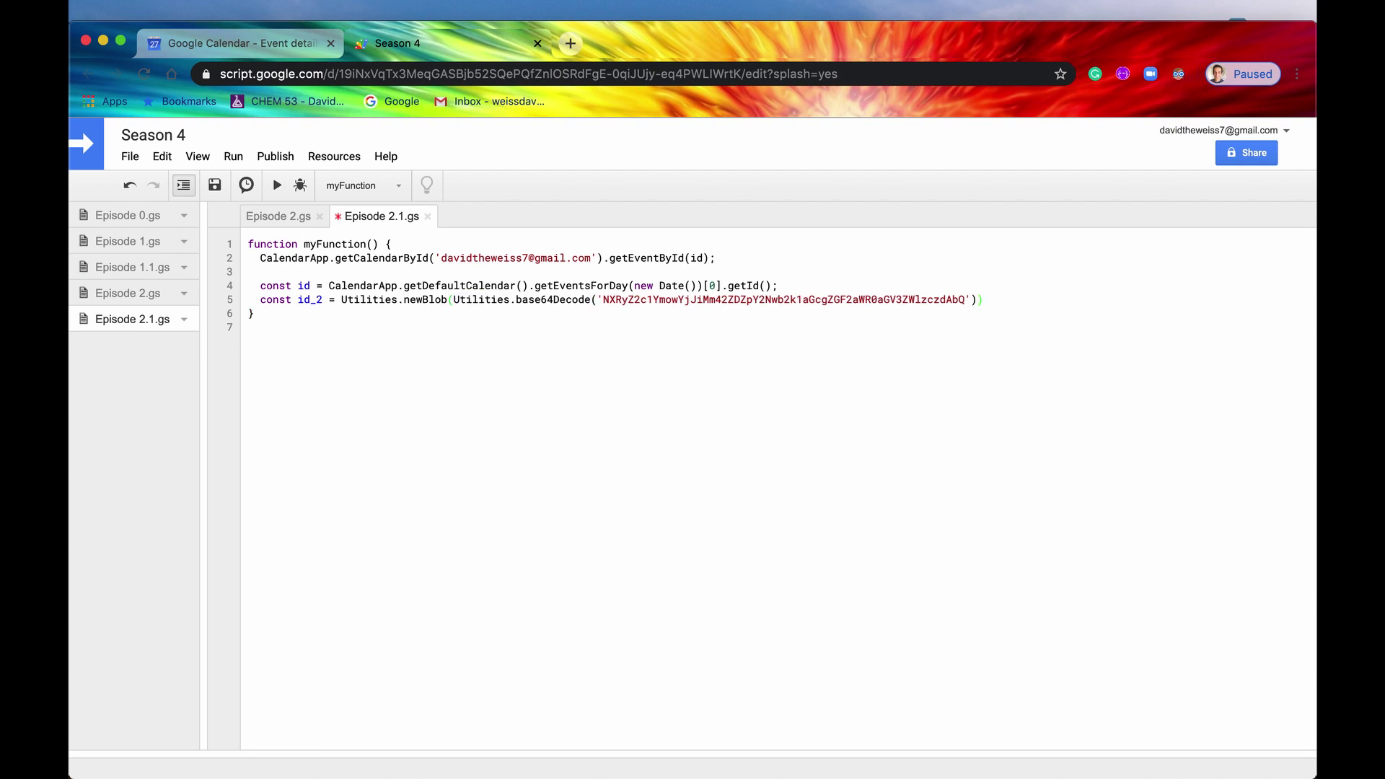
text(.)
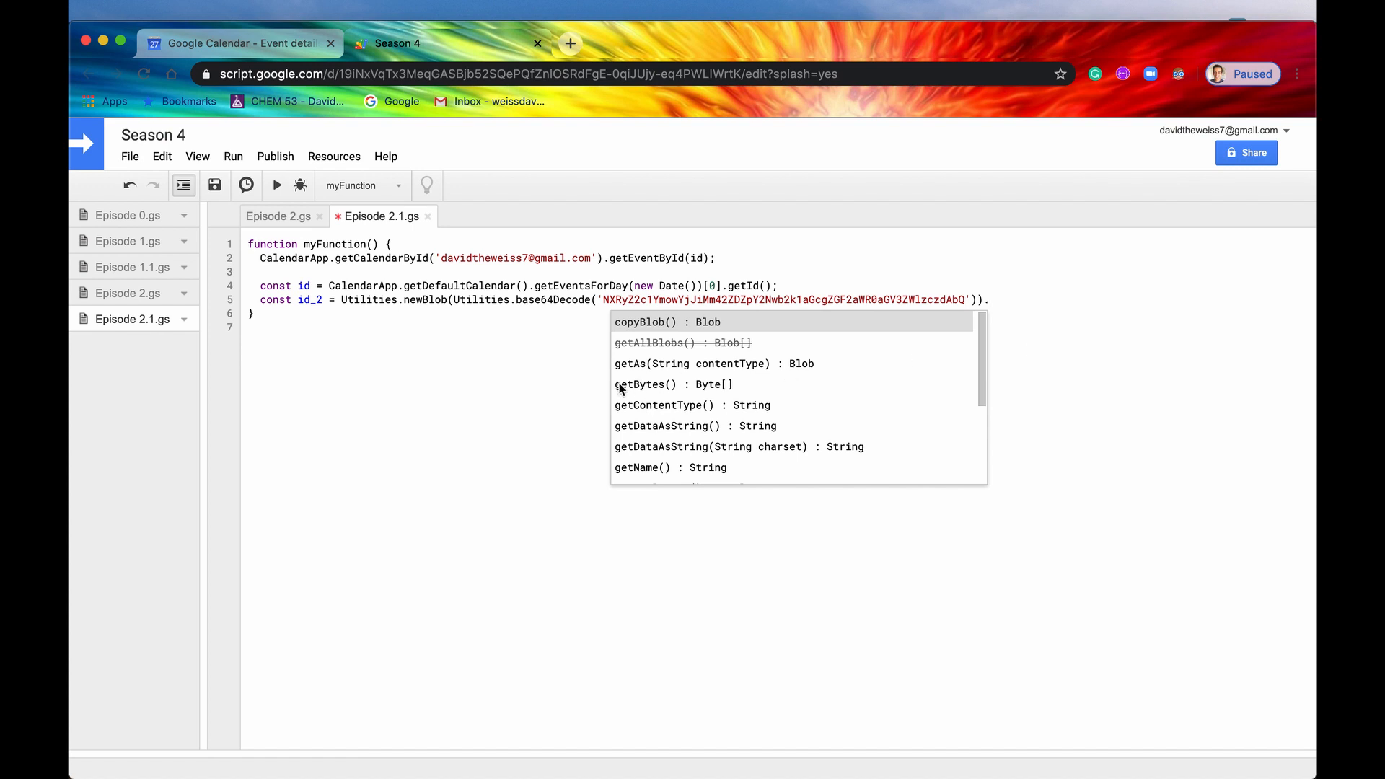
mouse_move(661, 435)
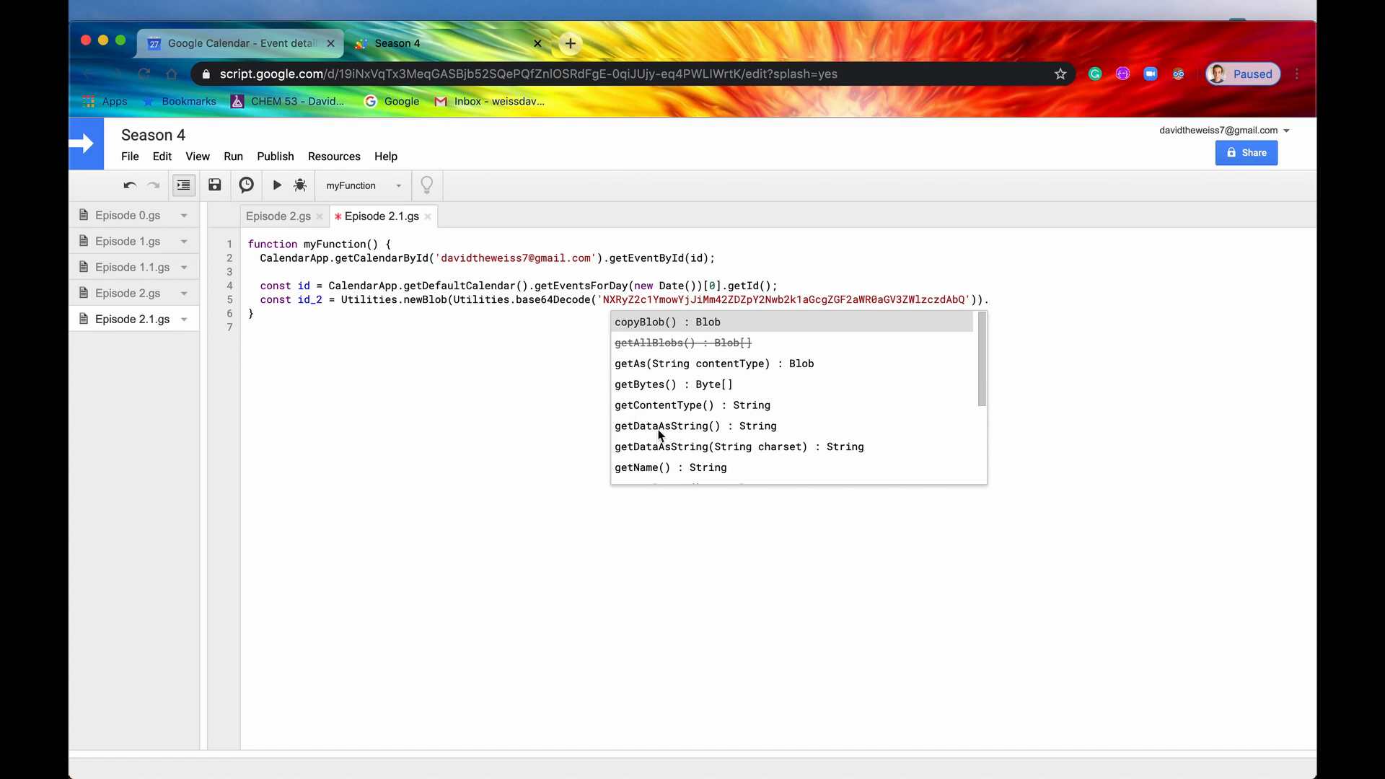
click(665, 426)
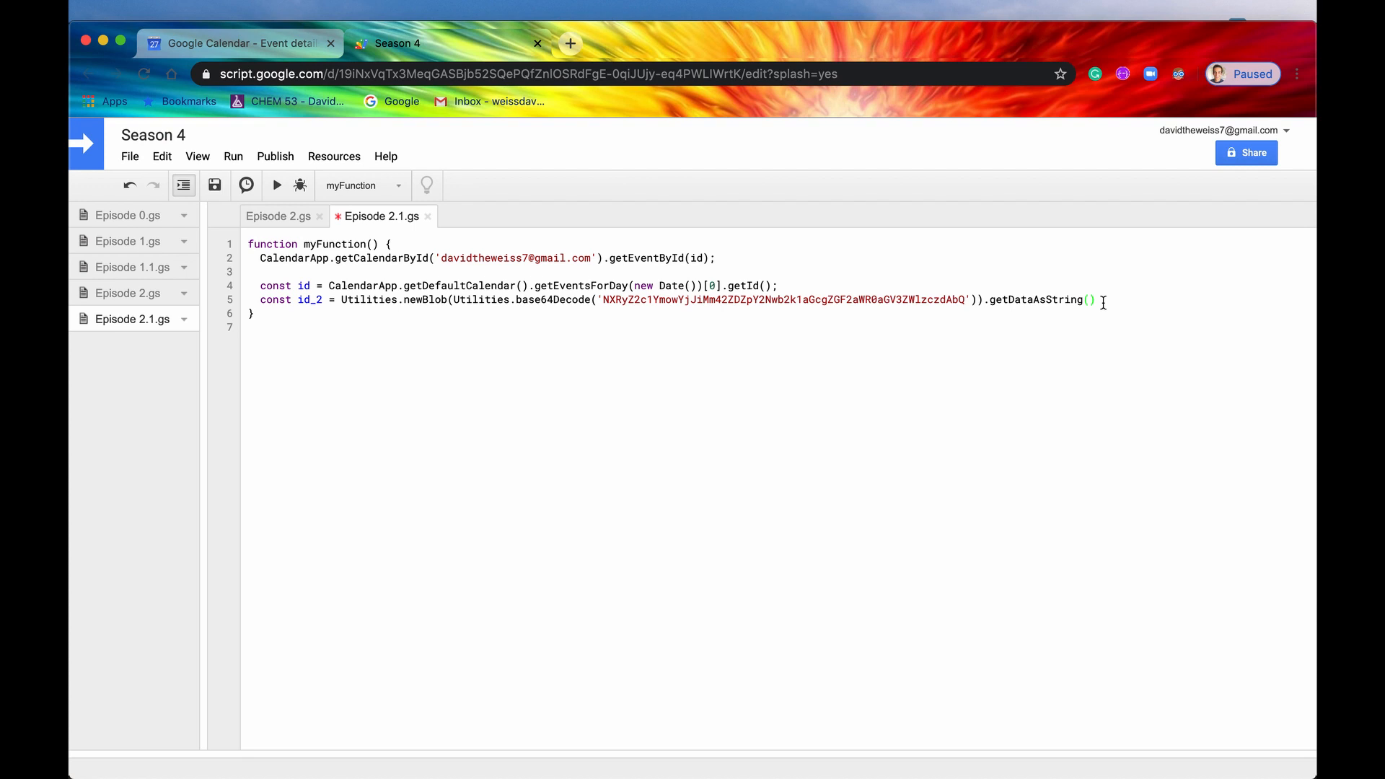
text(;)
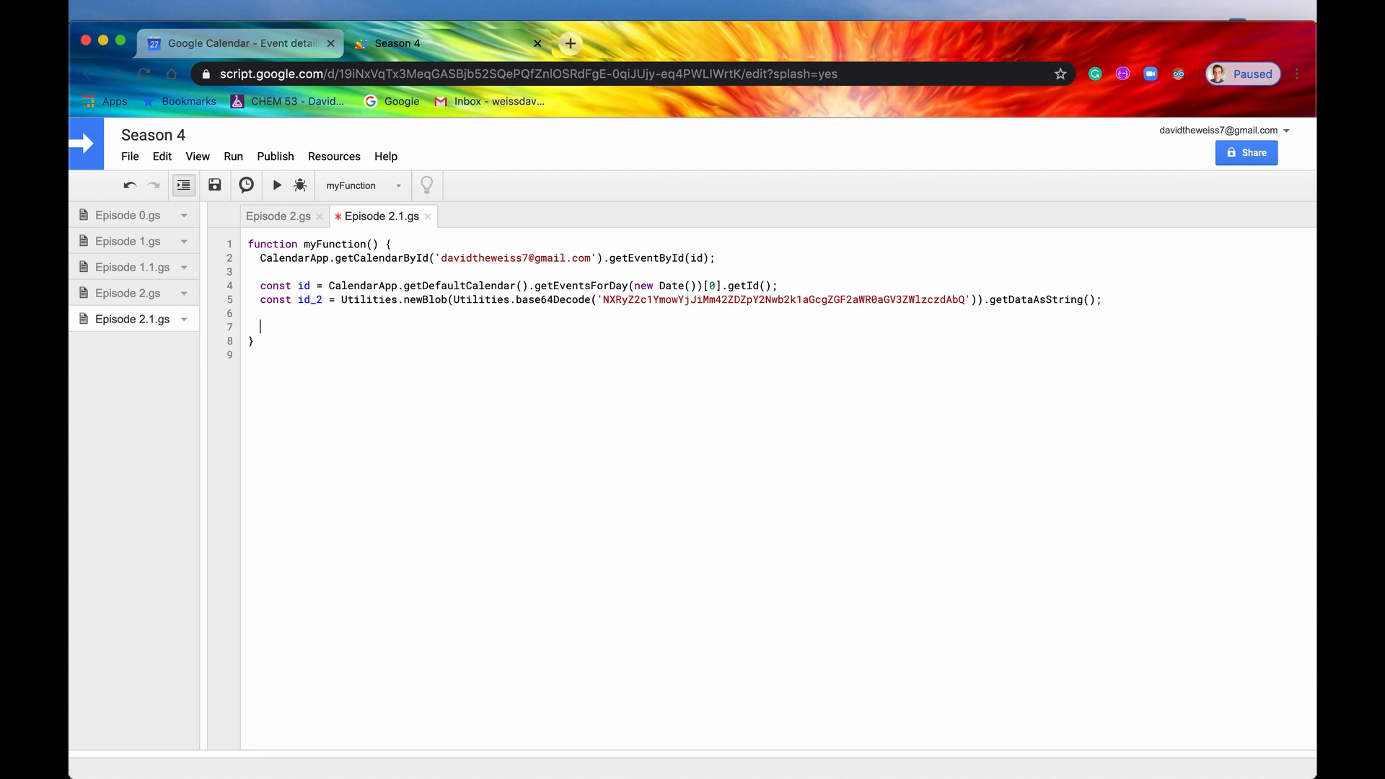
- Add a Logger.log(id_2); line to output the decoded string
text(Logger)
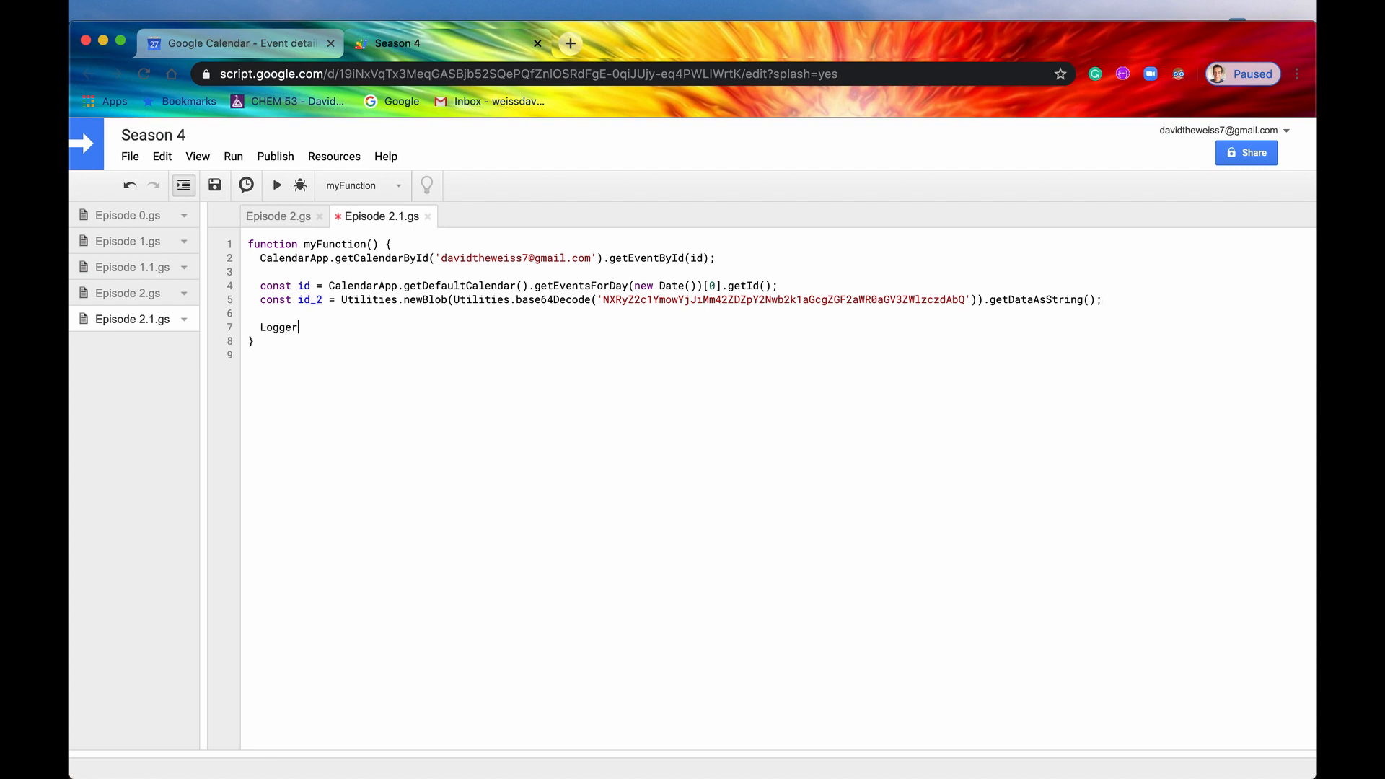
text(.log(id);)
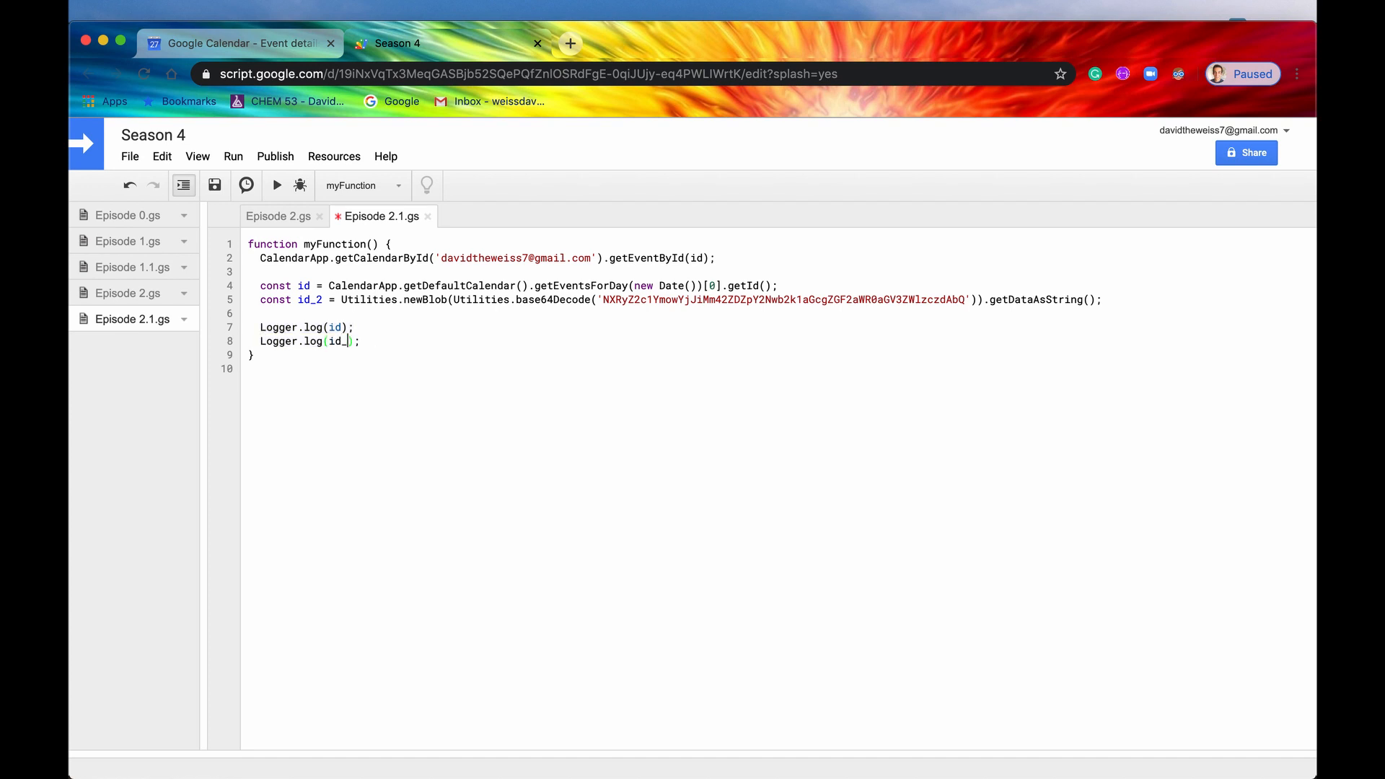
text(2);)
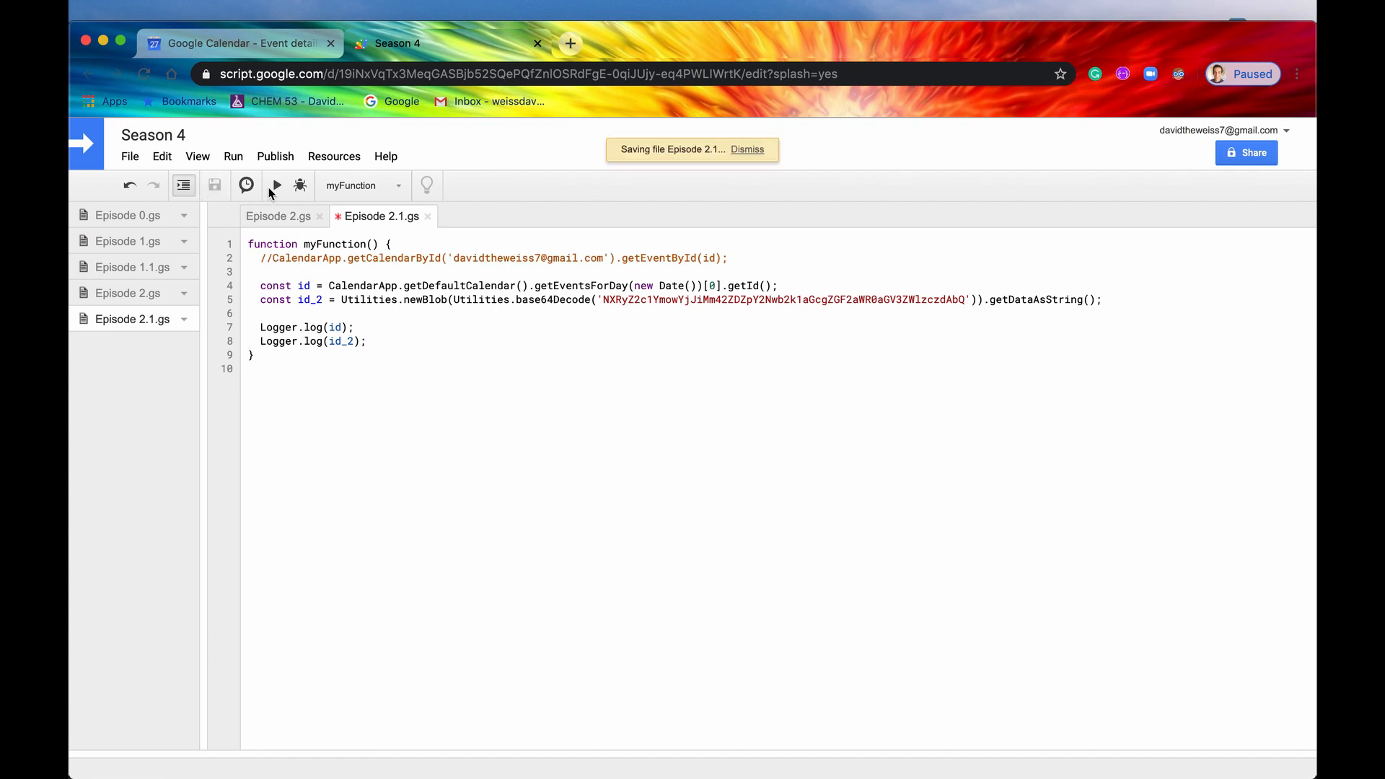
- Run myFunction and review the logged id and id_2 values in the execution logs
click(276, 186)
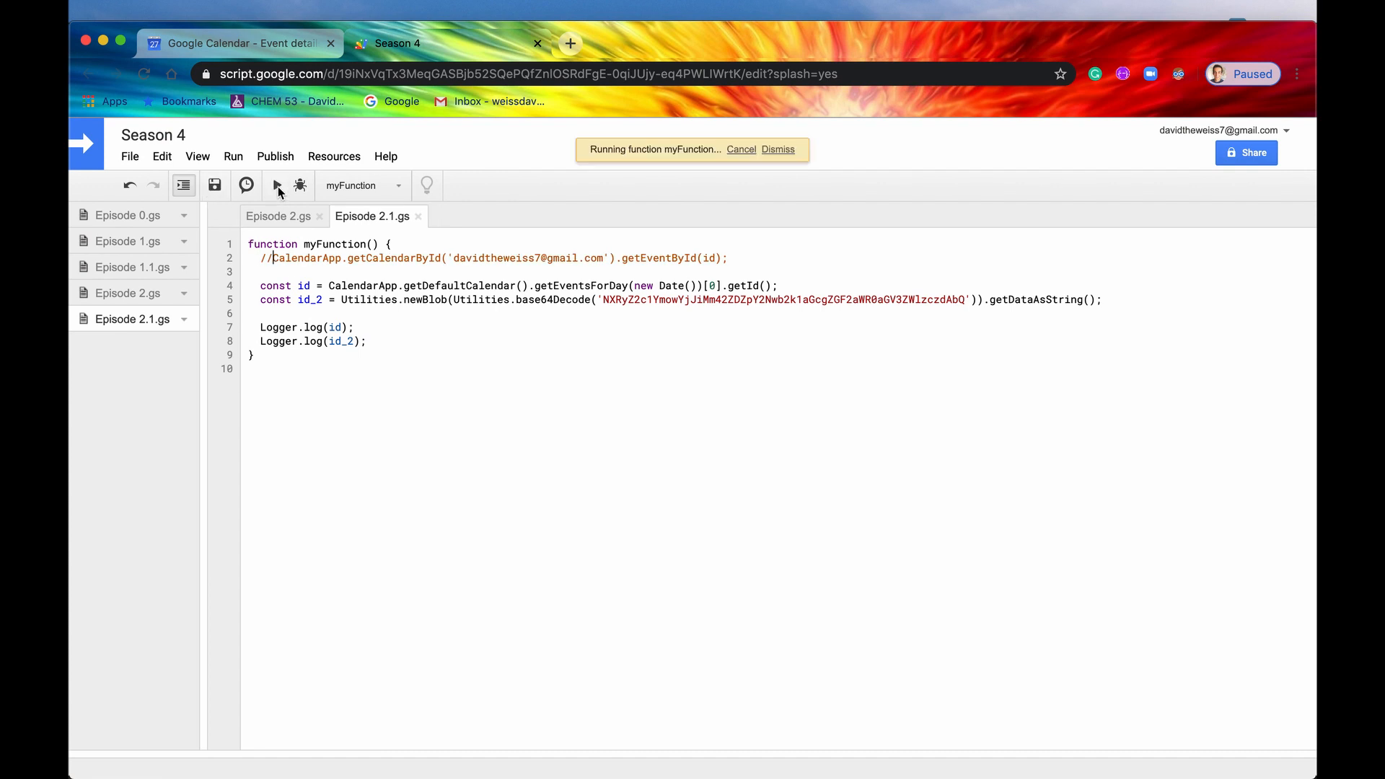
click(778, 148)
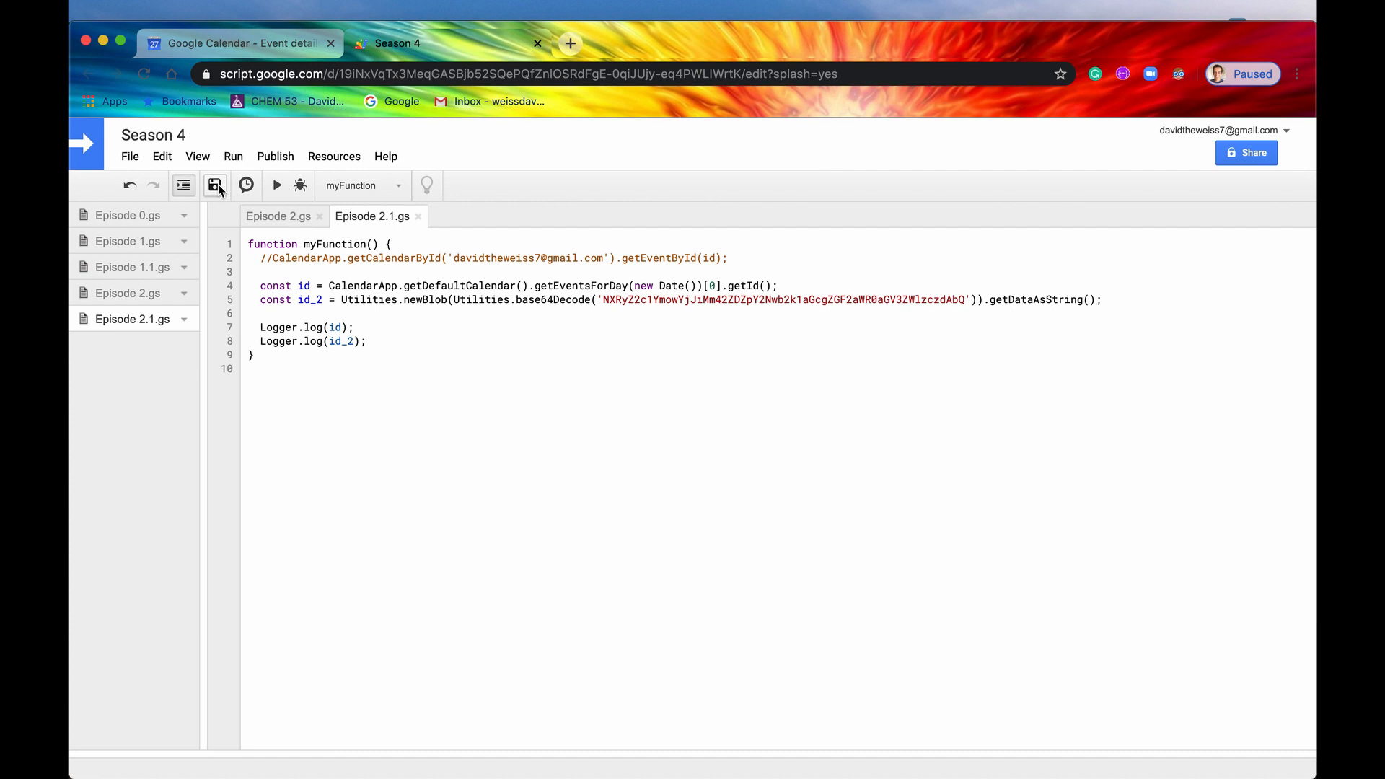
click(277, 186)
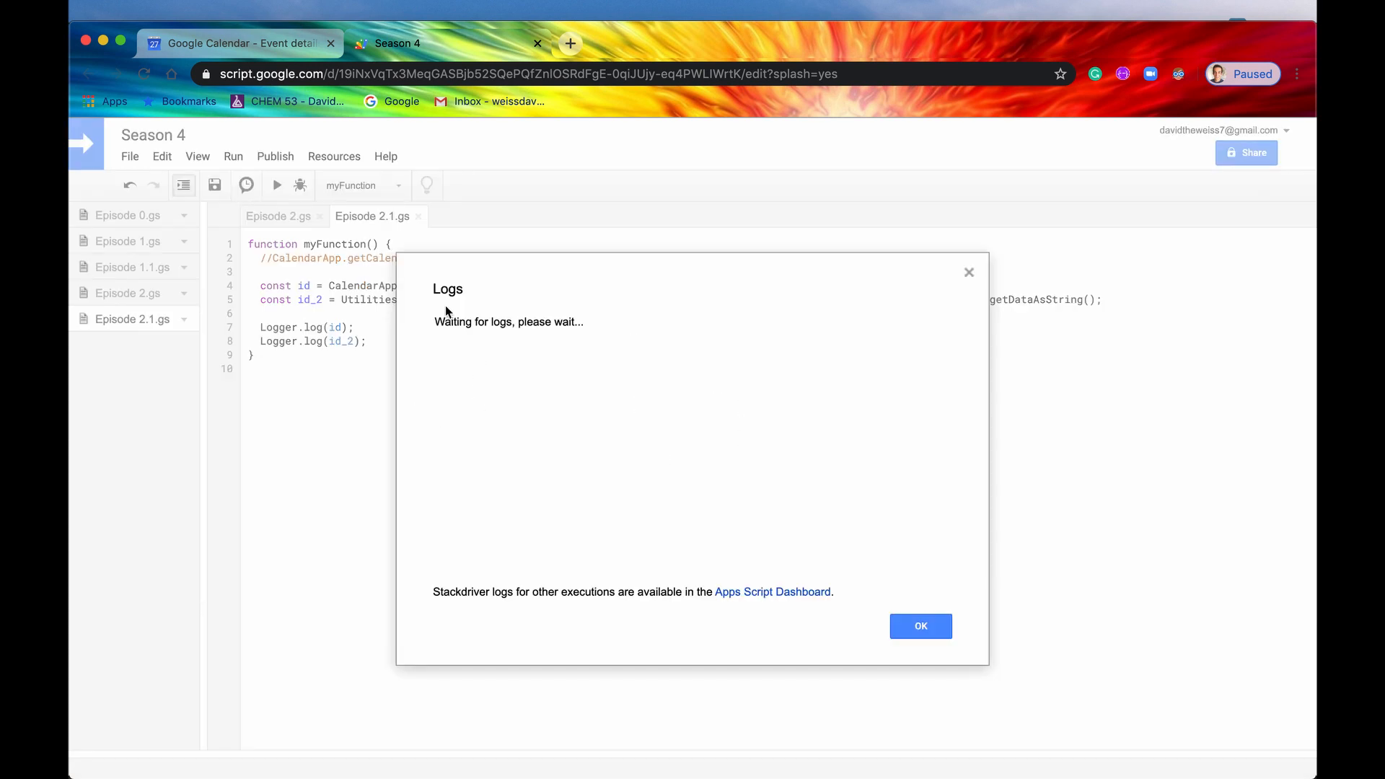
mouse_move(520, 470)
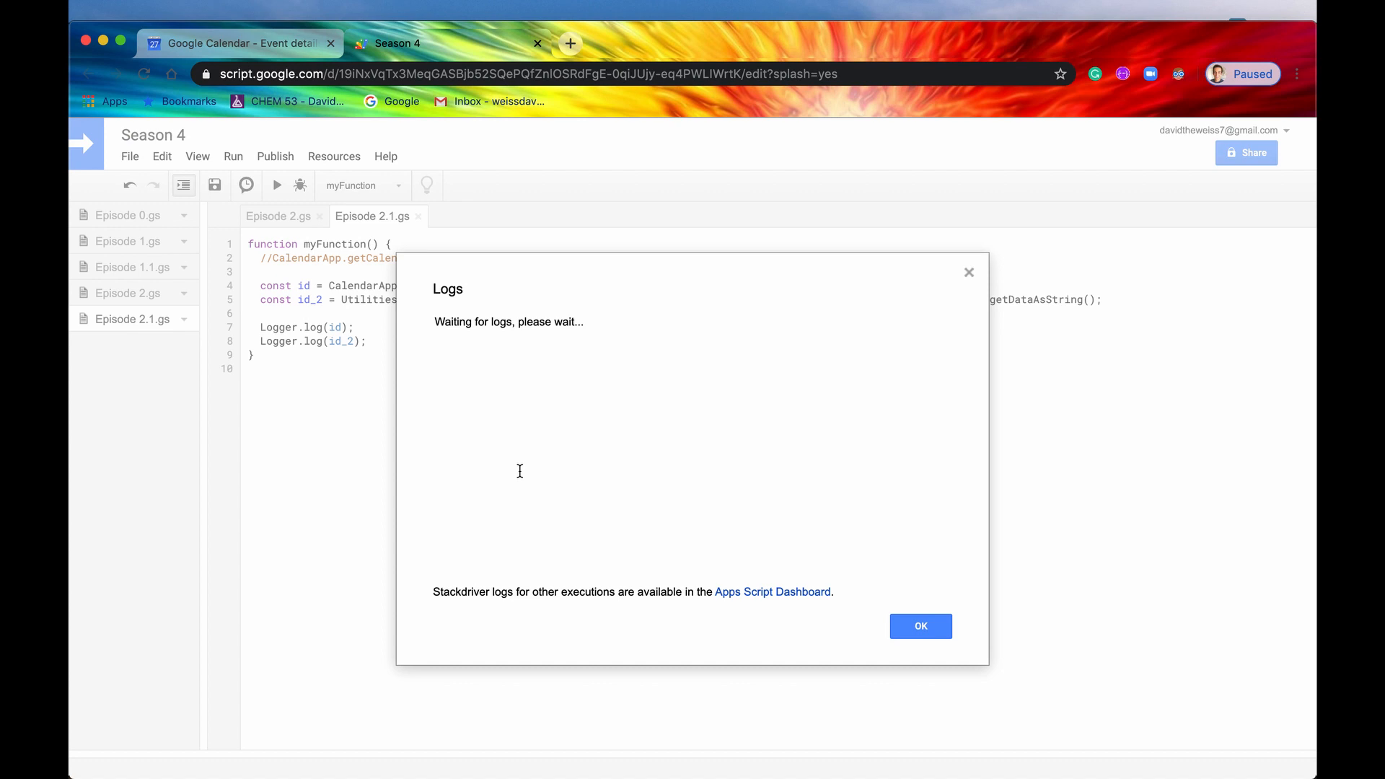
mouse_move(501, 411)
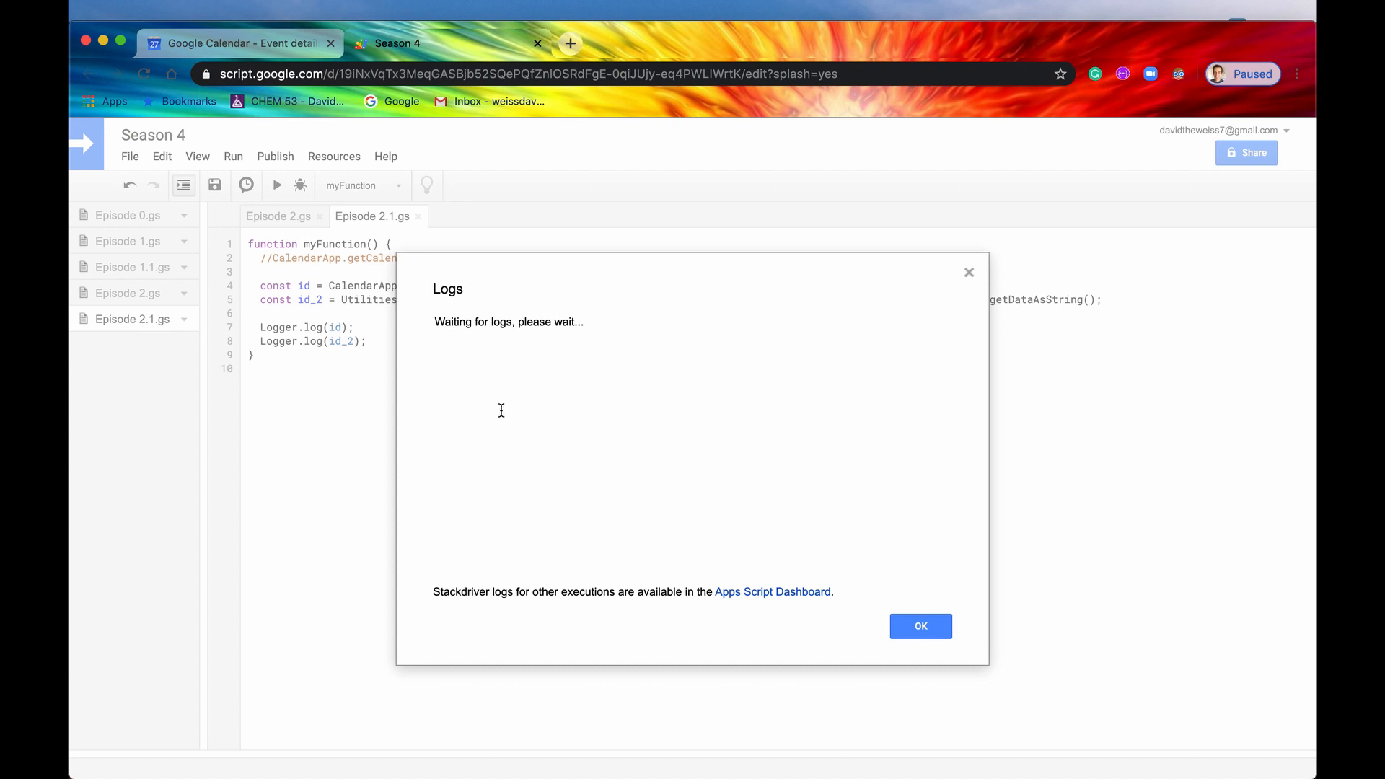
mouse_move(564, 295)
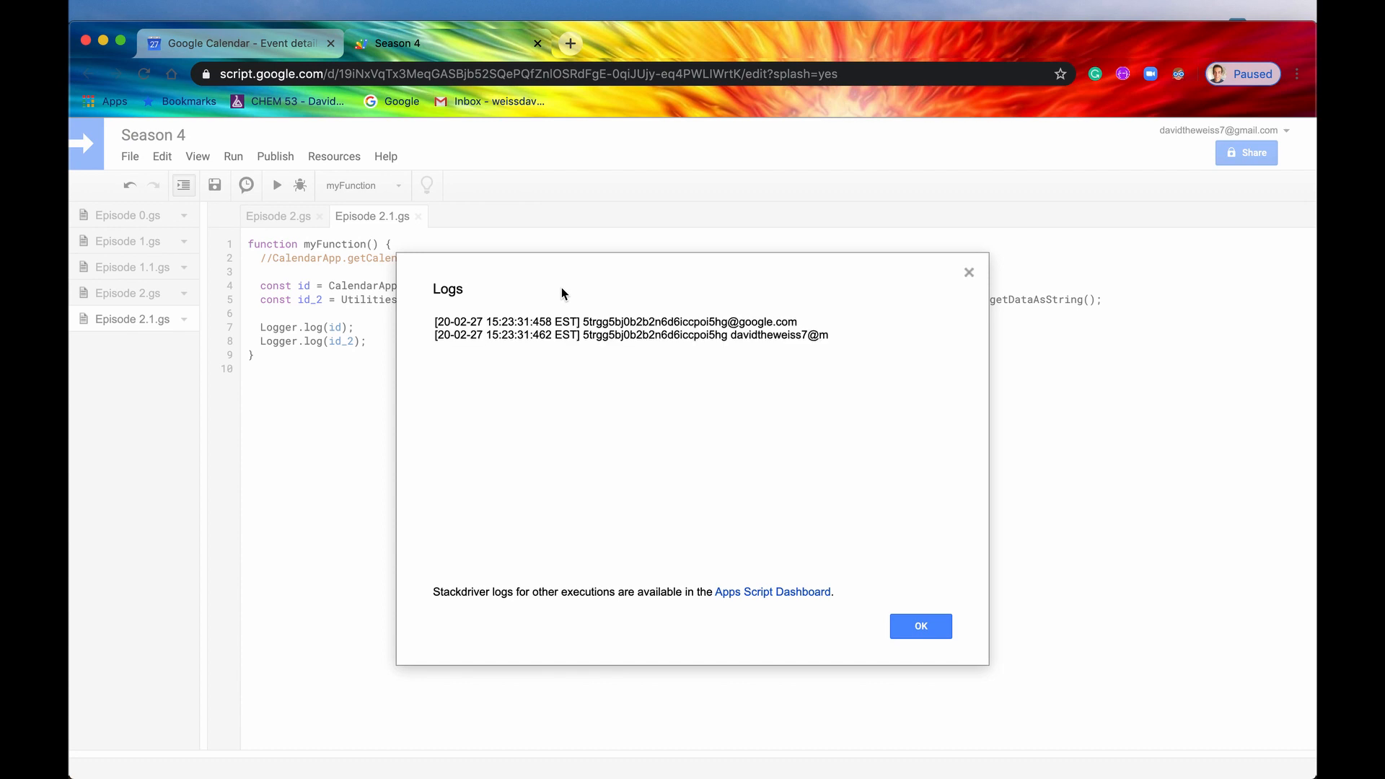
mouse_move(695, 375)
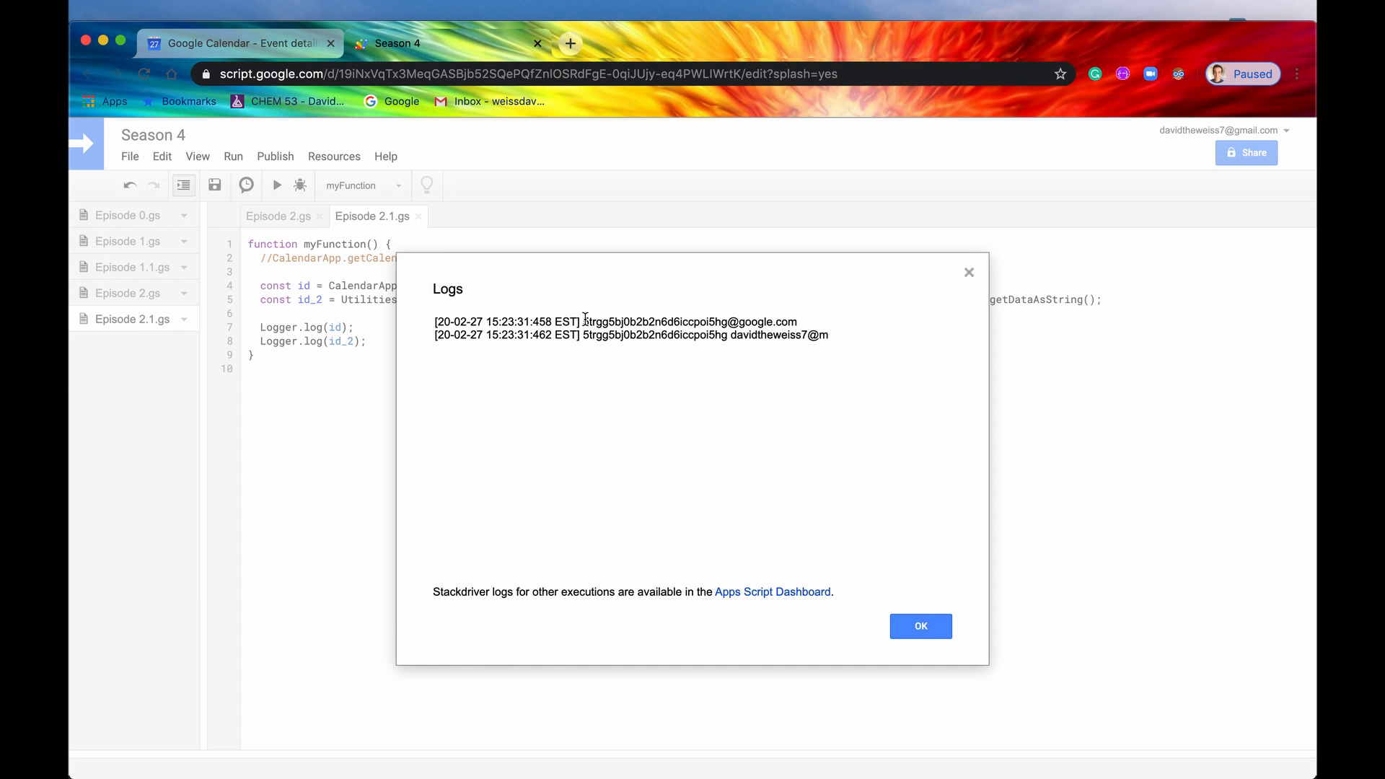
double_click(618, 321)
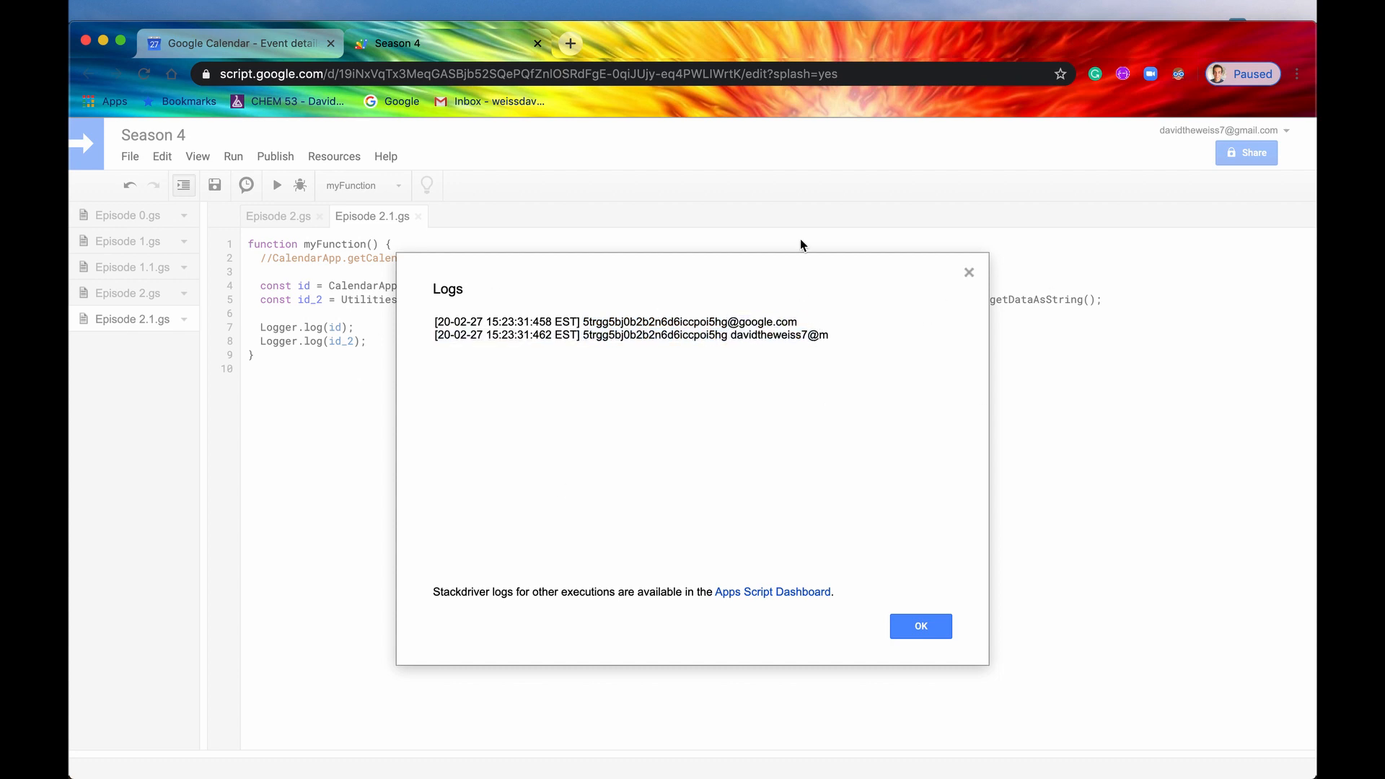
mouse_move(590, 320)
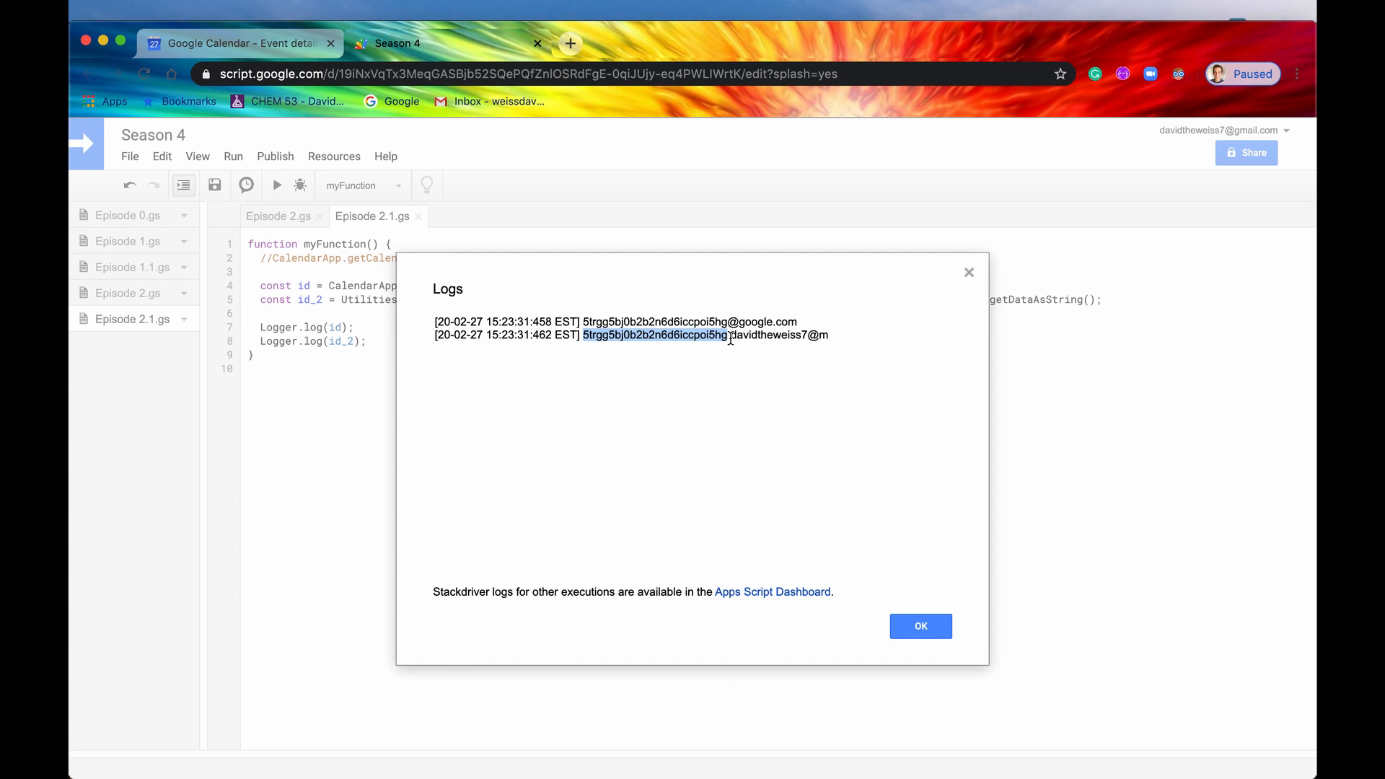
mouse_move(660, 372)
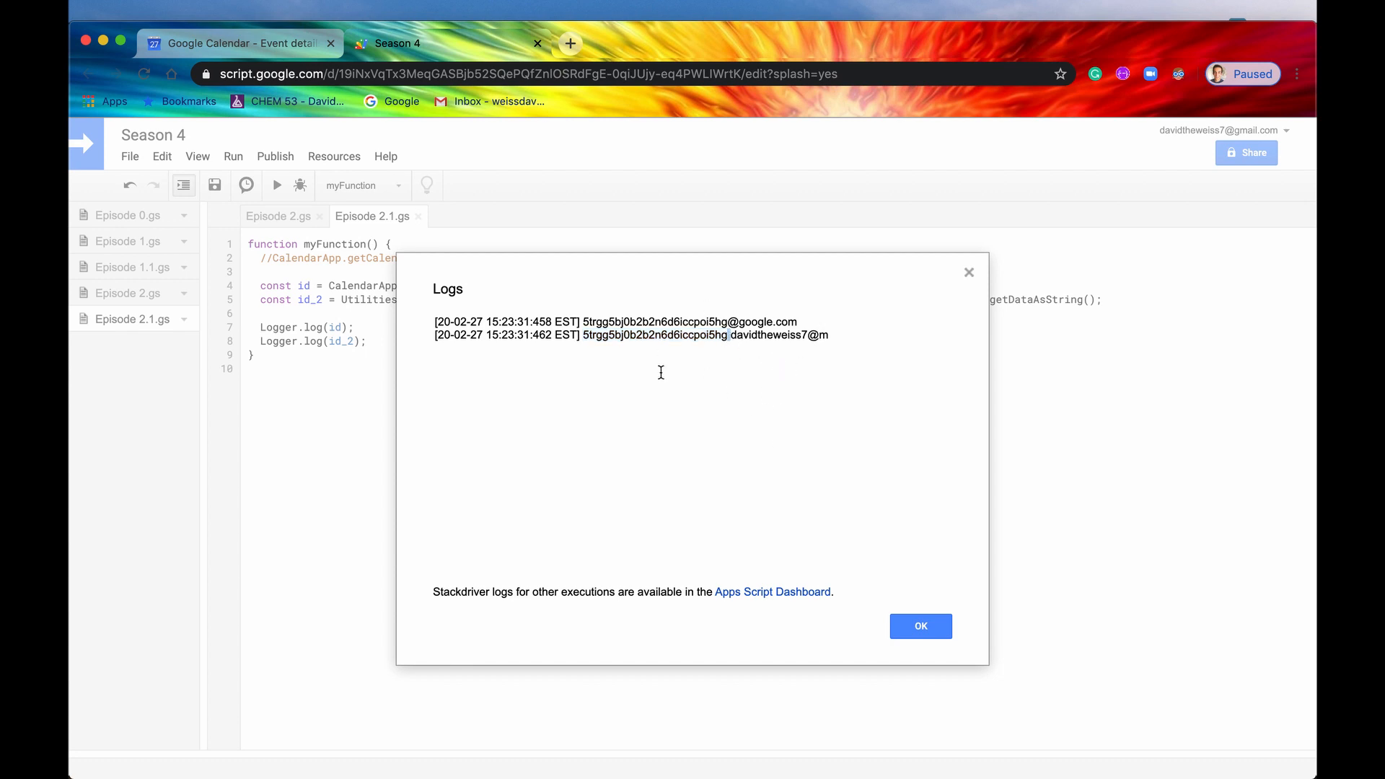
mouse_move(942, 332)
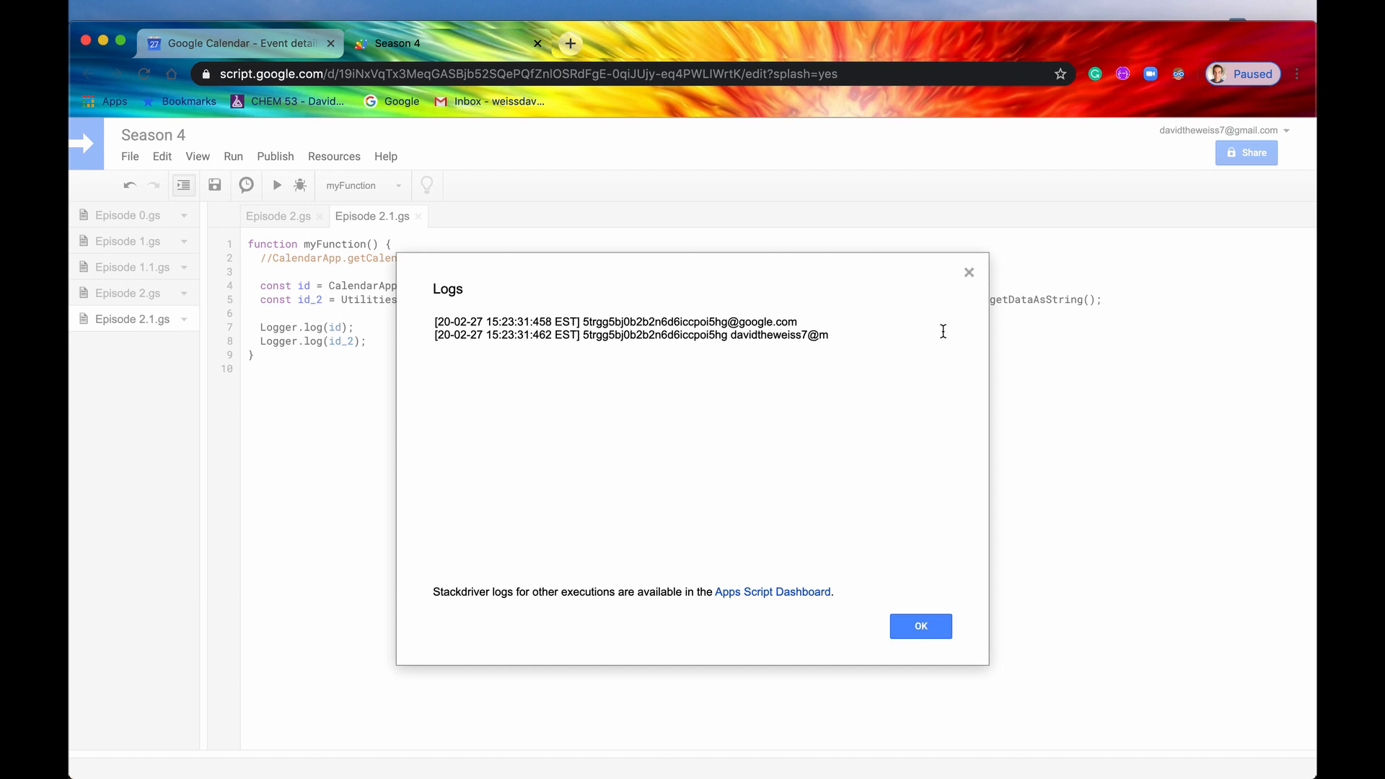
mouse_move(701, 347)
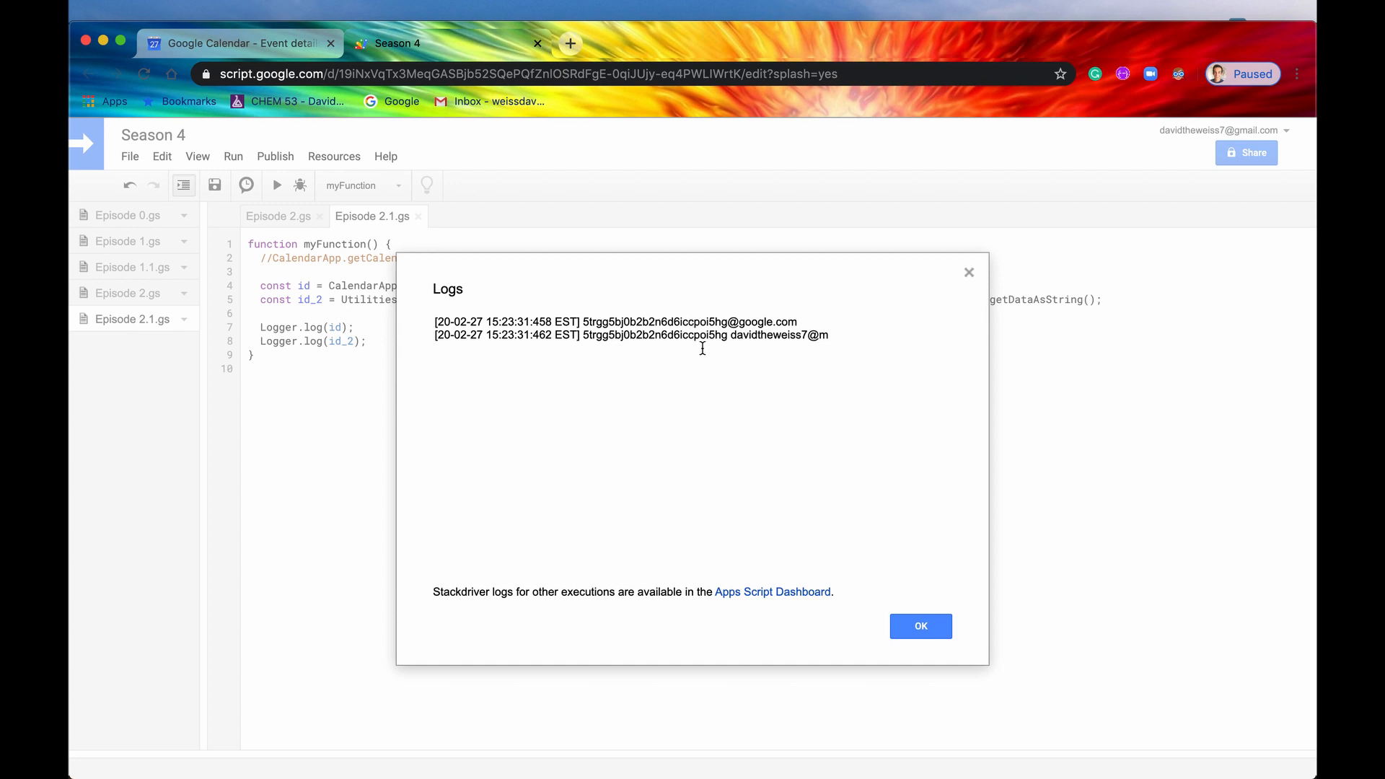
mouse_move(658, 374)
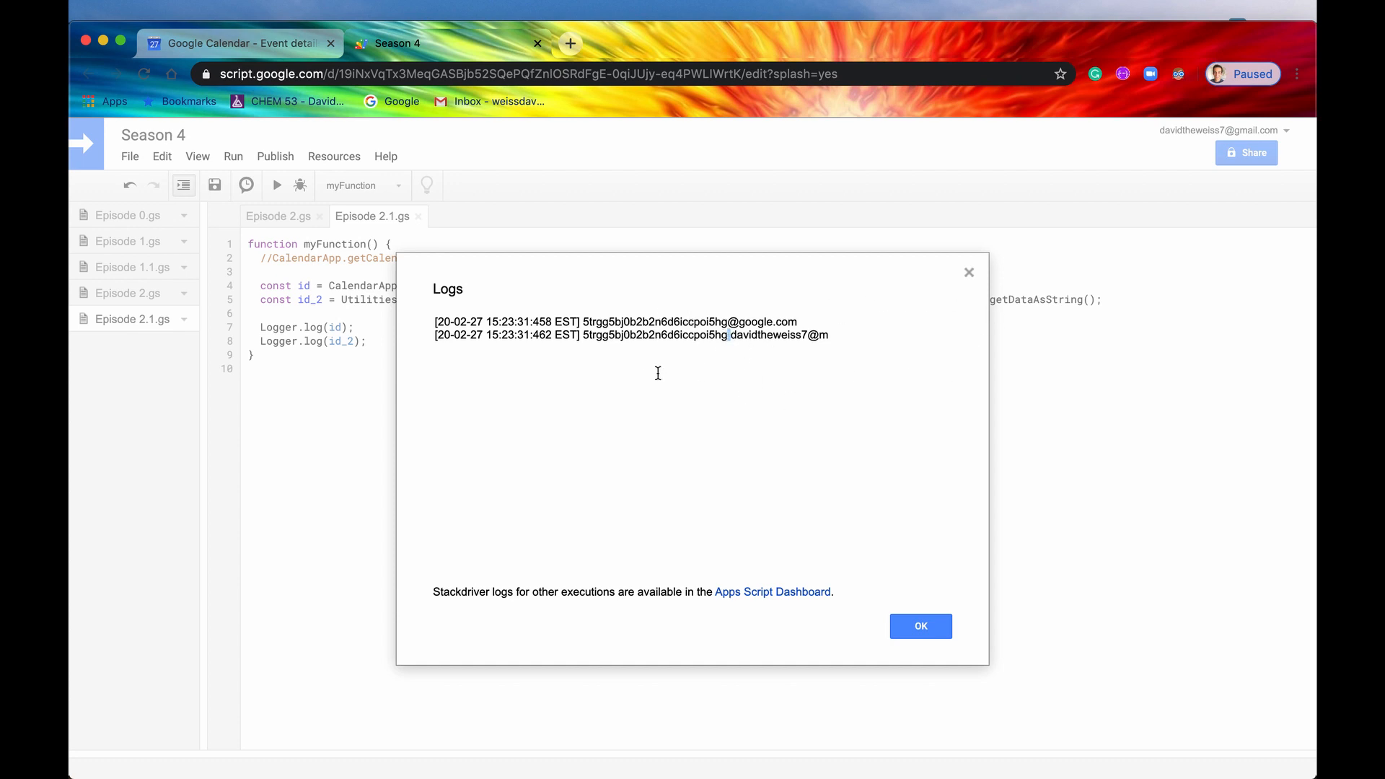
mouse_move(954, 280)
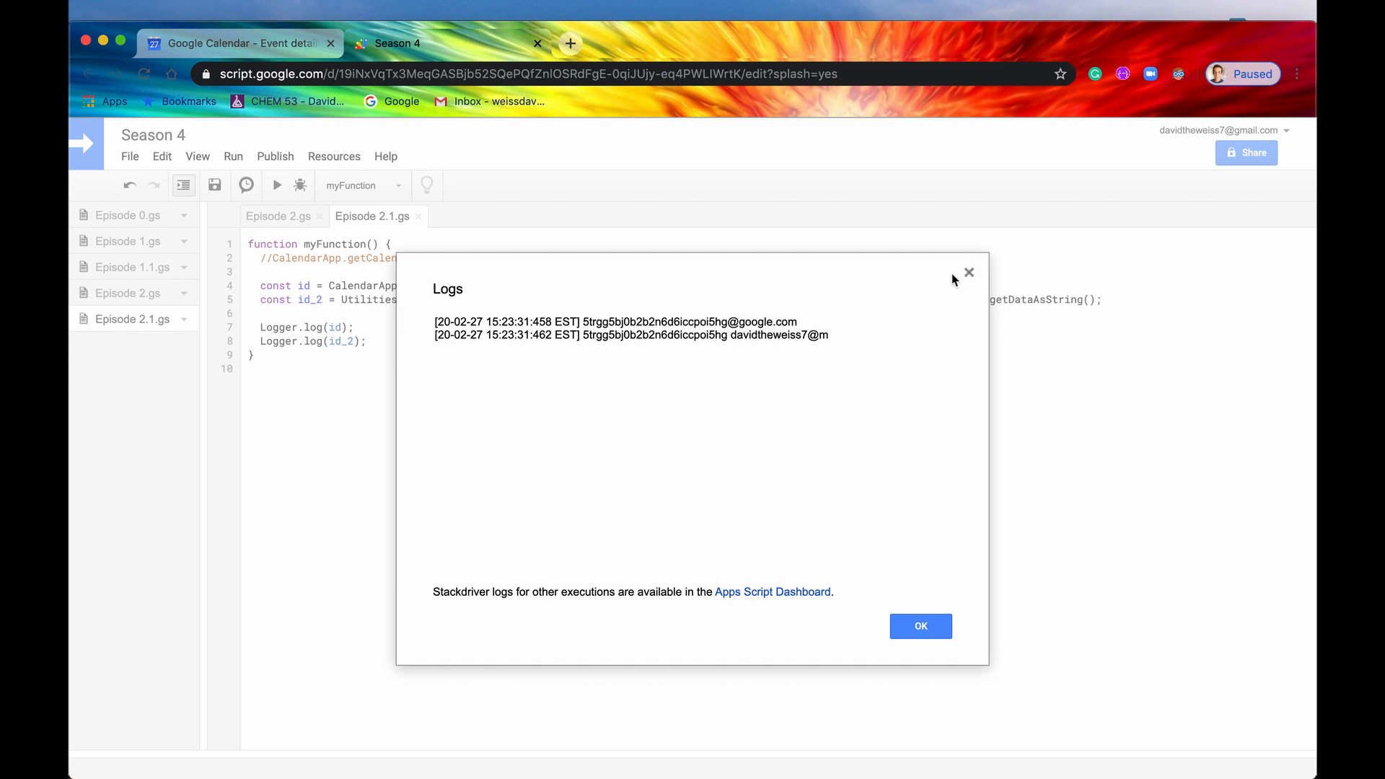
mouse_move(731, 335)
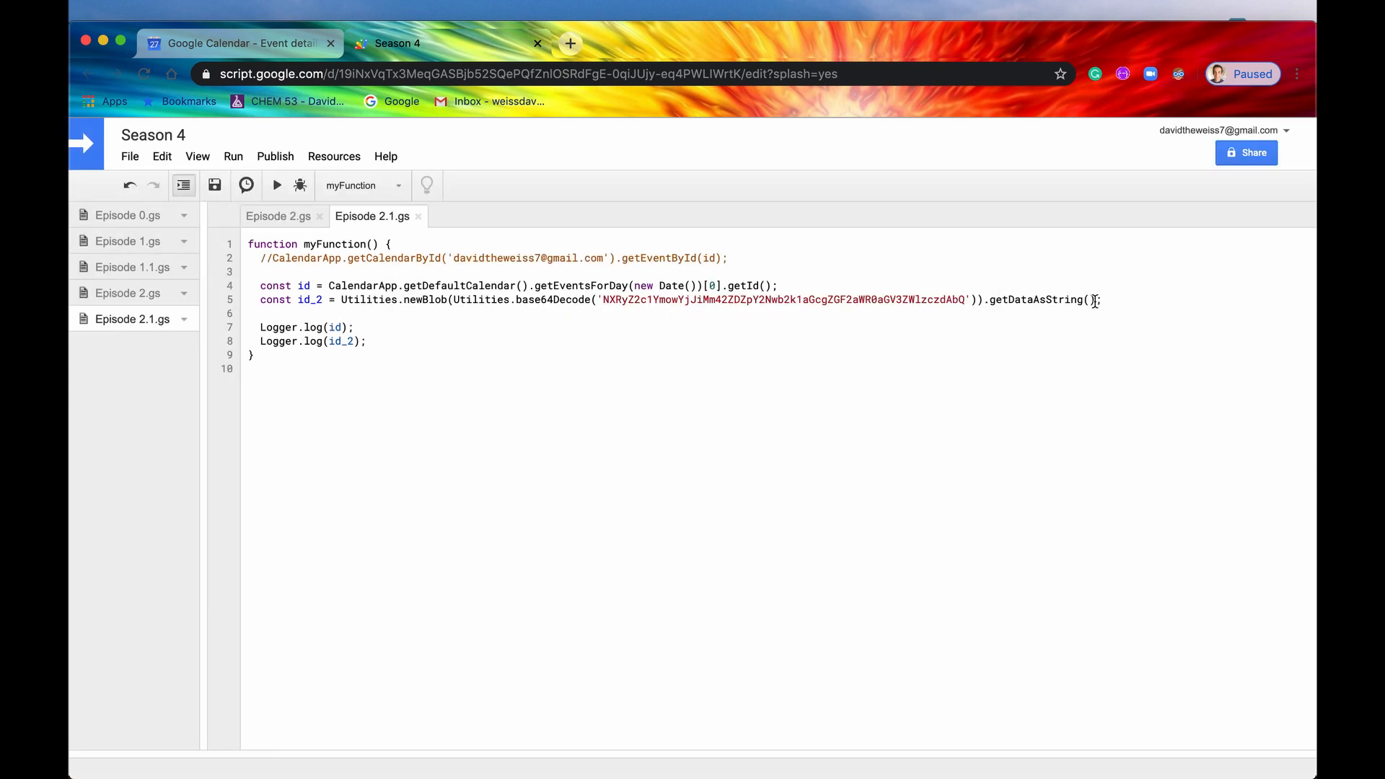
- Append .split(" ")[0] to getDataAsString() so id_2 keeps only the event code
text(.split()
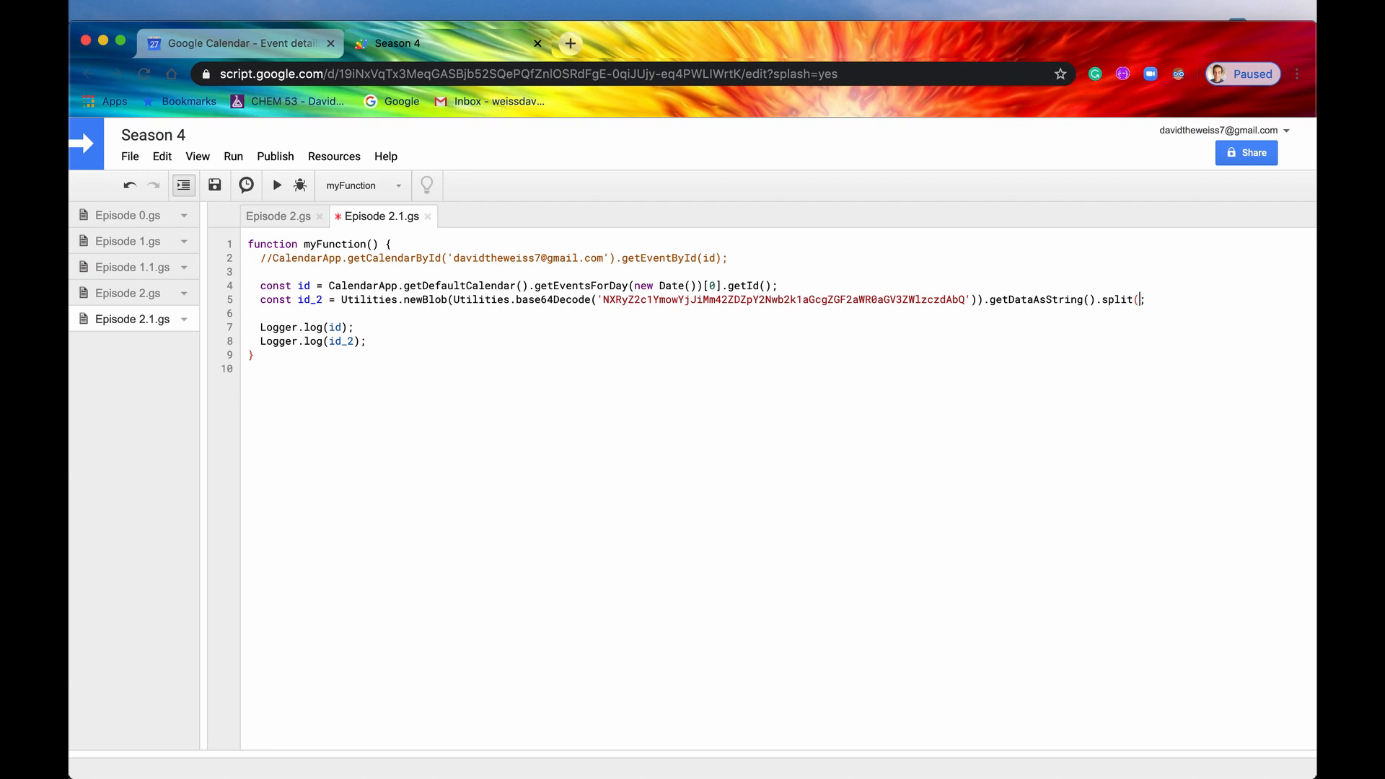
text(" ")
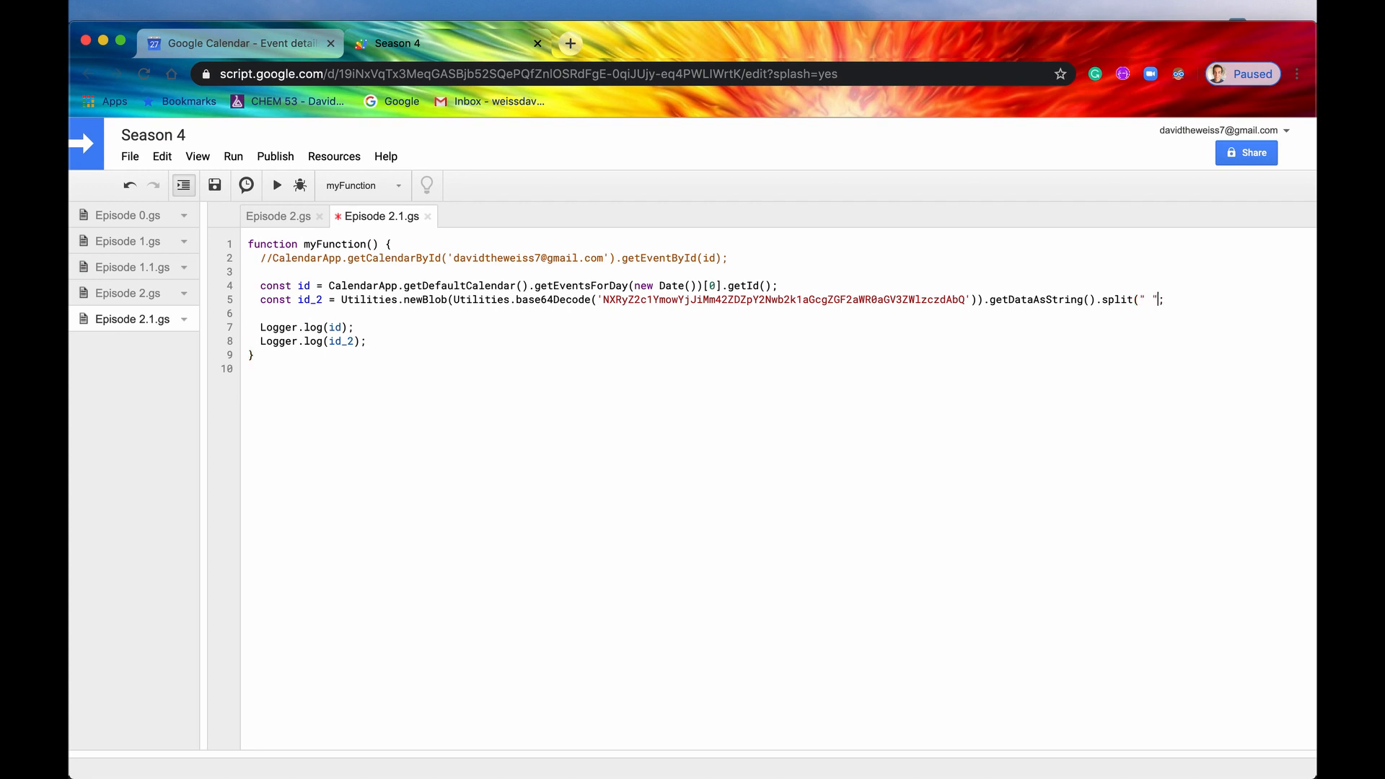
text([0])
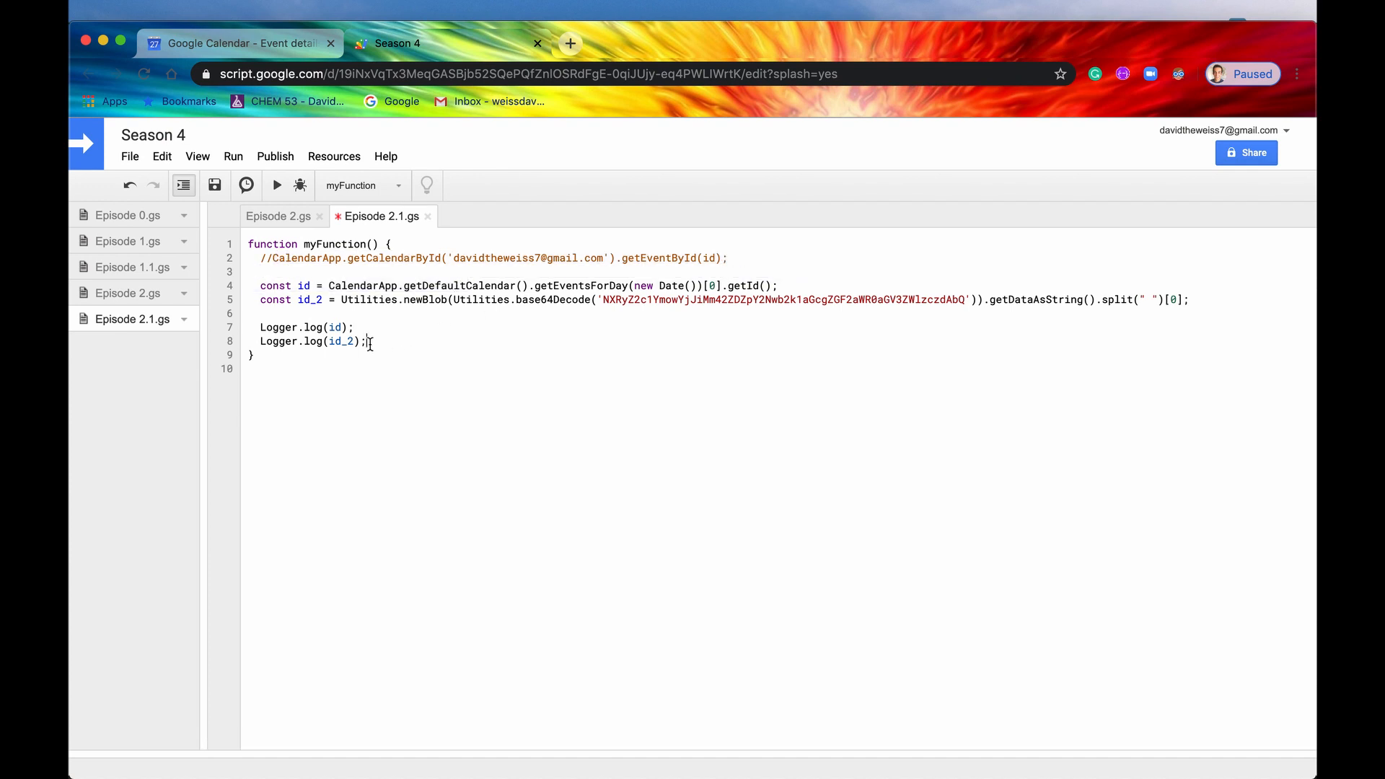
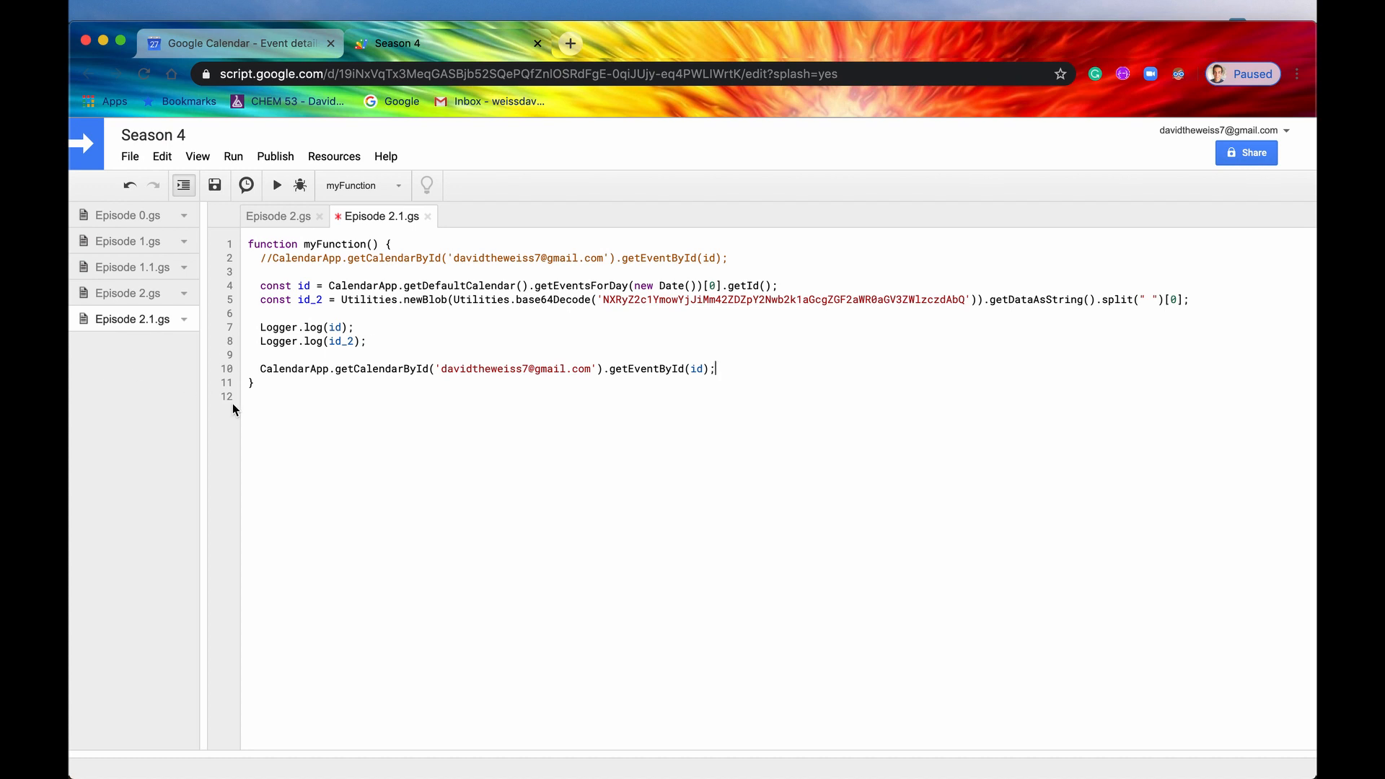
text(Logger.log()
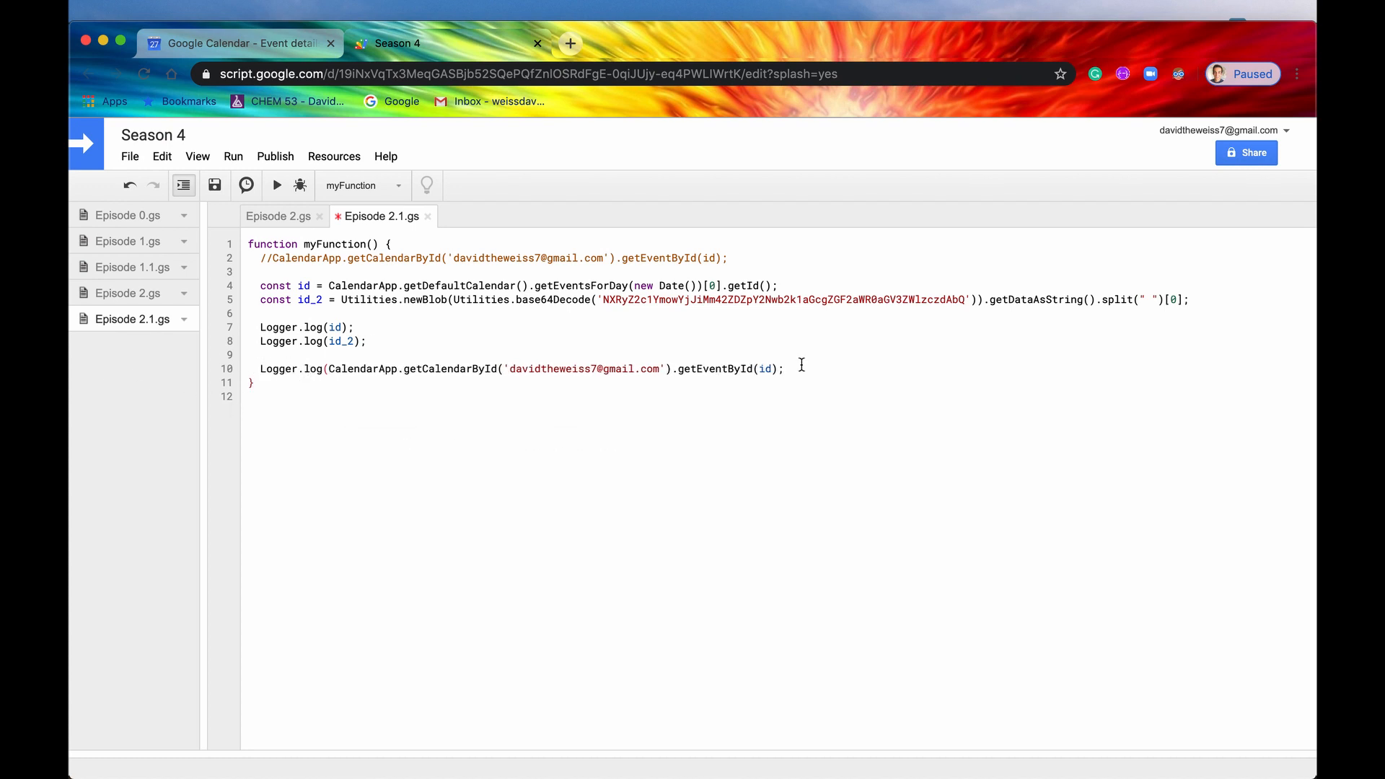
text(_2)
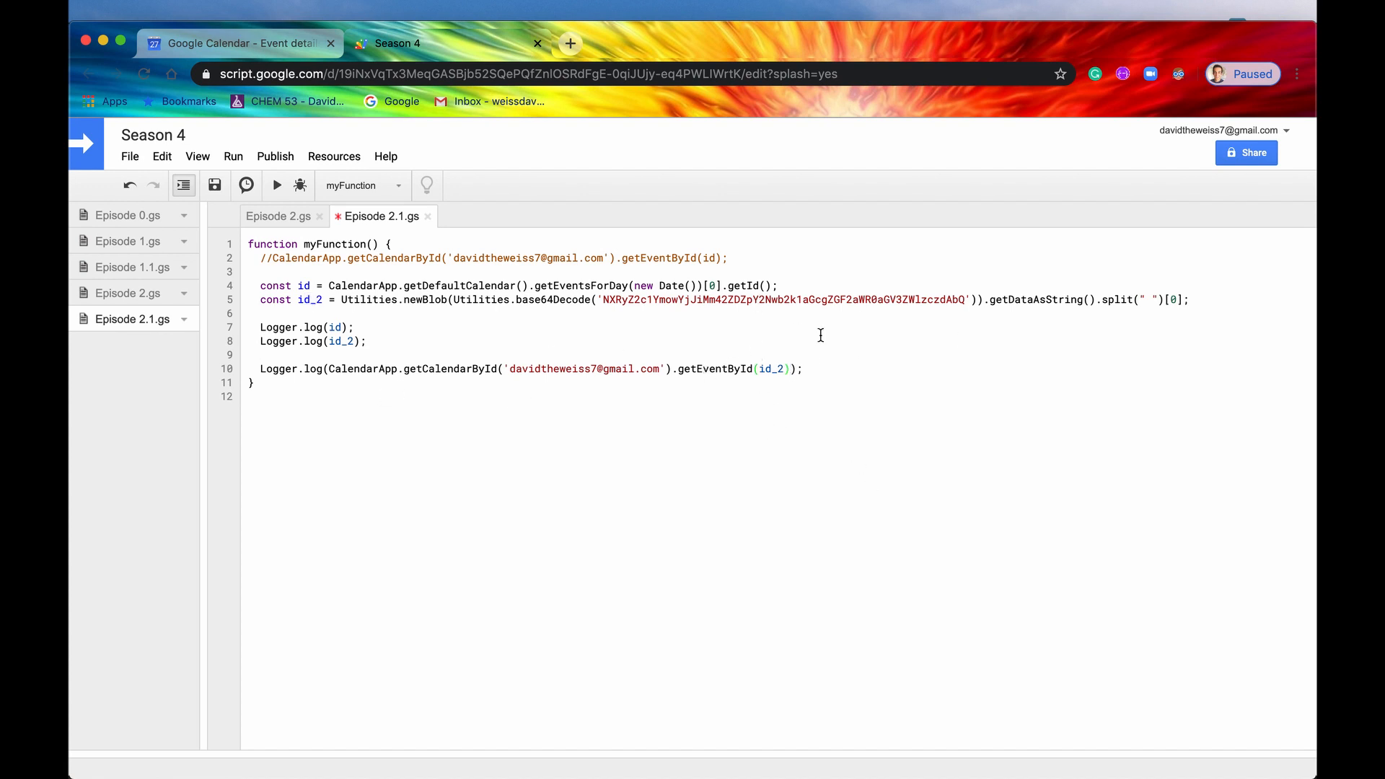
text(.)
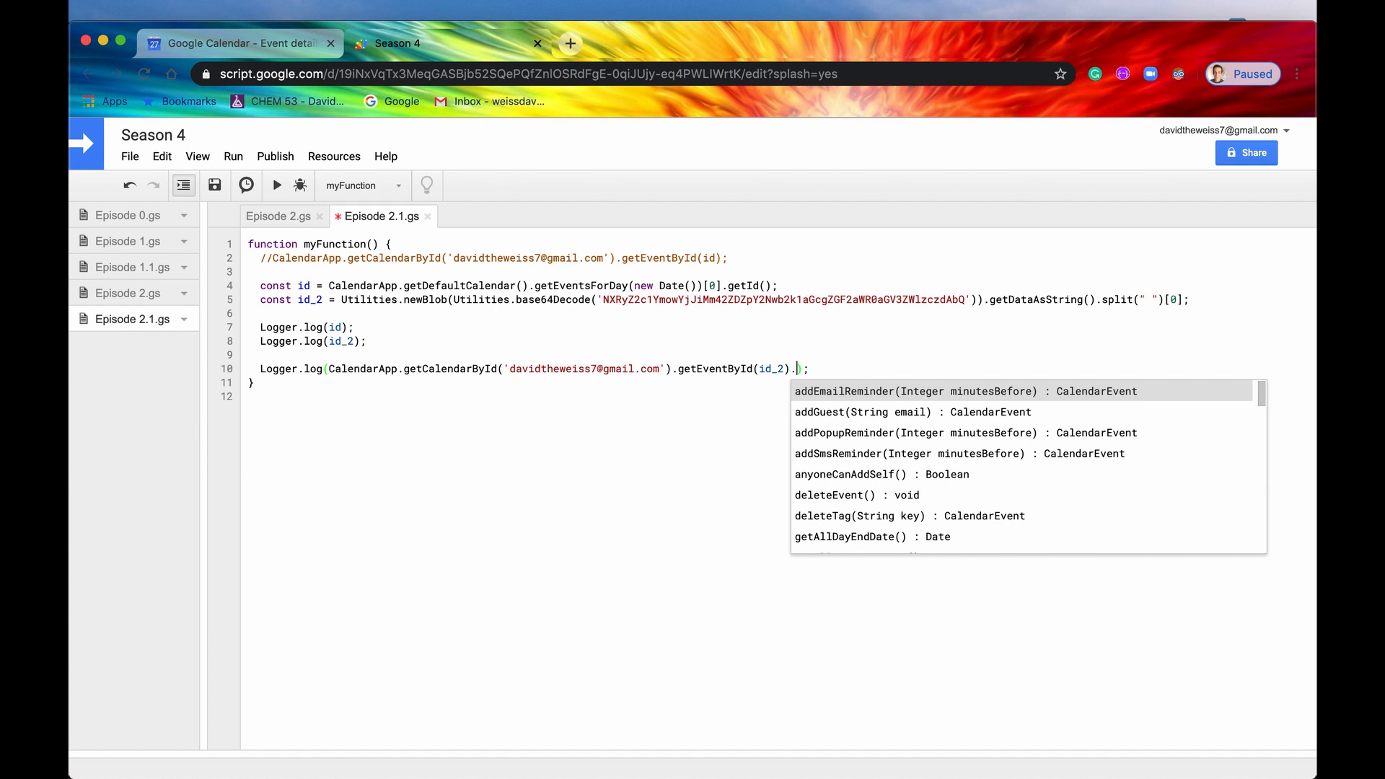
text(getTi)
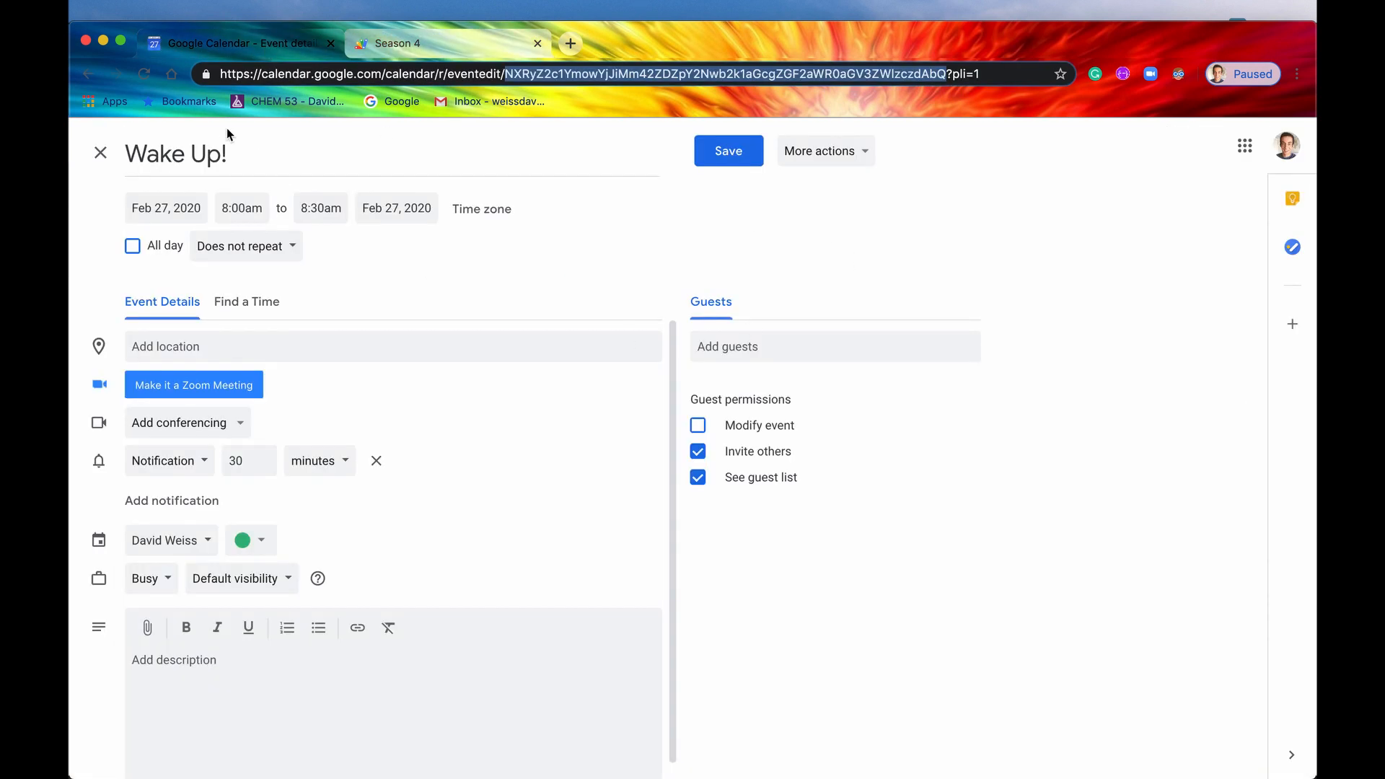
- Close the Wake Up! event editor and return to the Season 4 script
click(100, 153)
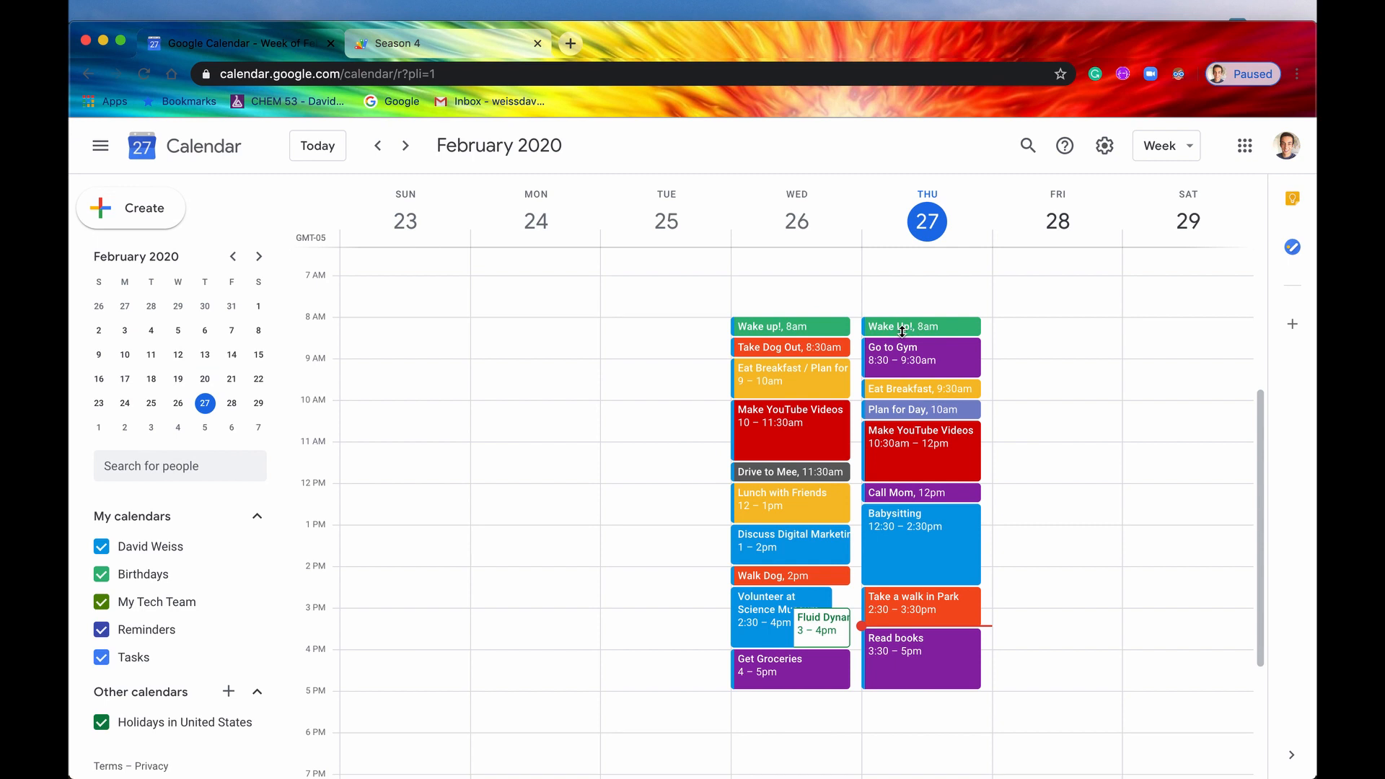
click(398, 43)
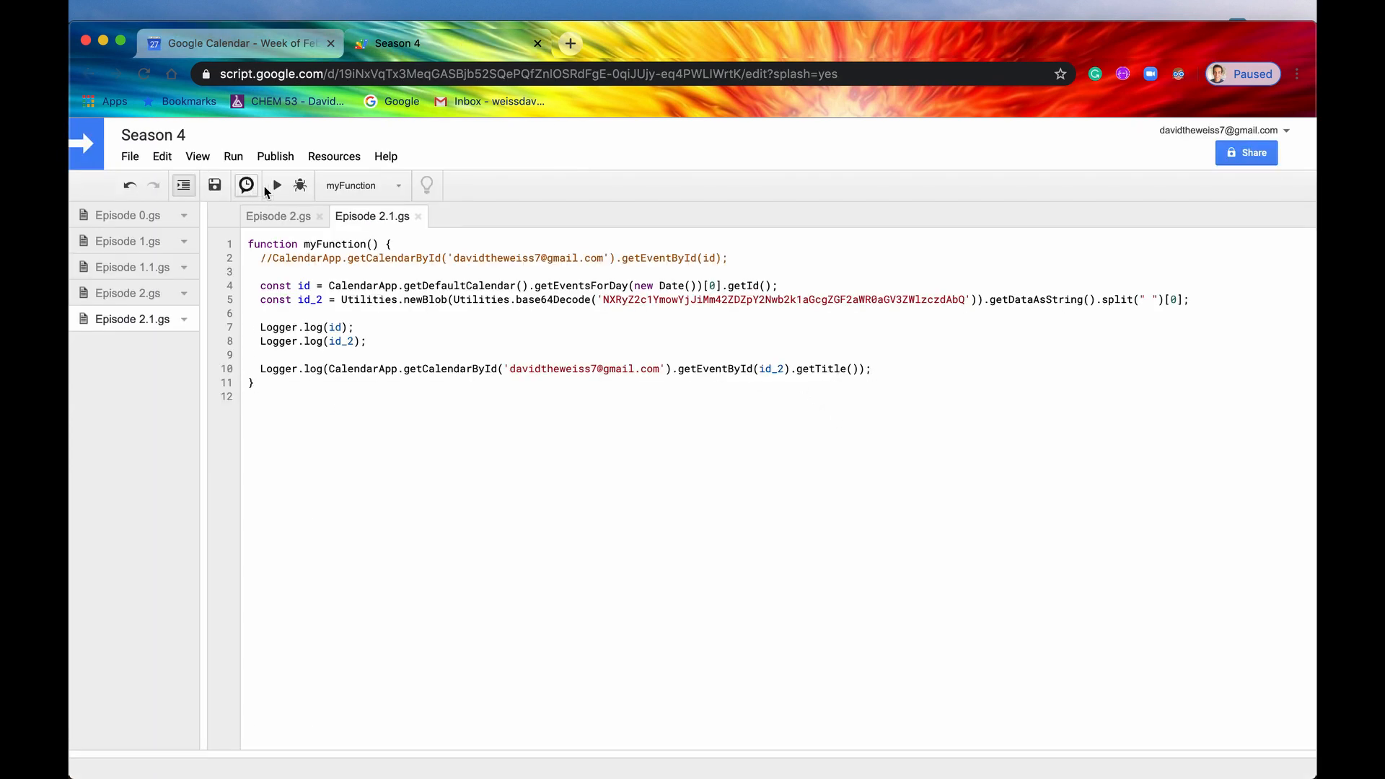
- Run the updated script and bring up its logs
click(275, 186)
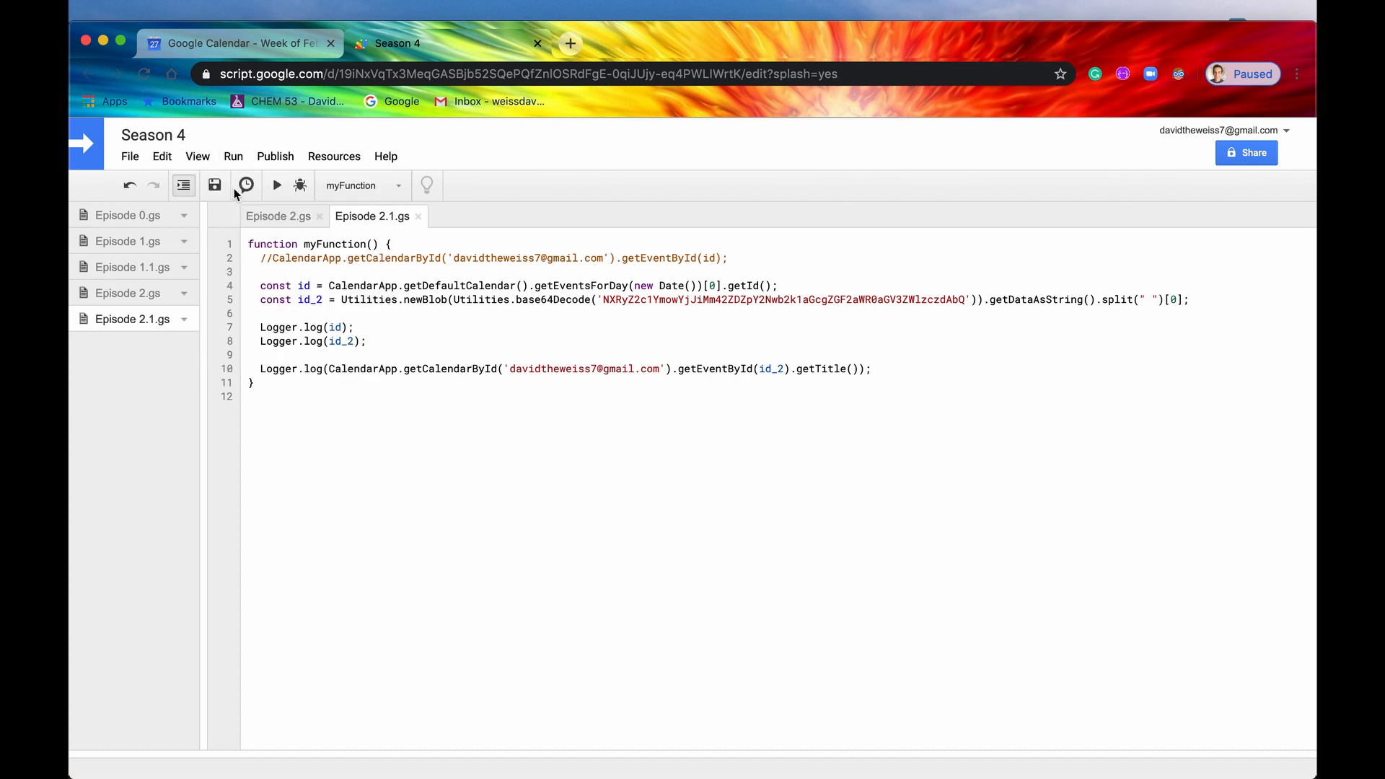
click(277, 186)
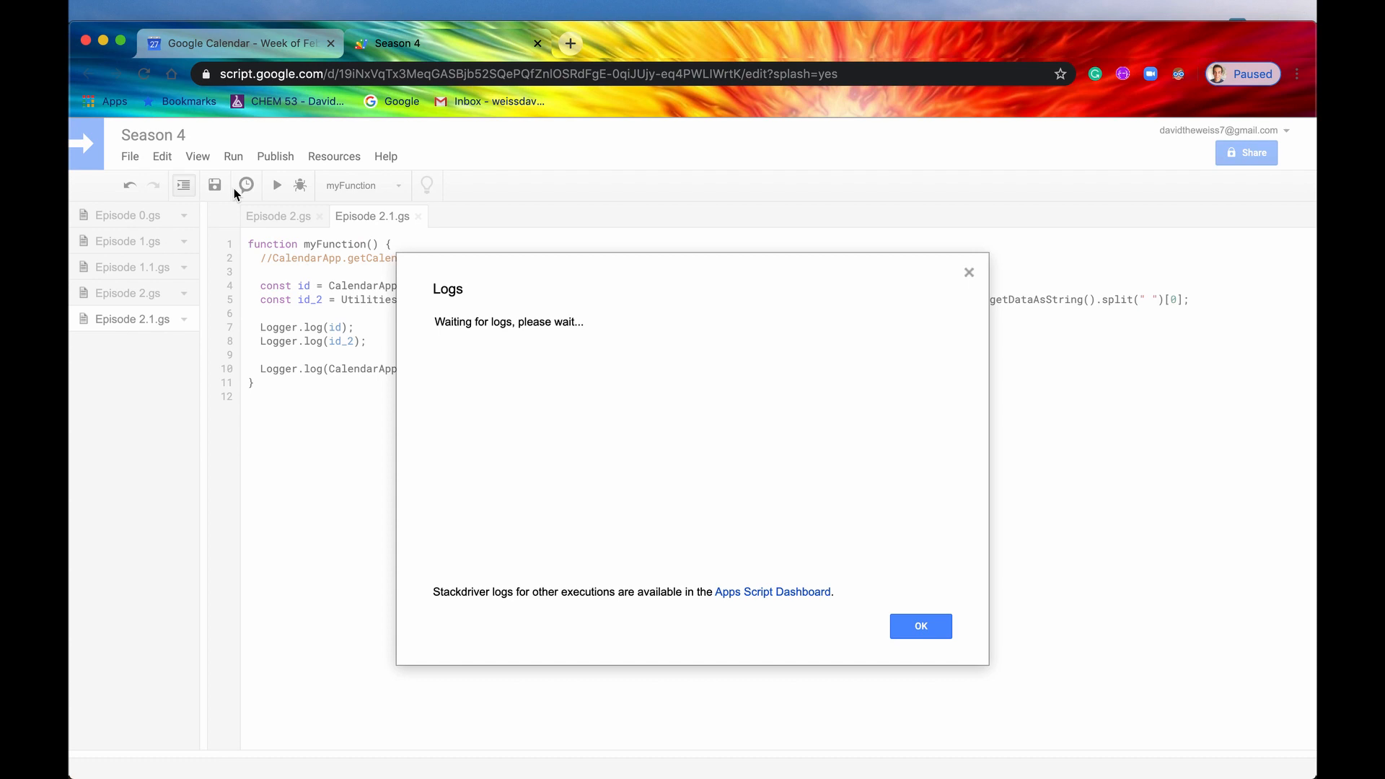
mouse_move(677, 430)
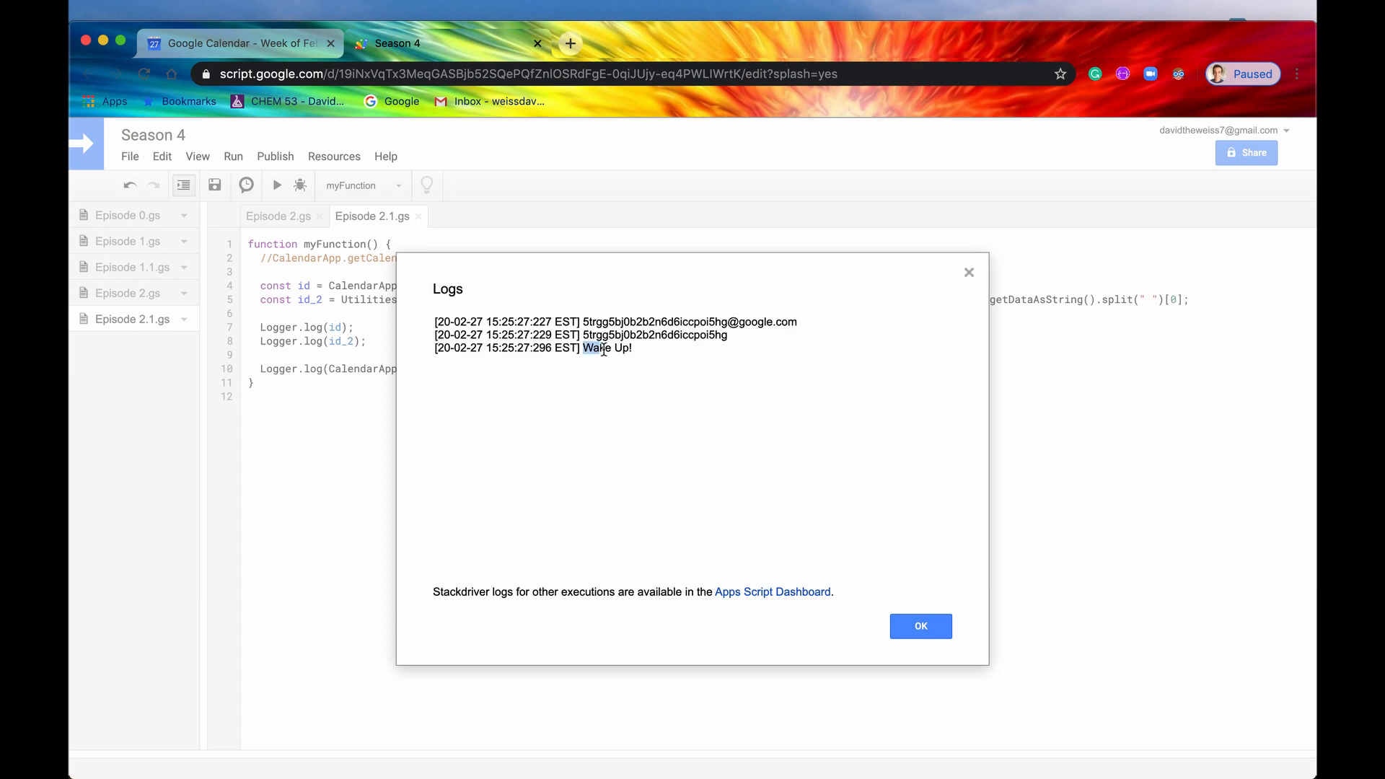
click(238, 43)
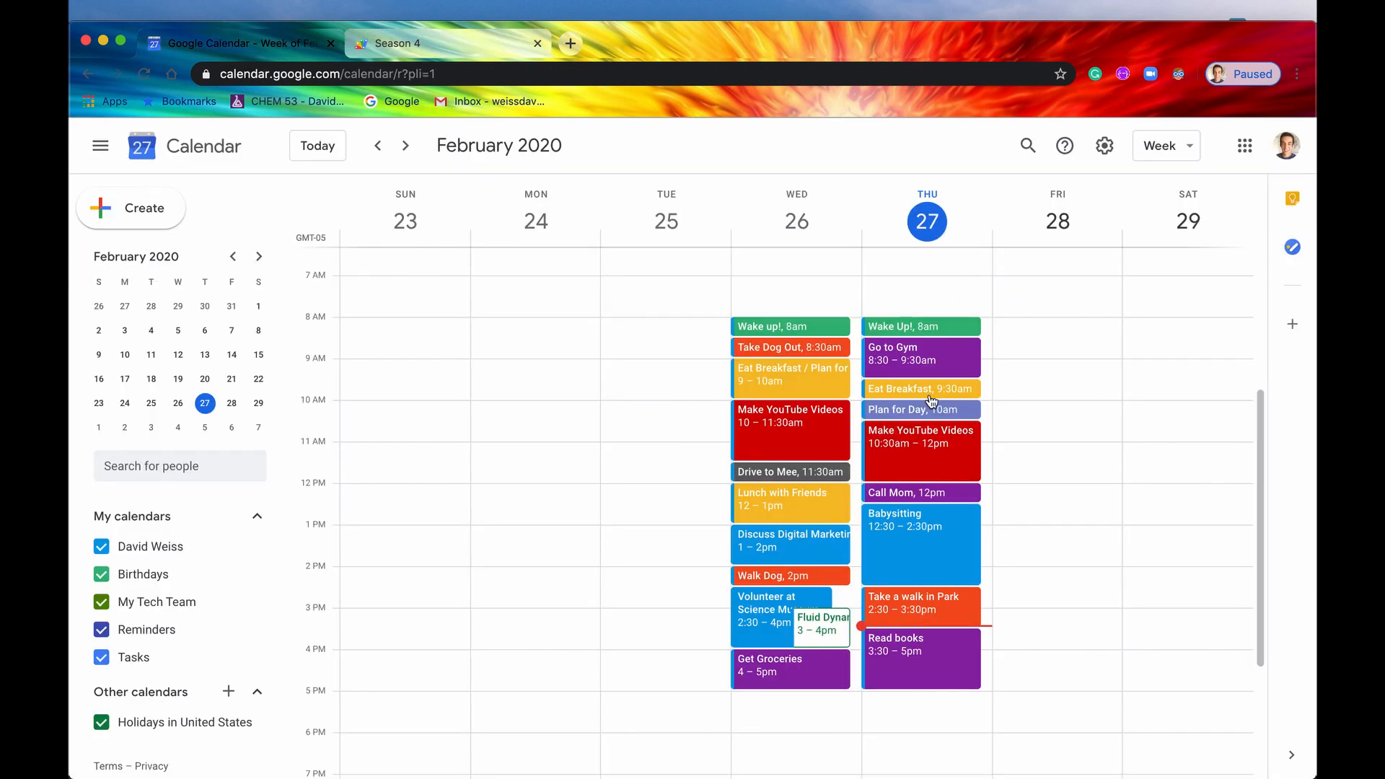
mouse_move(467, 116)
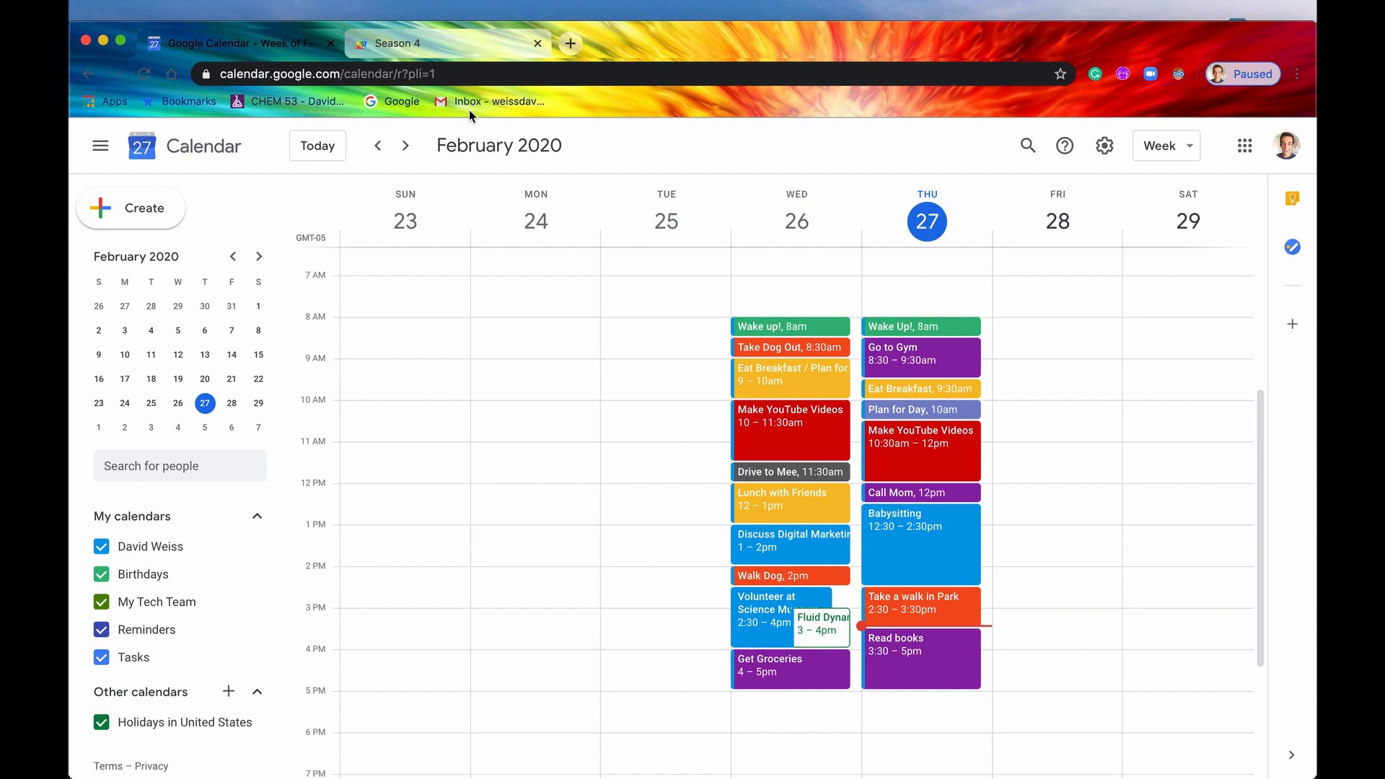
click(398, 44)
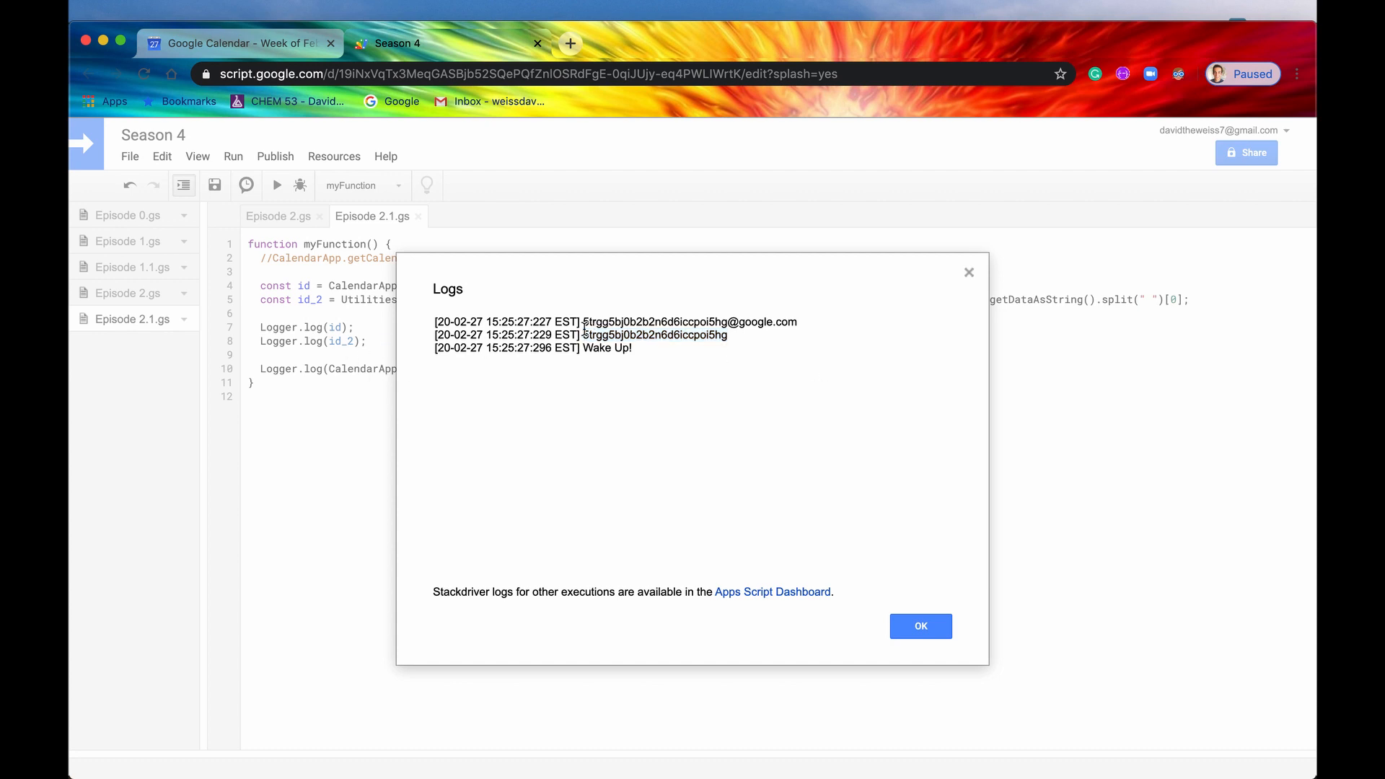
mouse_move(812, 336)
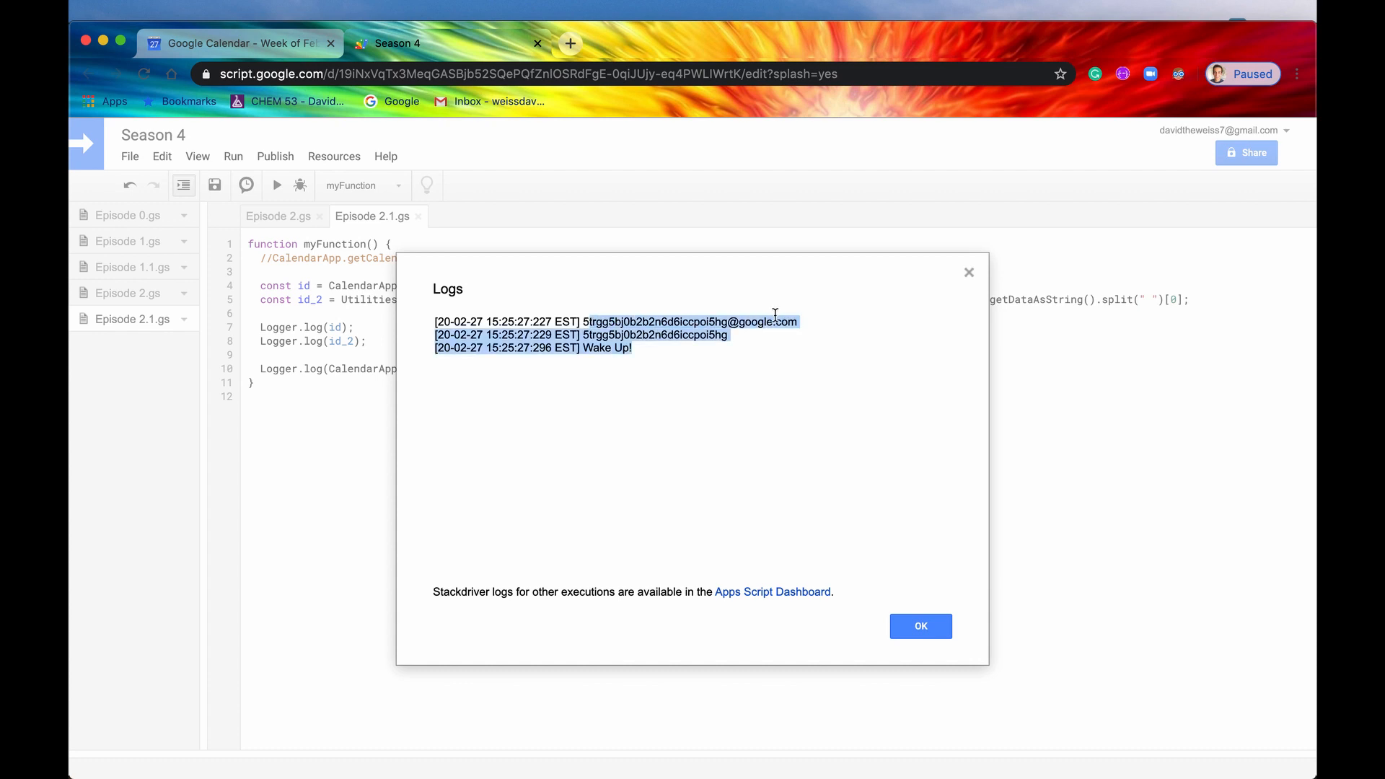
- Review the three logged lines including 'Wake Up!' and dismiss the Logs dialog with OK
click(732, 322)
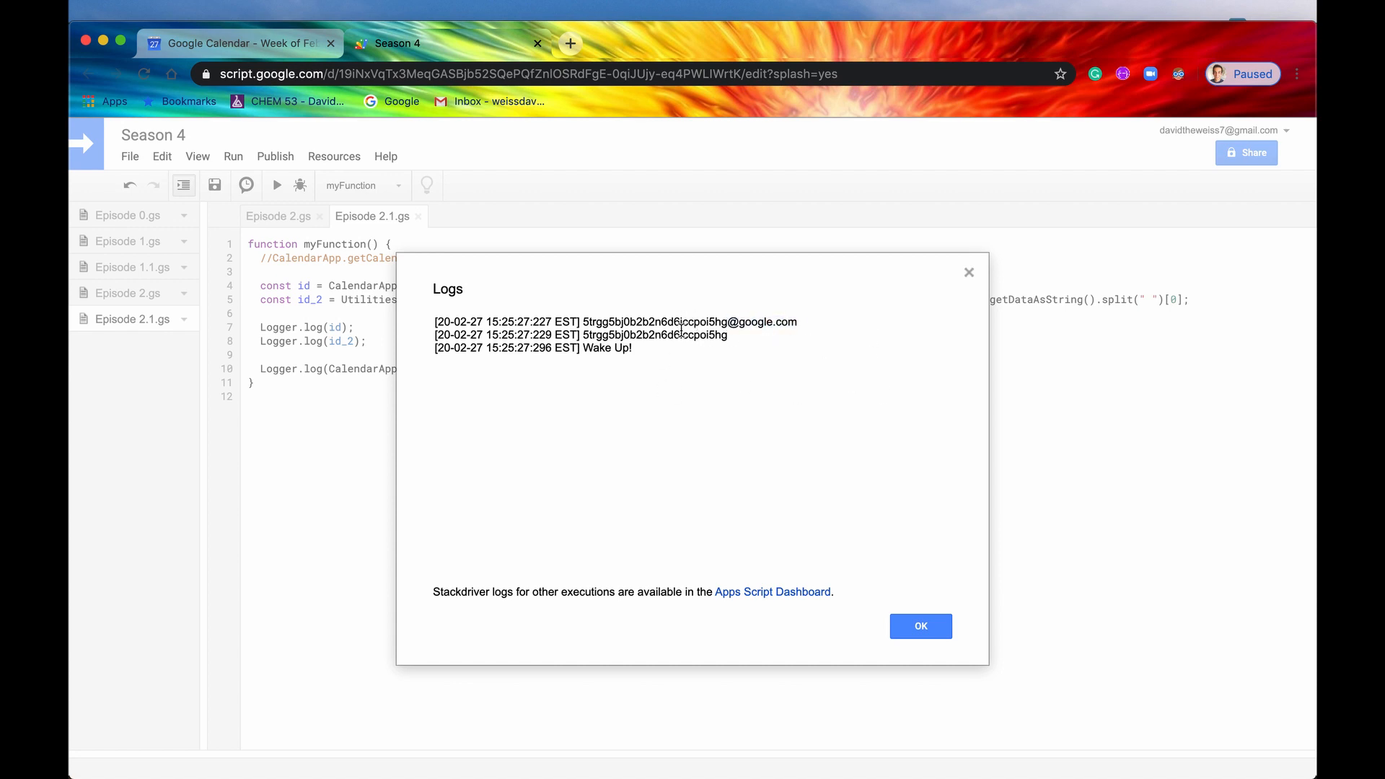
mouse_move(592, 355)
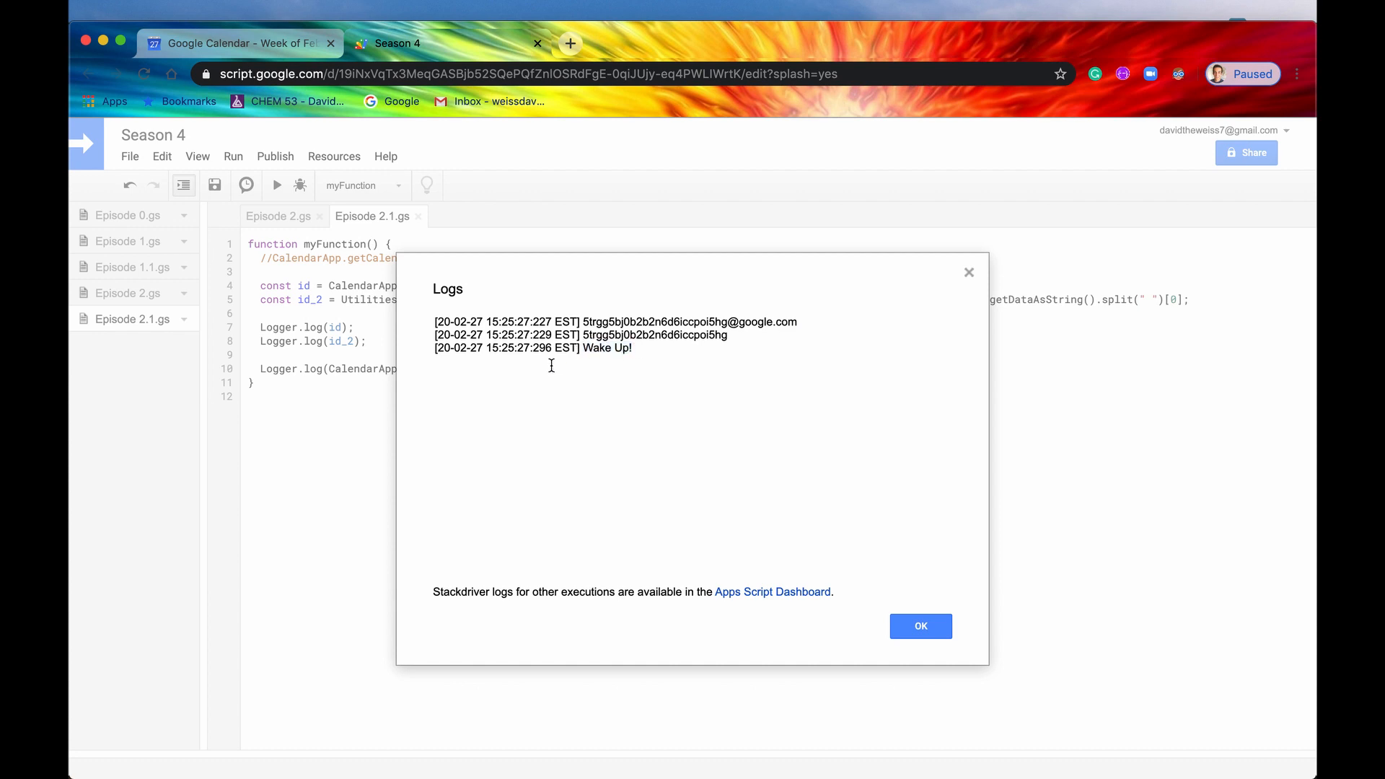
mouse_move(577, 348)
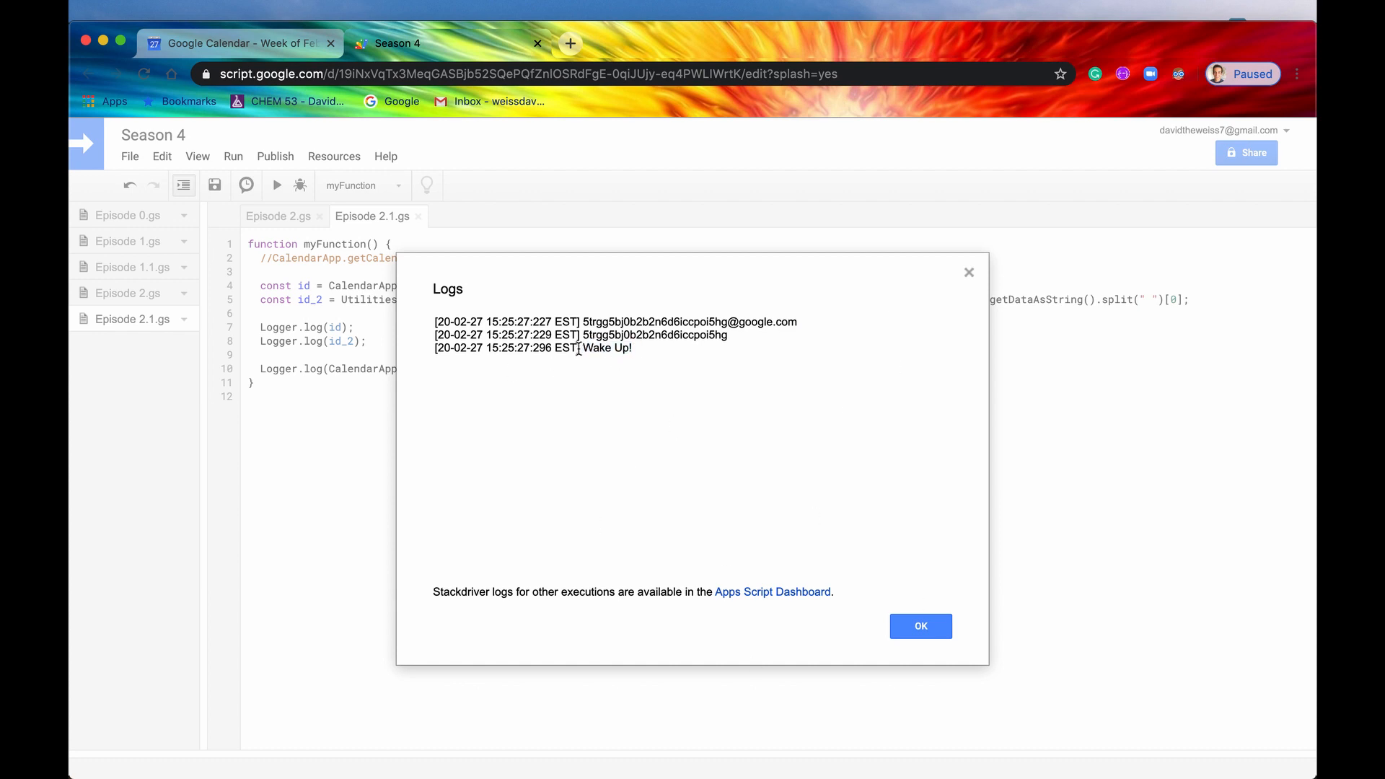
mouse_move(518, 421)
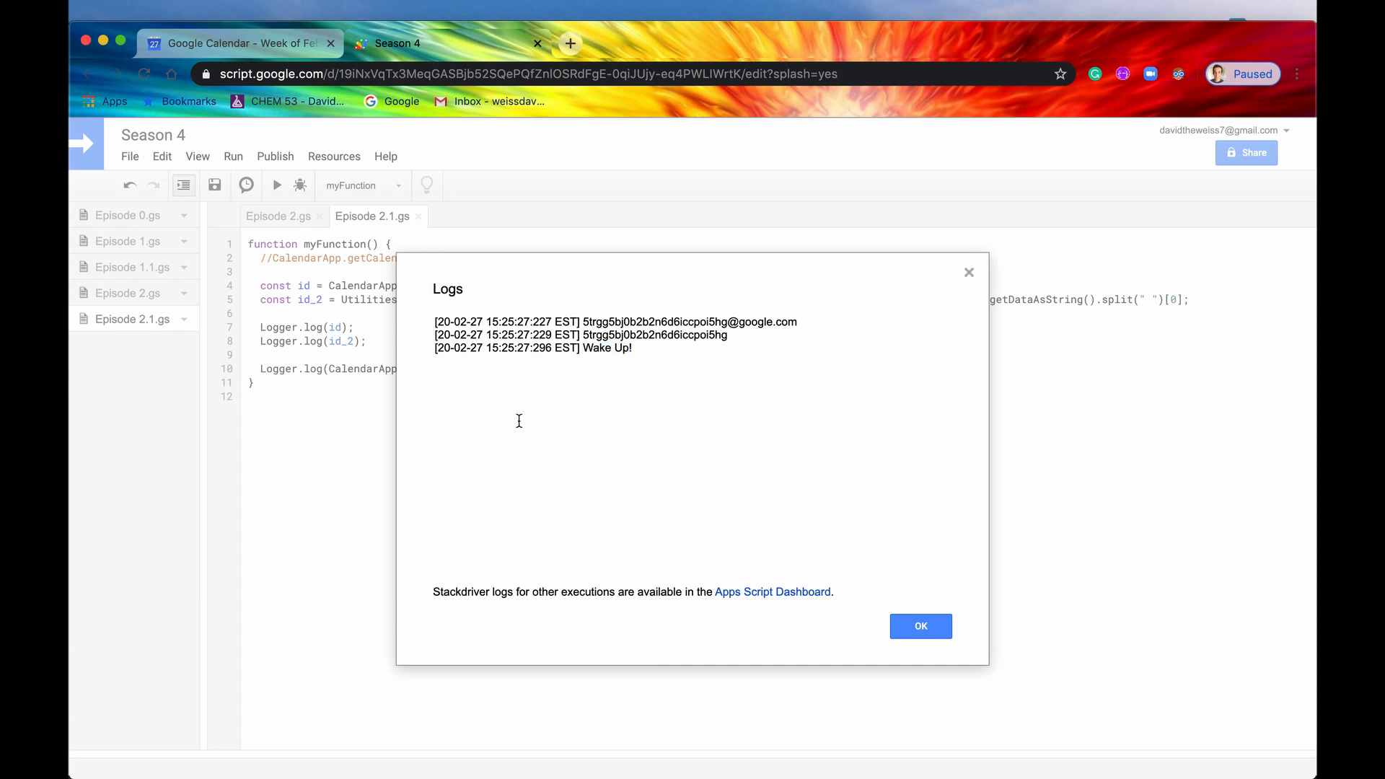
click(919, 624)
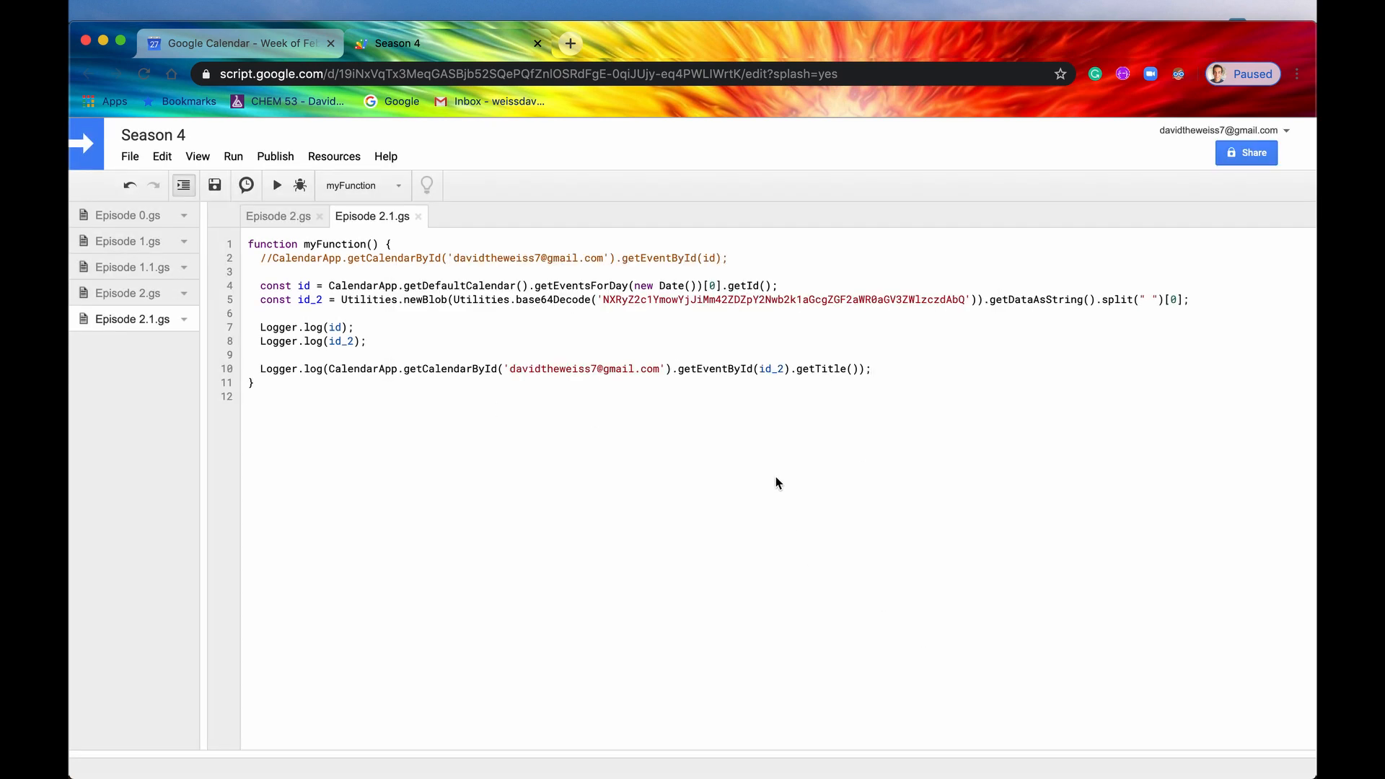